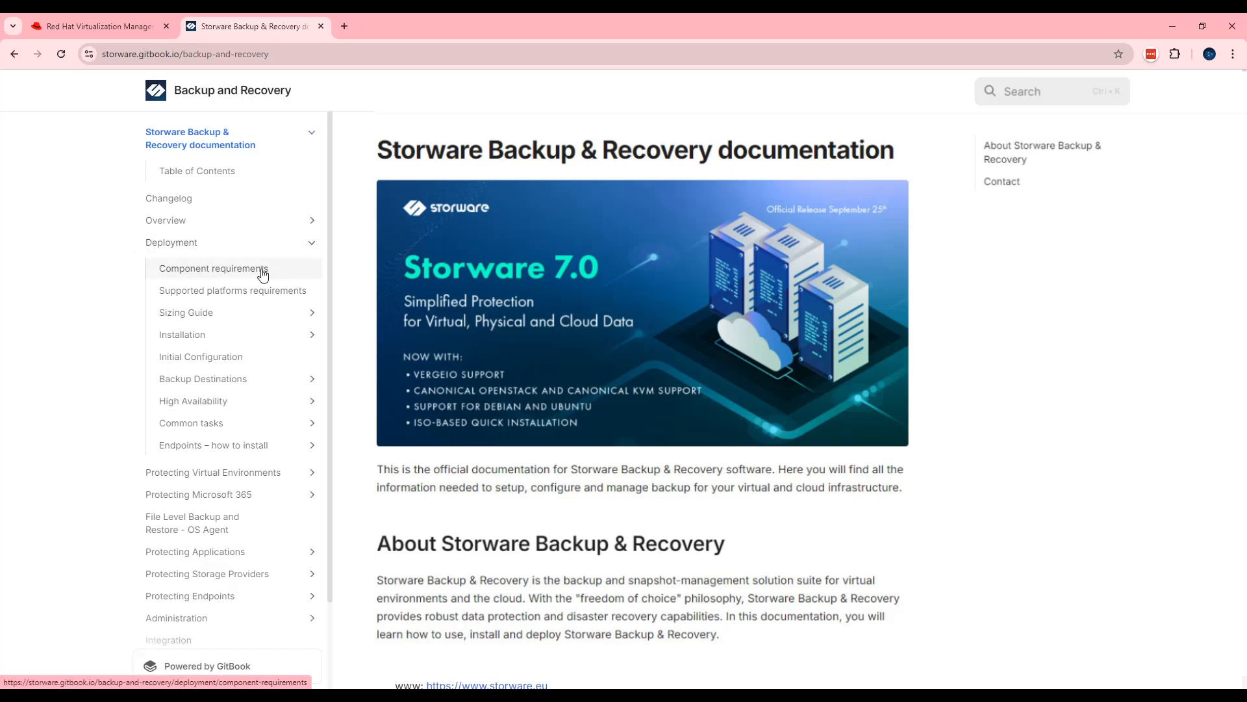
Review supported operating systems and MariaDB versions on the Component requirements page.
click(213, 268)
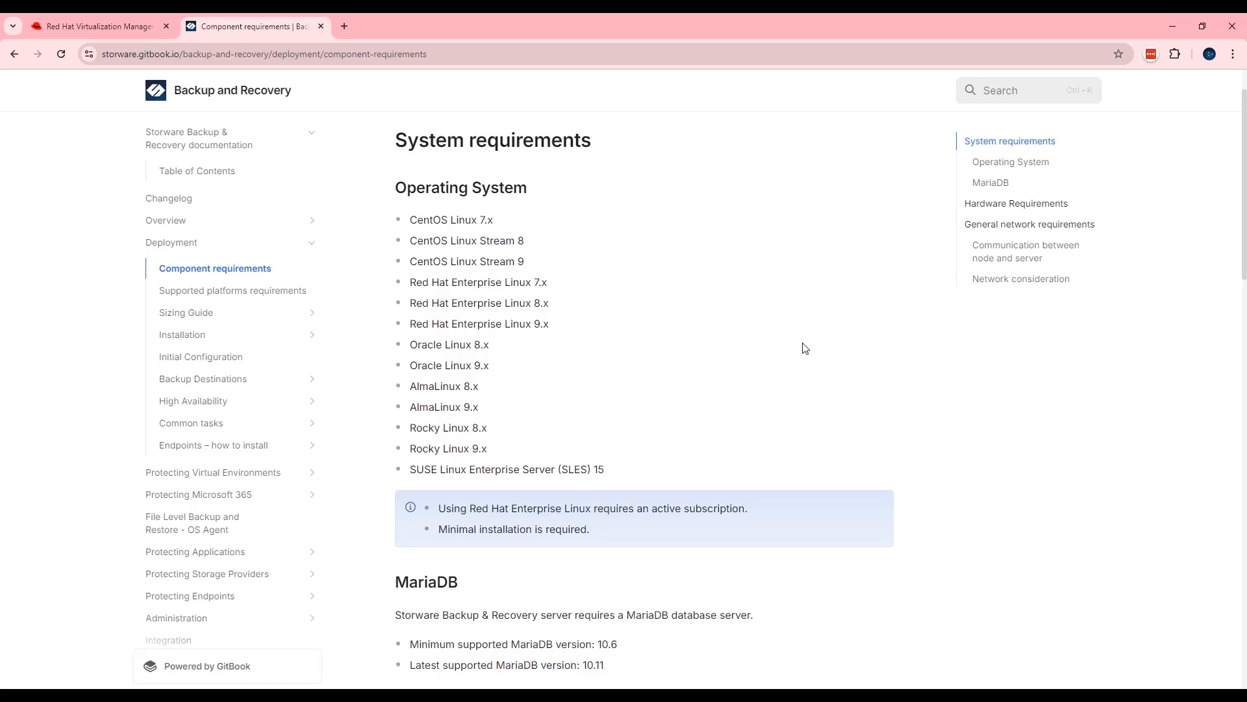
scroll(down, 3)
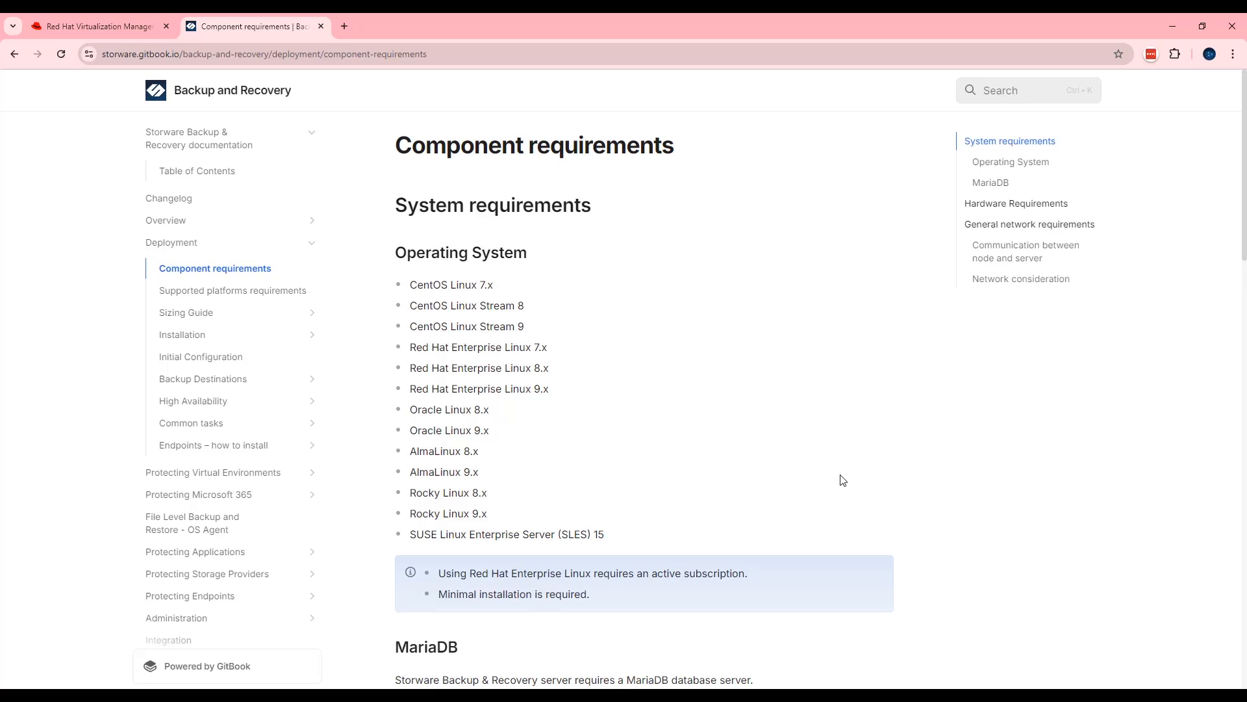
mouse_move(838, 446)
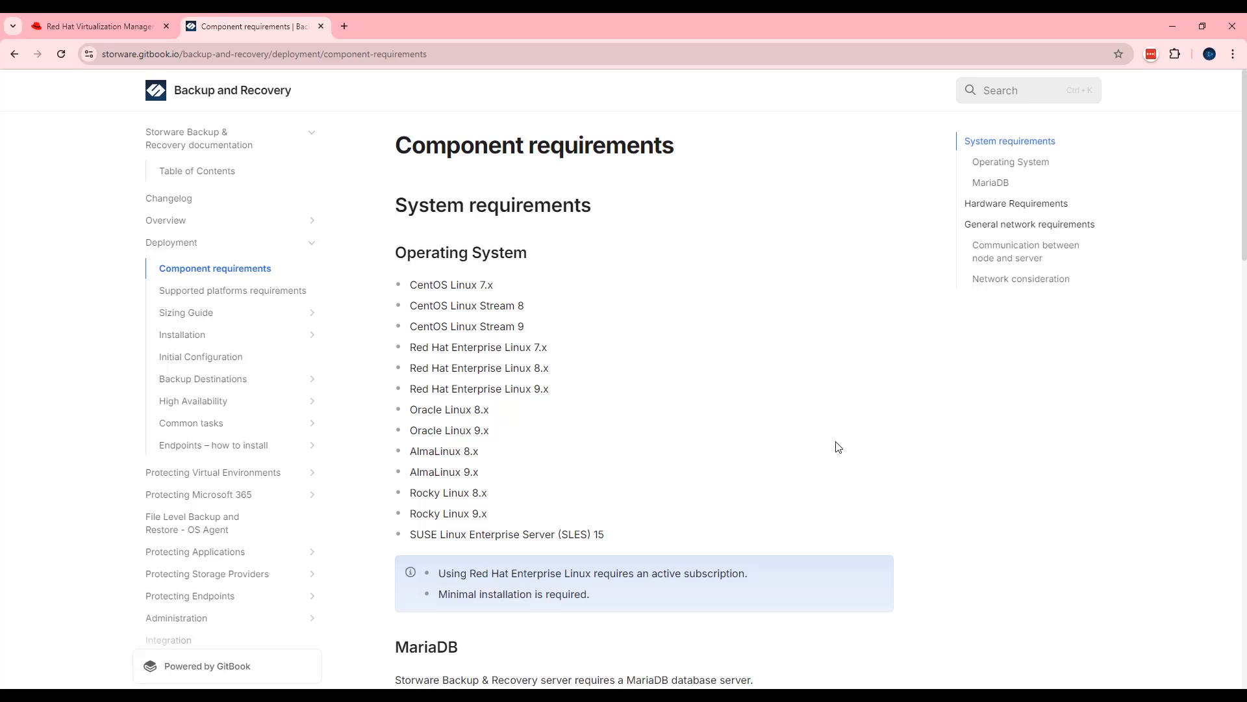
scroll(down, 3)
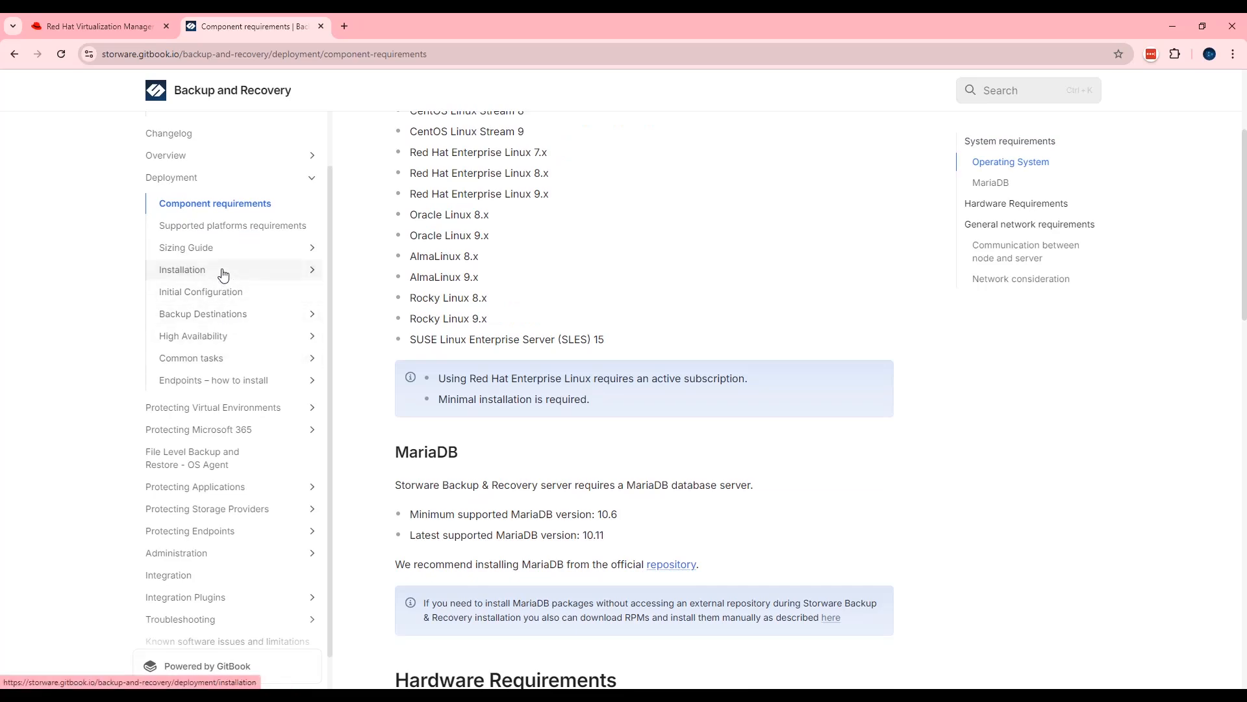
Navigate to Deployment > Installation > Installation with RPMs, landing on its Prerequisites section.
click(182, 269)
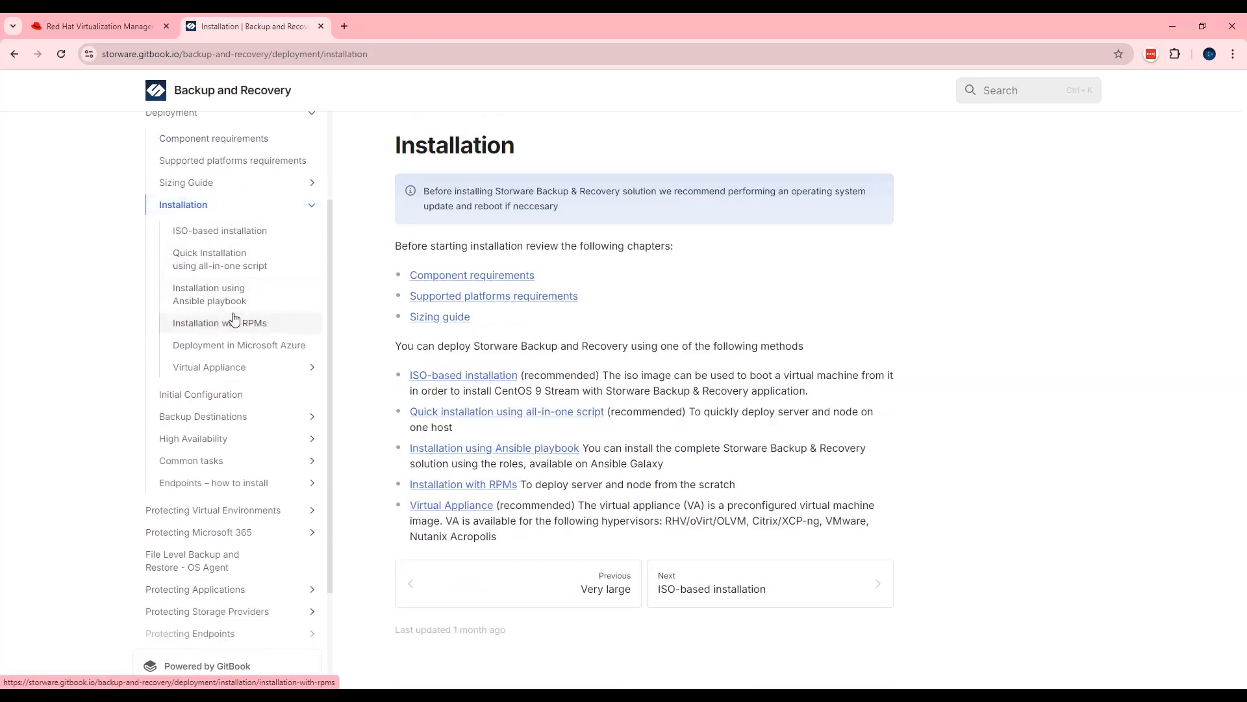
click(221, 324)
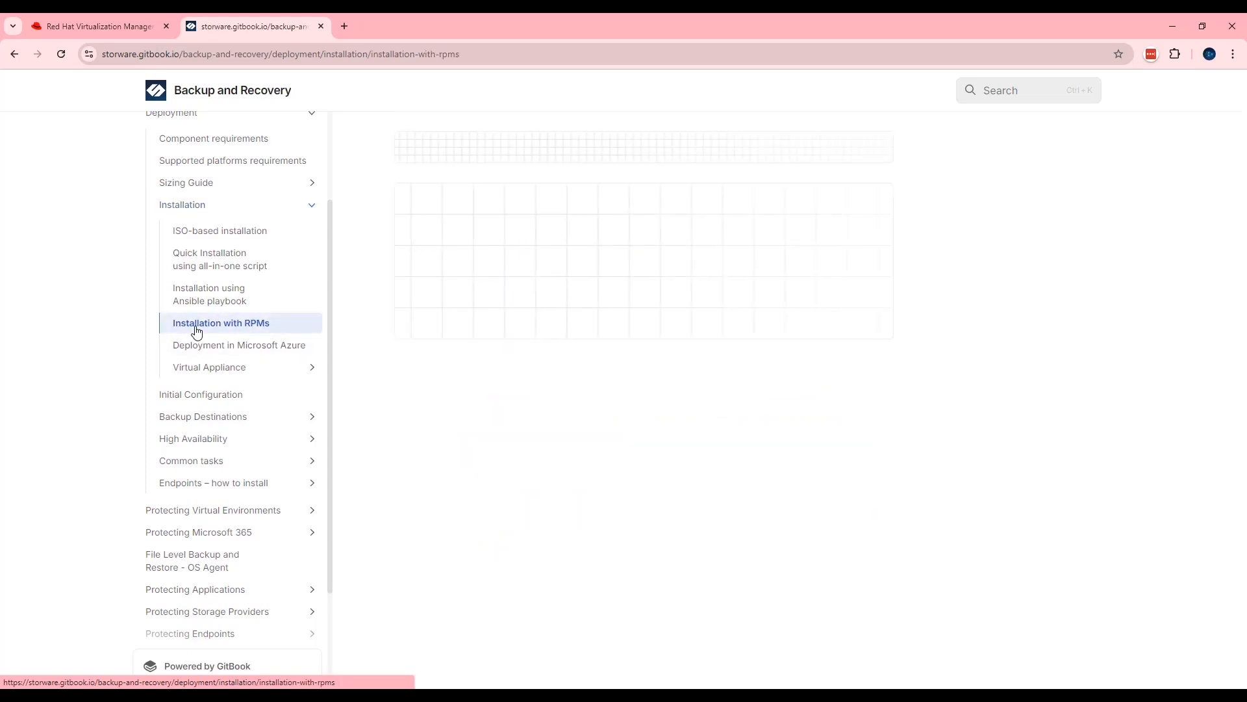
click(221, 323)
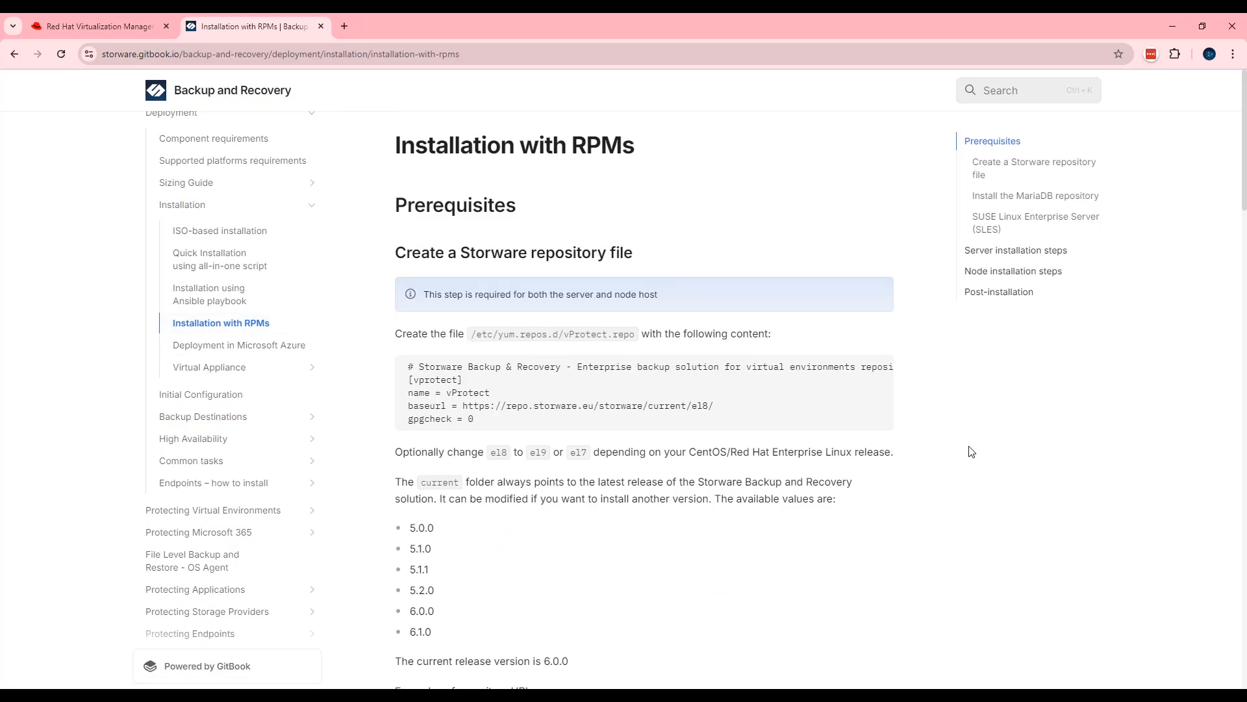
mouse_move(939, 499)
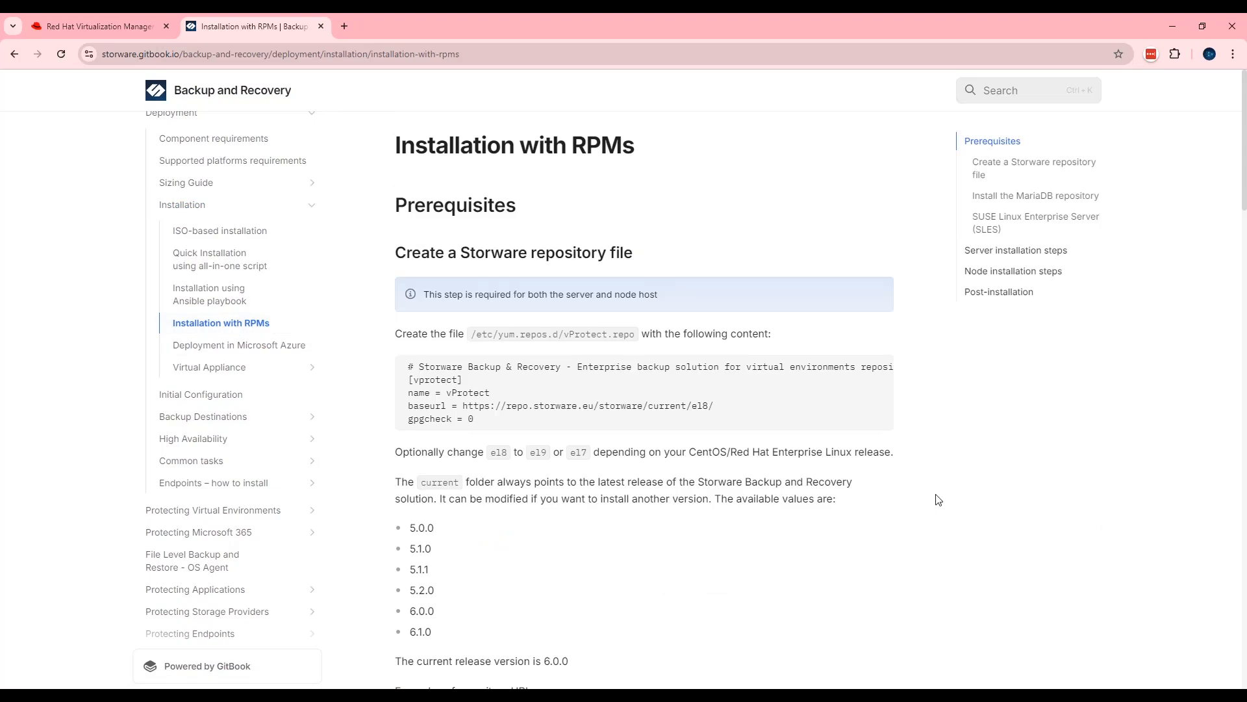
mouse_move(913, 495)
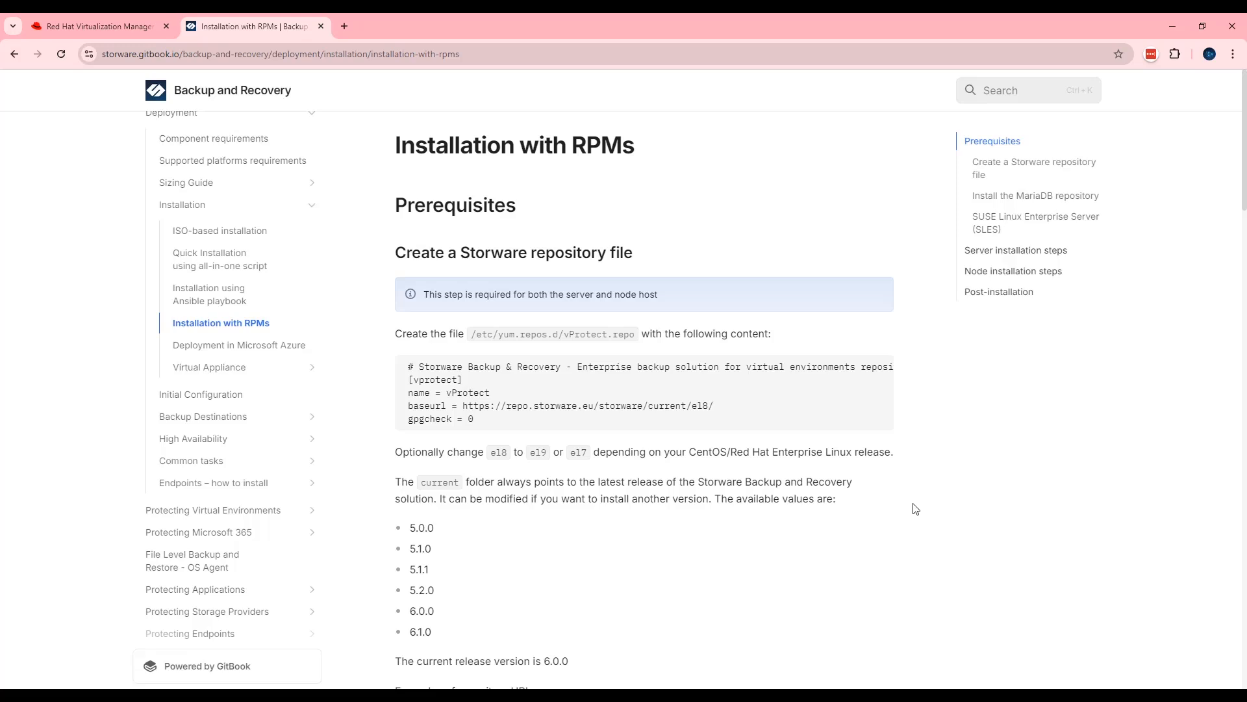
mouse_move(874, 466)
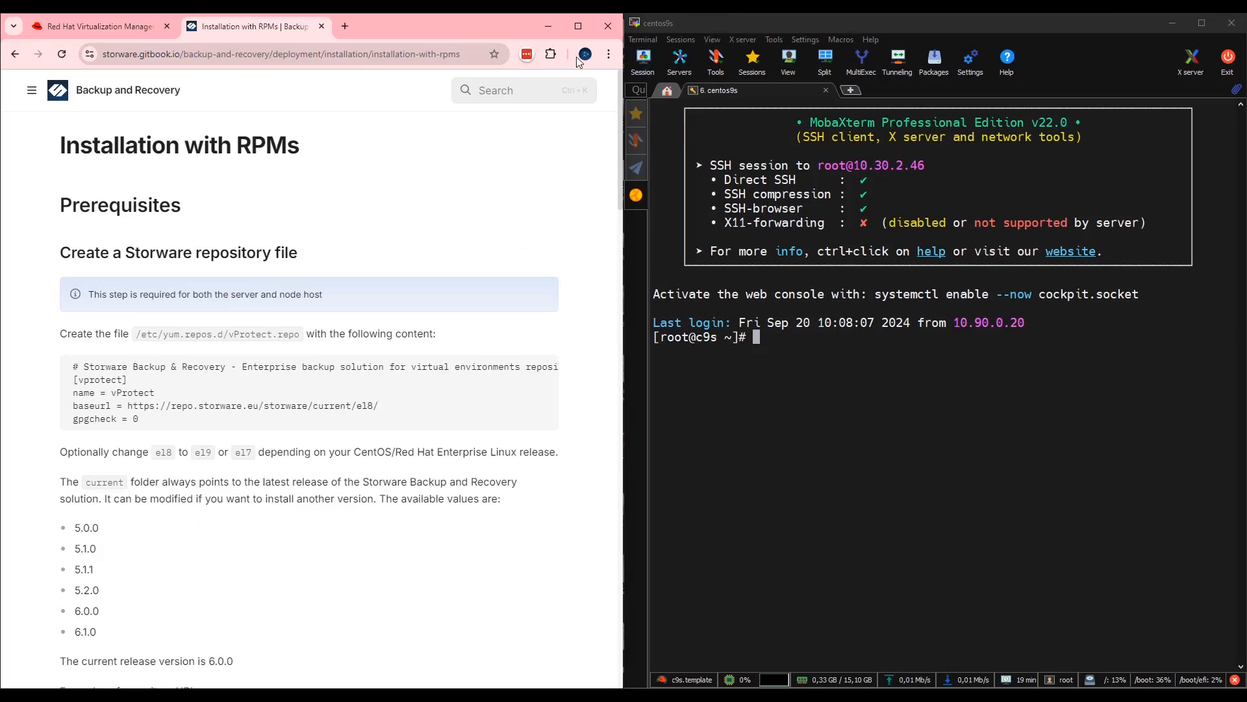
mouse_move(866, 443)
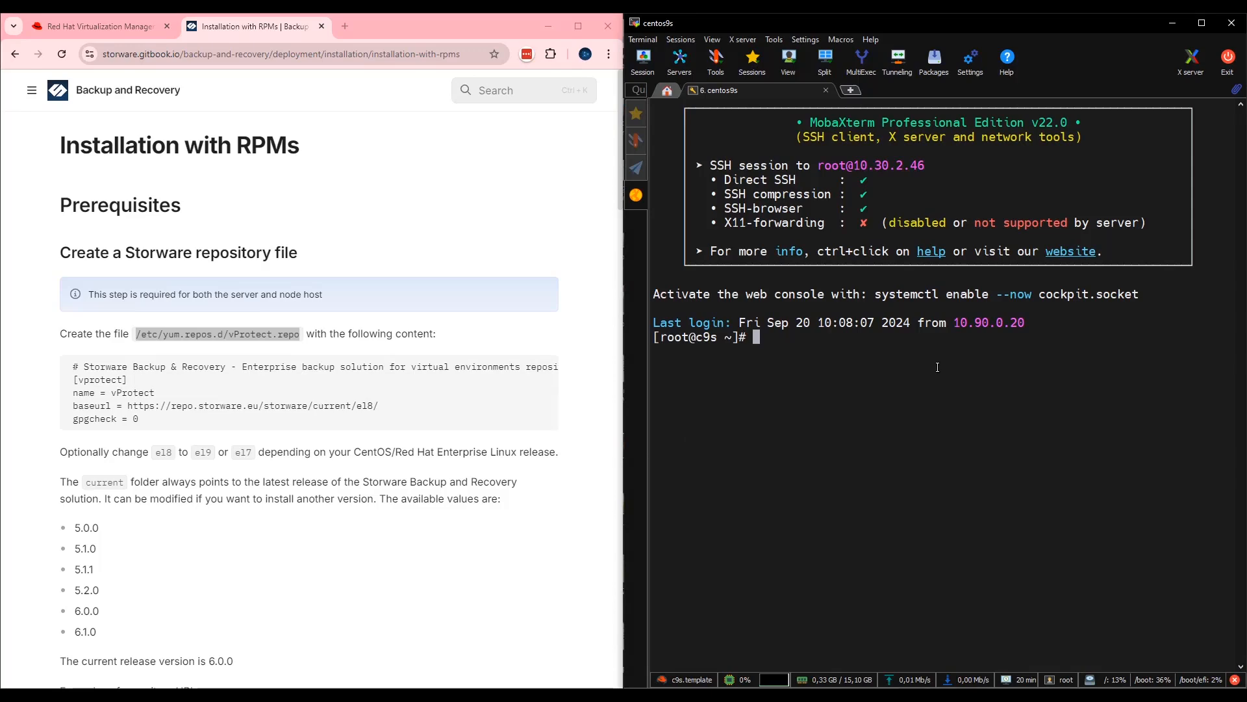
Run cat /etc/redhat-release showing CentOS Stream 9, and copy the repo file path from the guide.
text(cat)
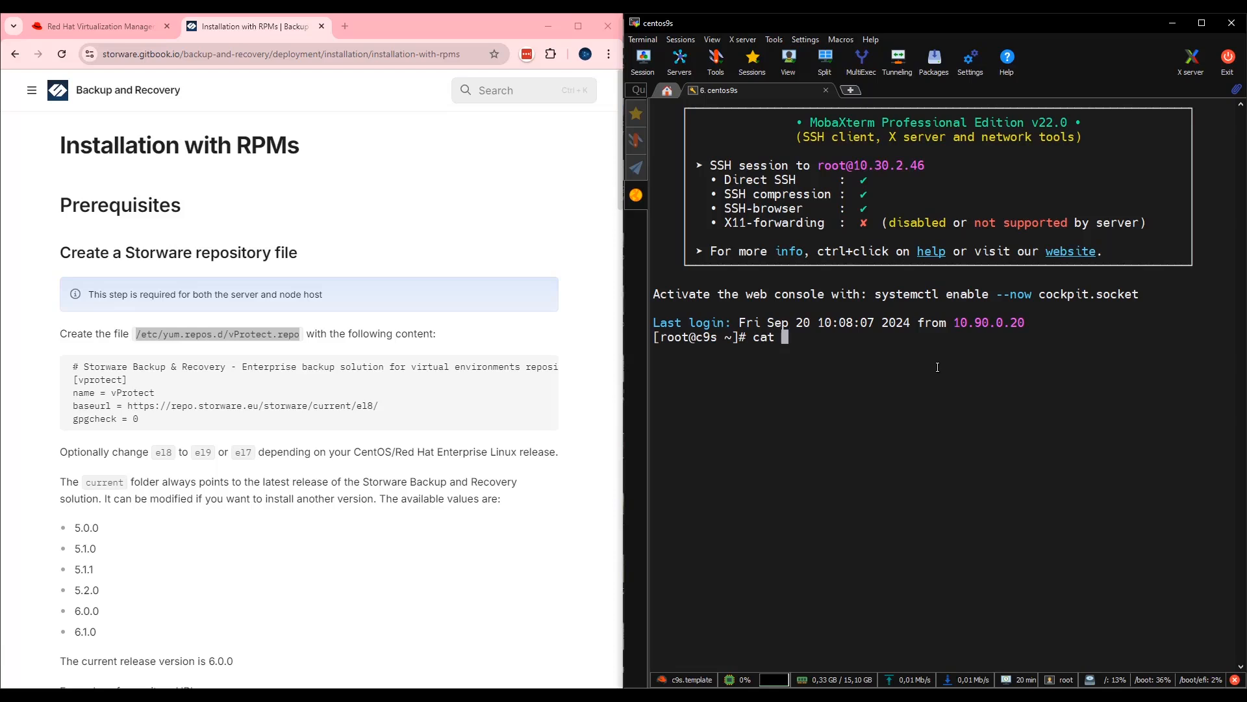
text(/etc/redhat-release)
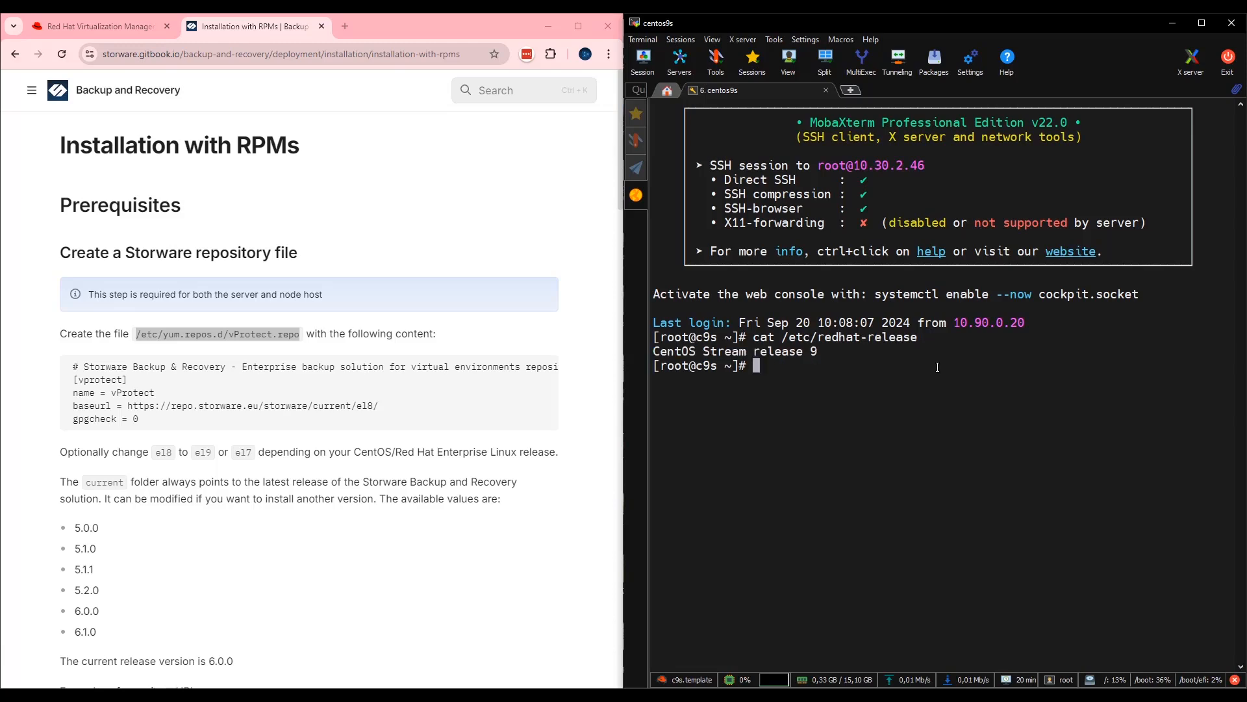
right_click(217, 333)
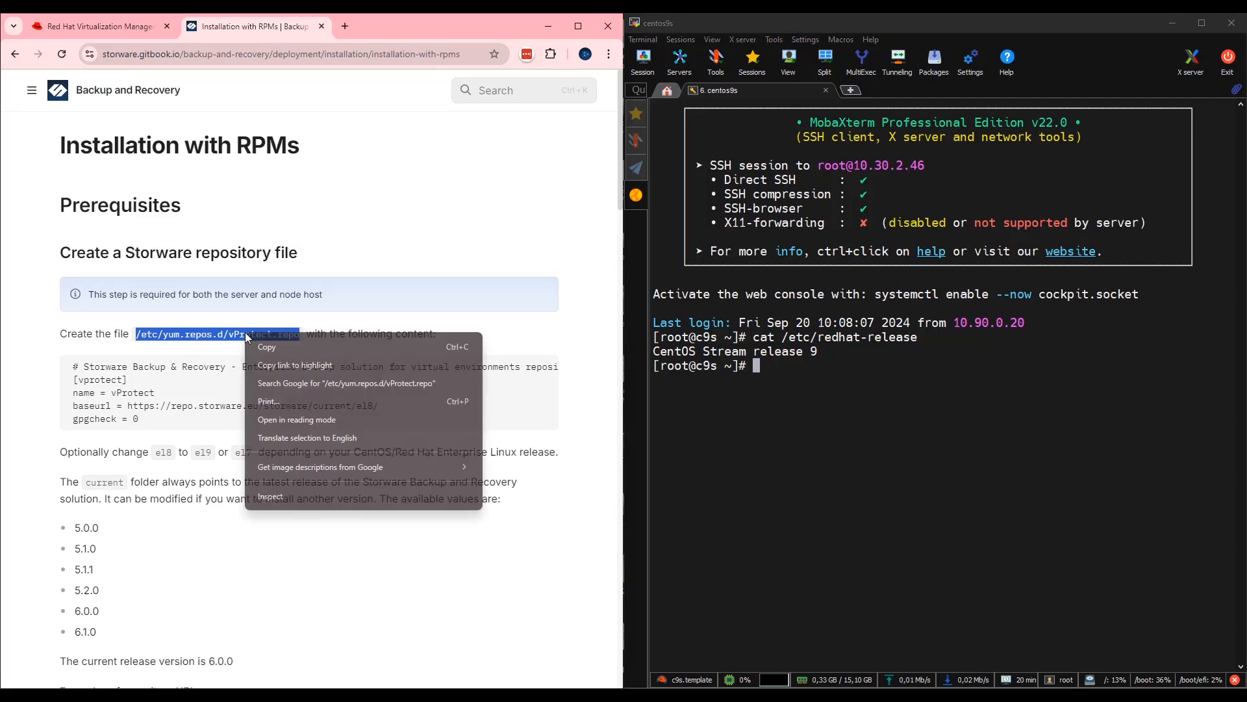
text(v)
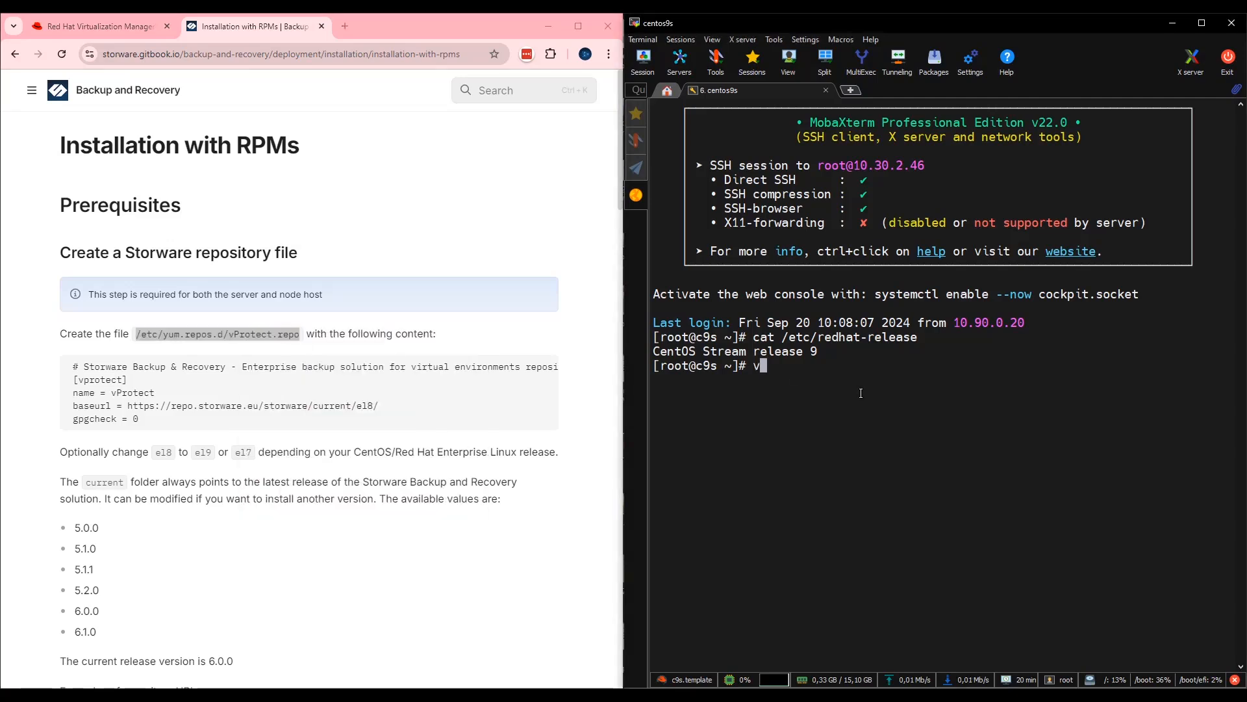
Create /etc/yum.repos.d/vProtect.repo in vi with the documented contents, baseurl changed to el9, and save.
text(i /etc/yum.repos.d/vProtect.repo)
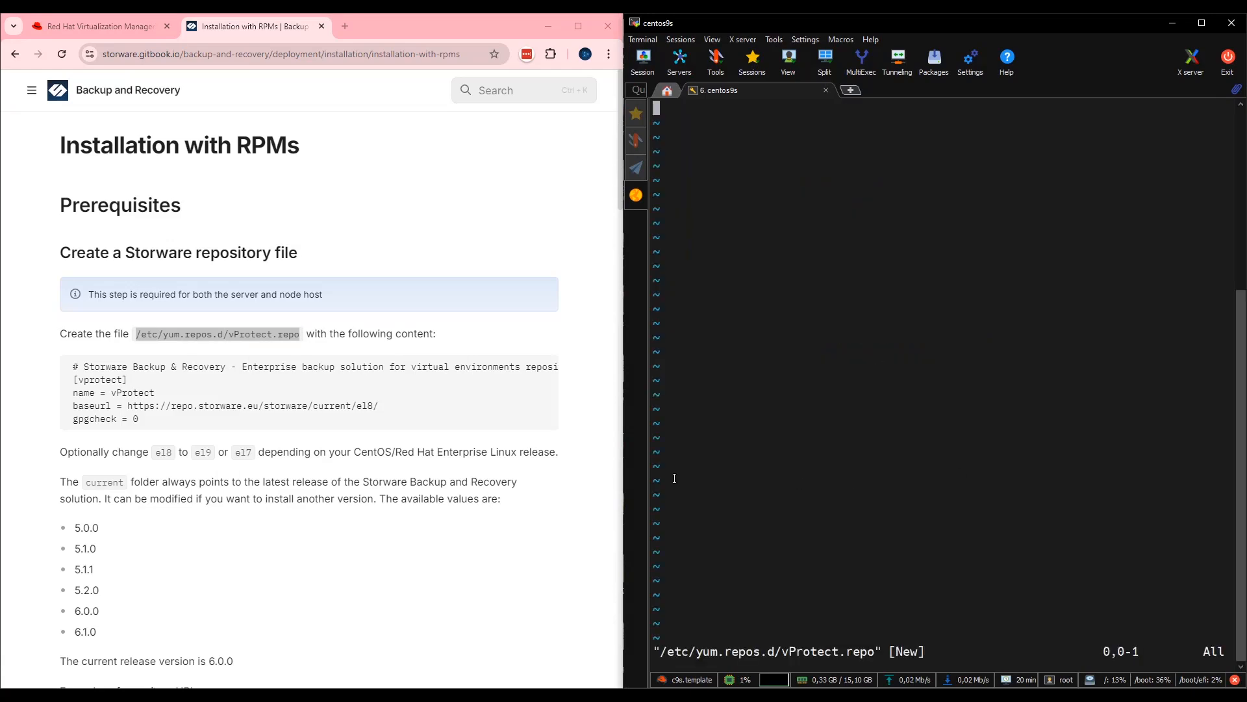
drag(71, 366, 139, 419)
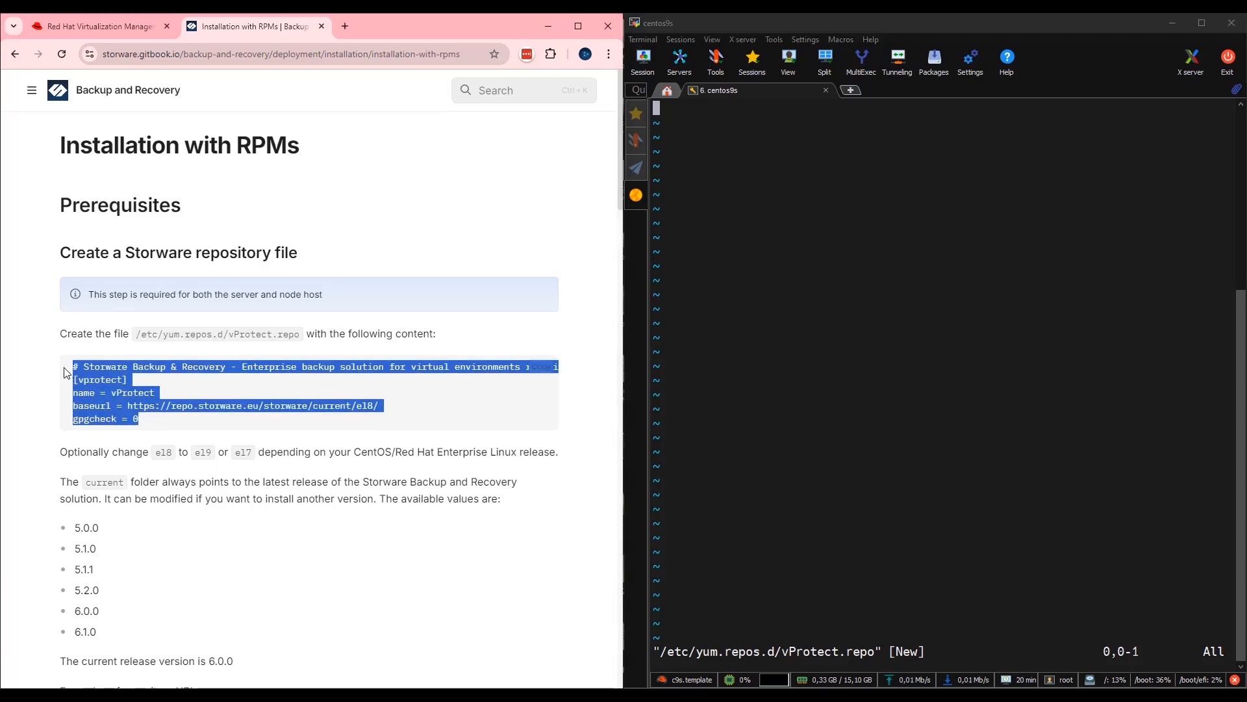
right_click(104, 390)
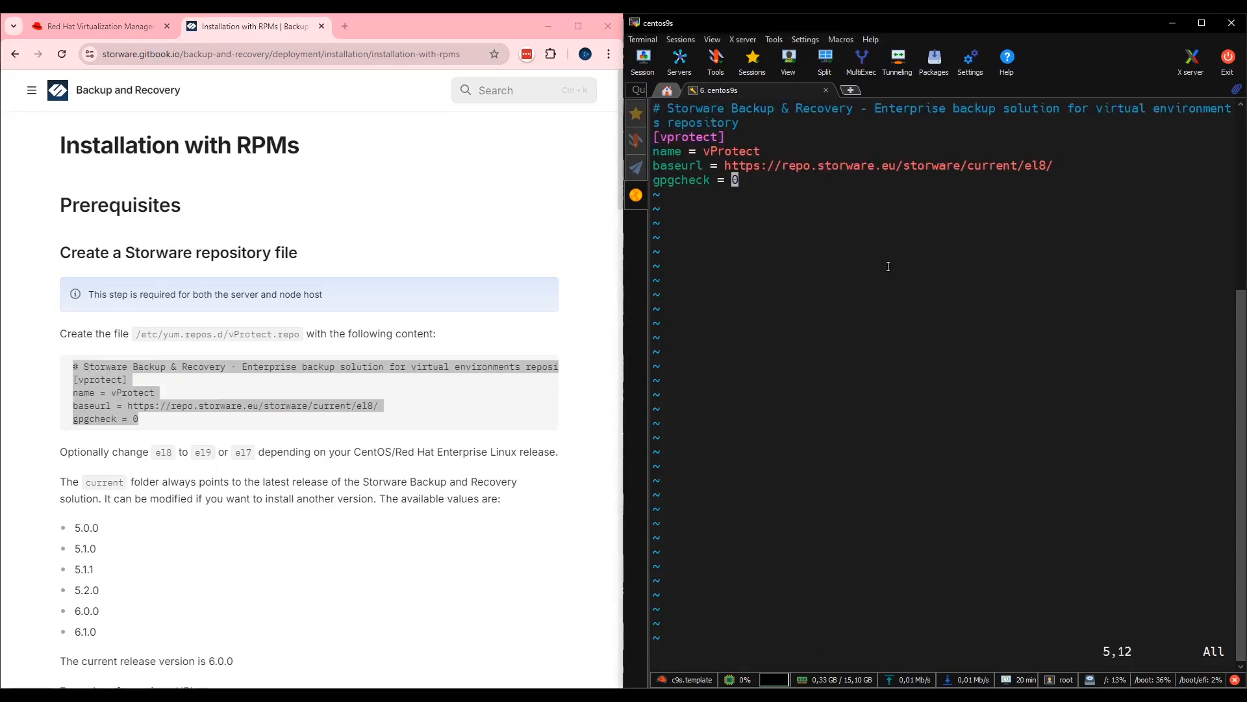
mouse_move(810, 204)
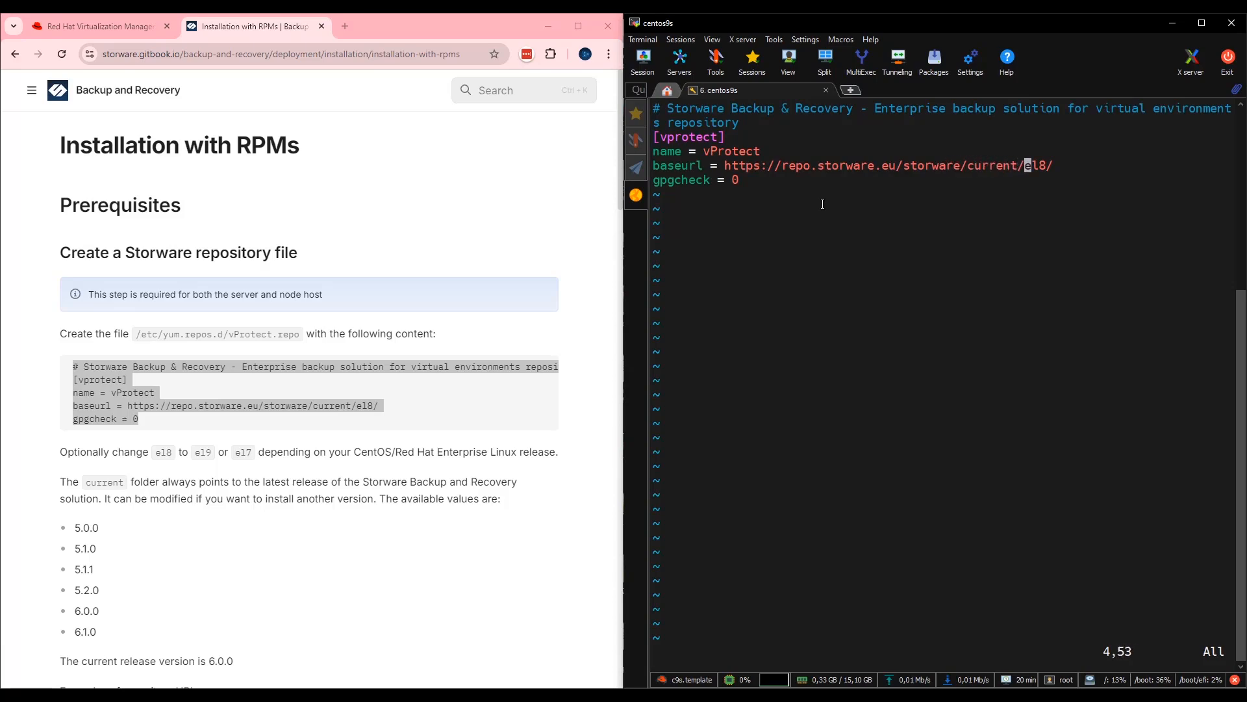
key(i)
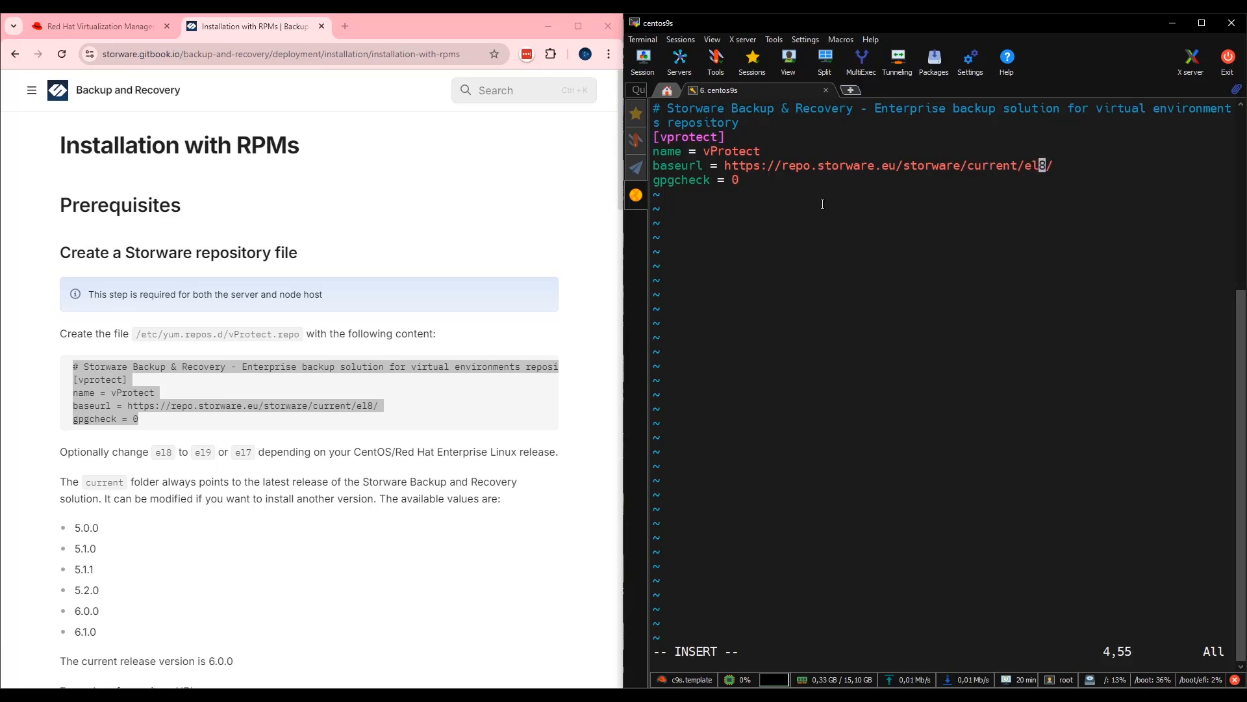
text(9)
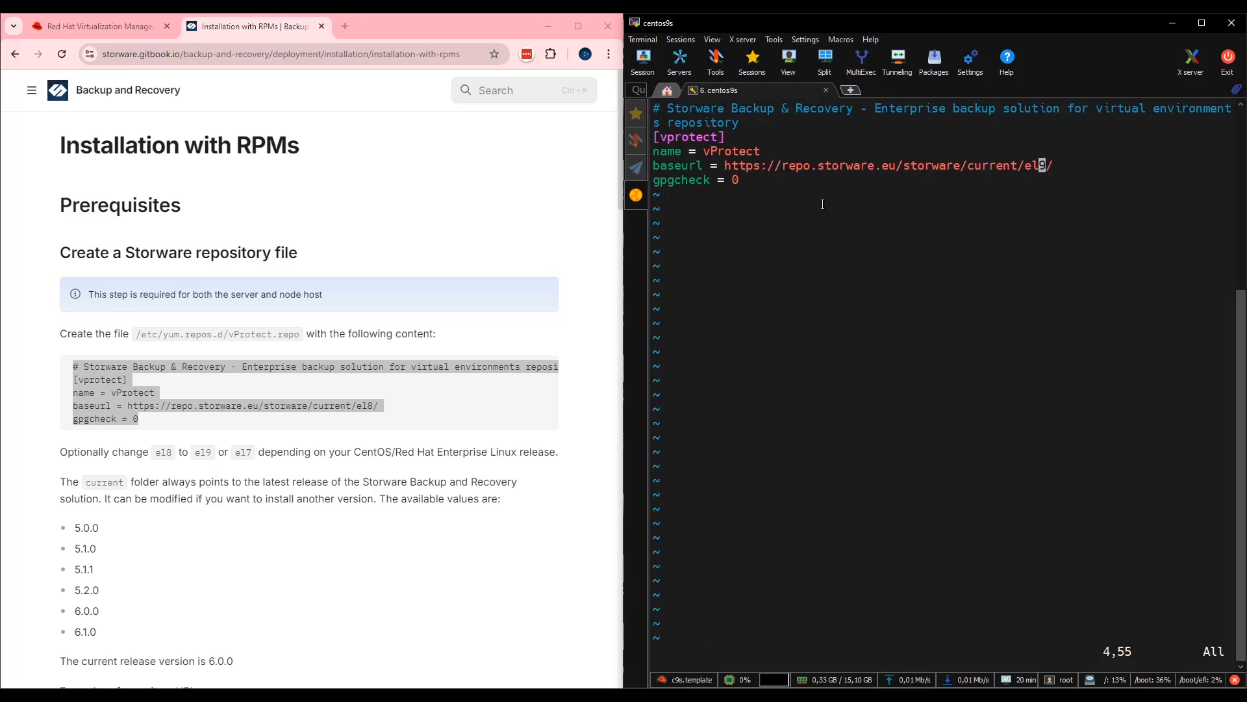
text(:wq)
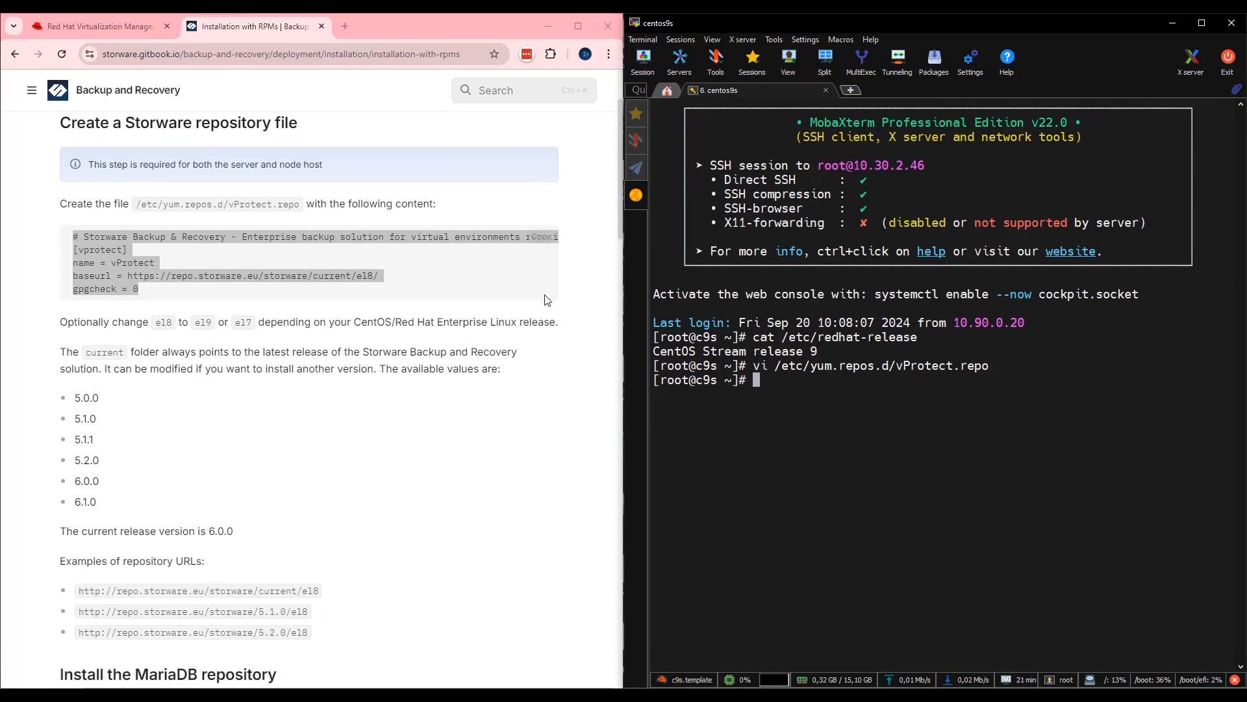
Scroll to the Install the MariaDB repository section with the /etc/yum.repos.d/MariaDB.repo path.
scroll(down, 3)
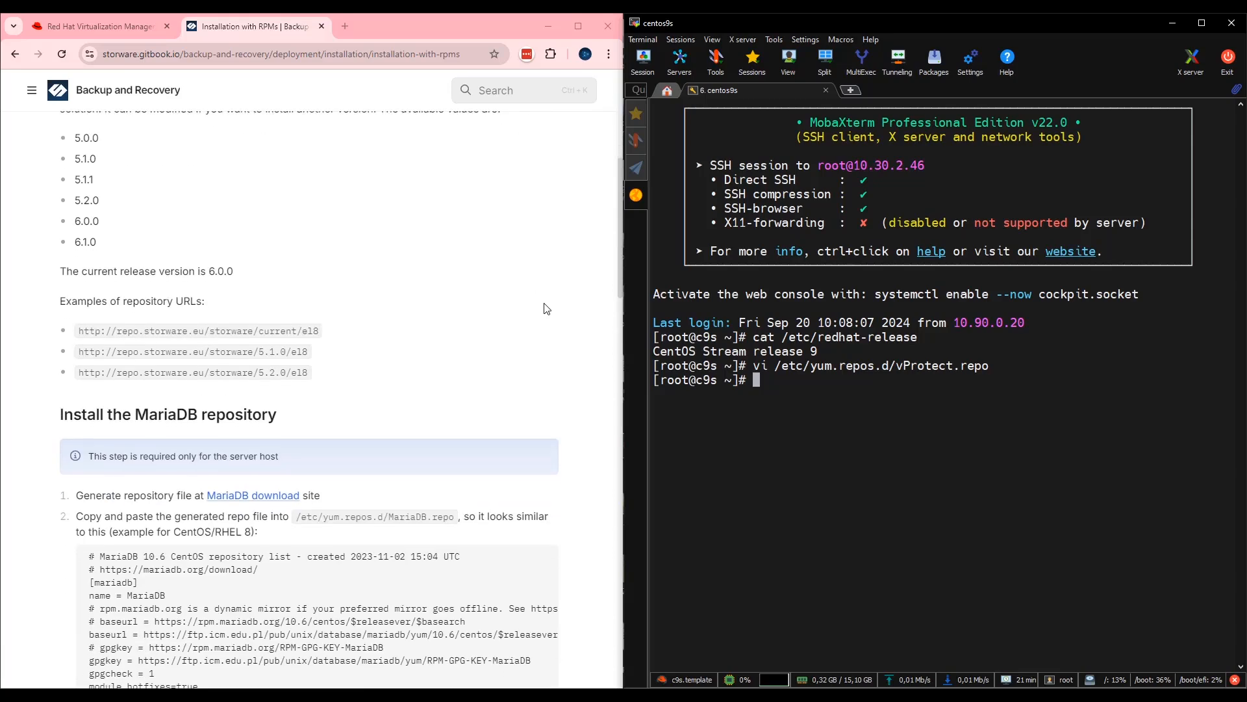
scroll(down, 3)
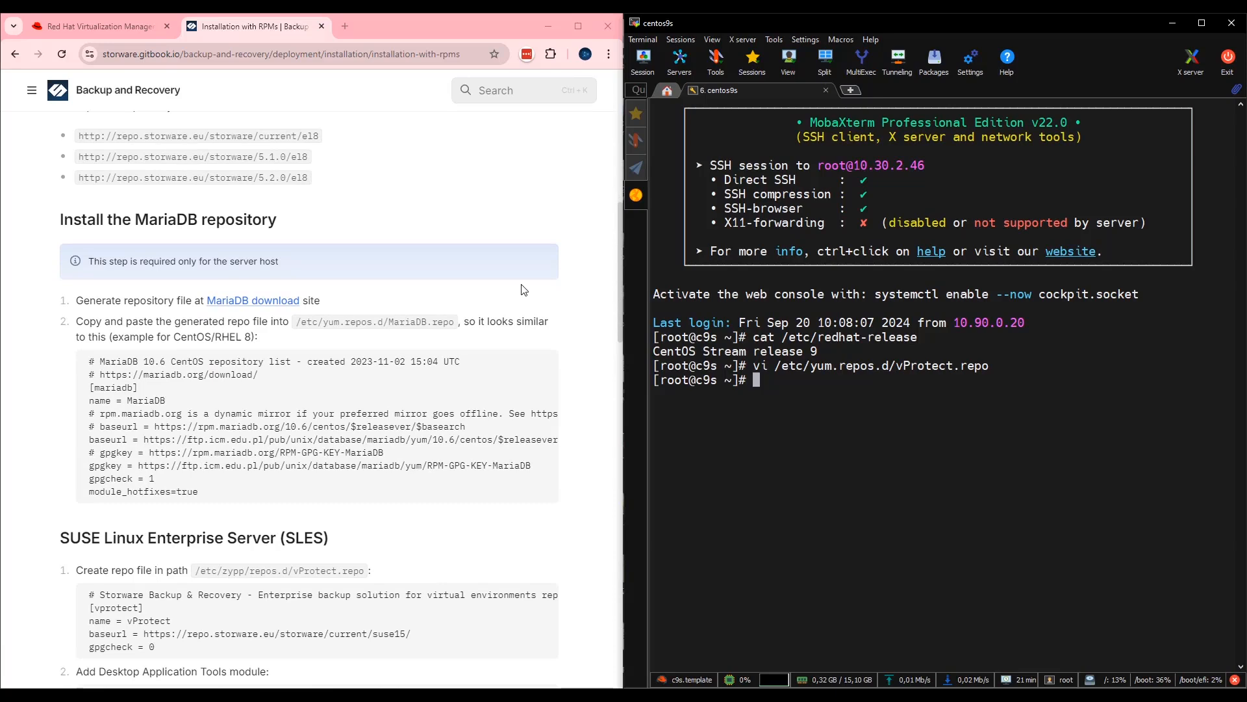
mouse_move(503, 342)
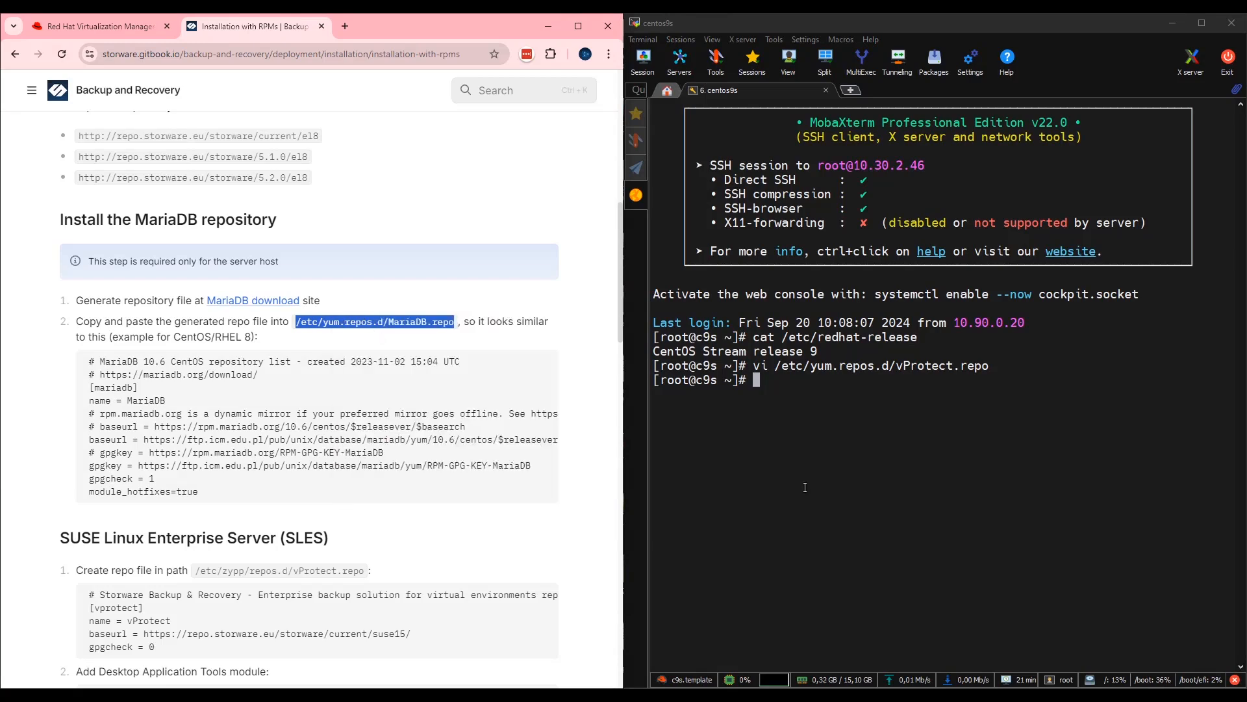
Create /etc/yum.repos.d/MariaDB.repo in vi with the guide's MariaDB 10.6 definition and save with :wq!
text(vi)
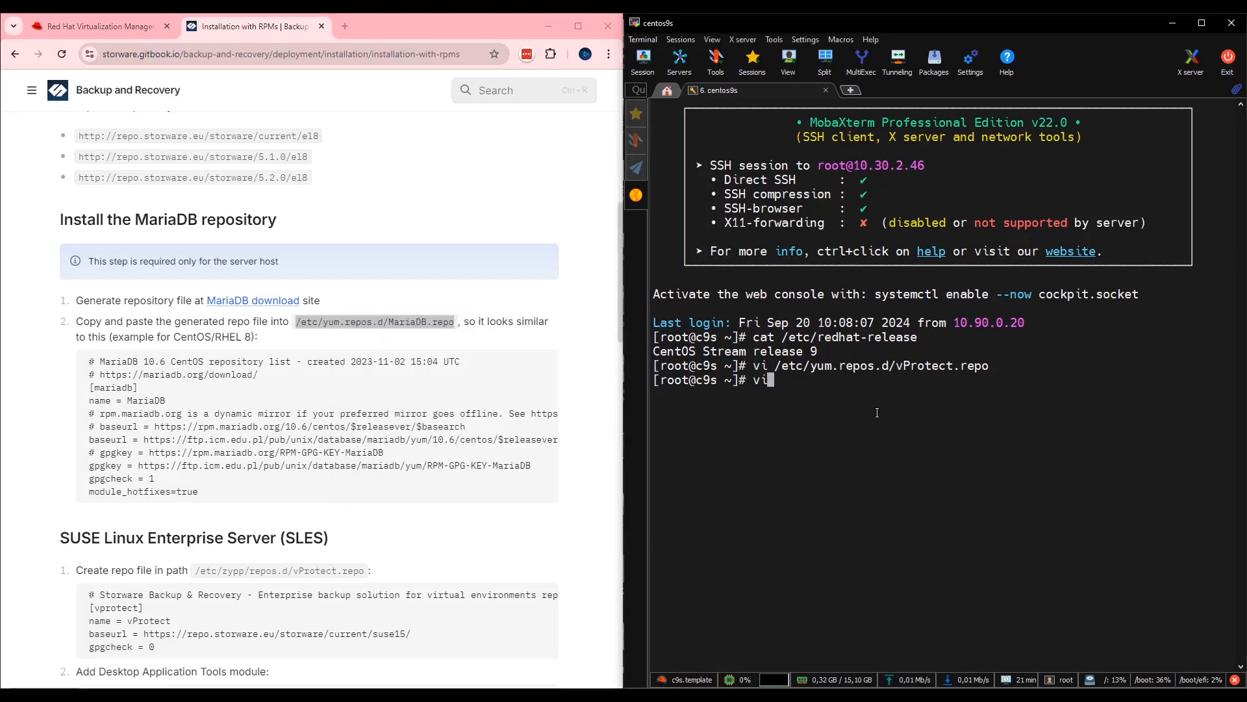
text(/etc/yum.repos.d/MariaDB.repo)
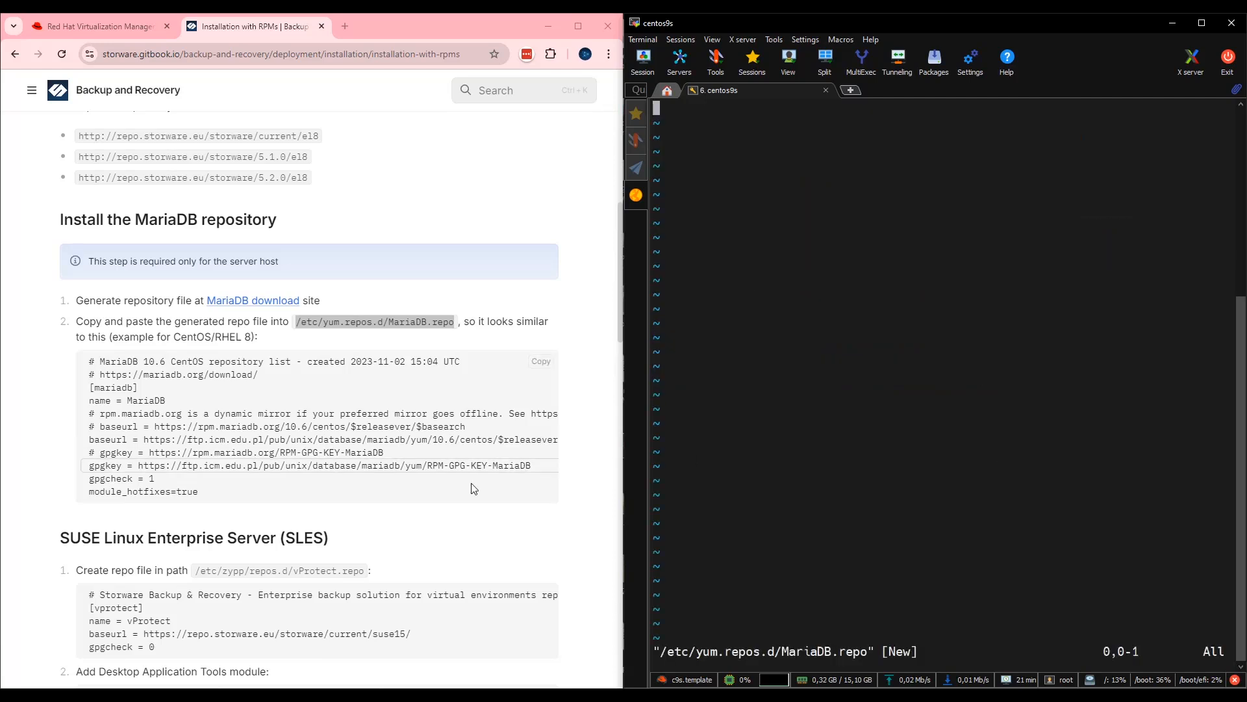
mouse_move(311, 476)
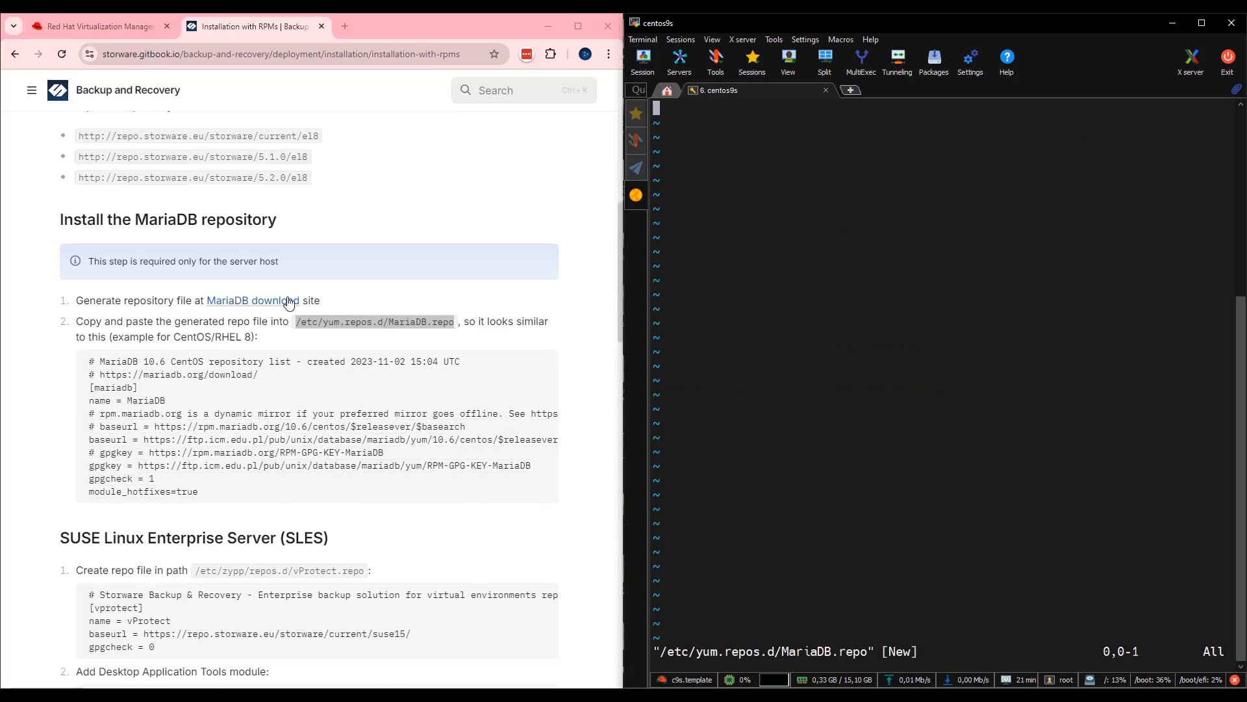
mouse_move(276, 305)
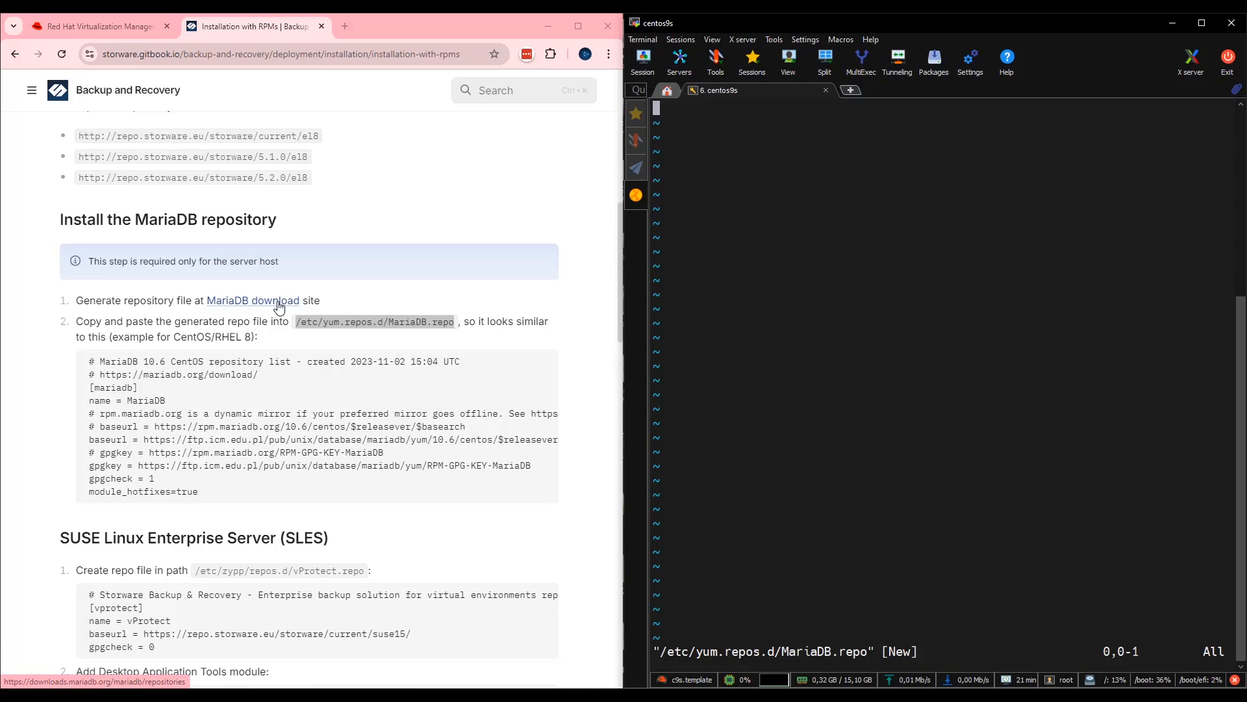
mouse_move(273, 317)
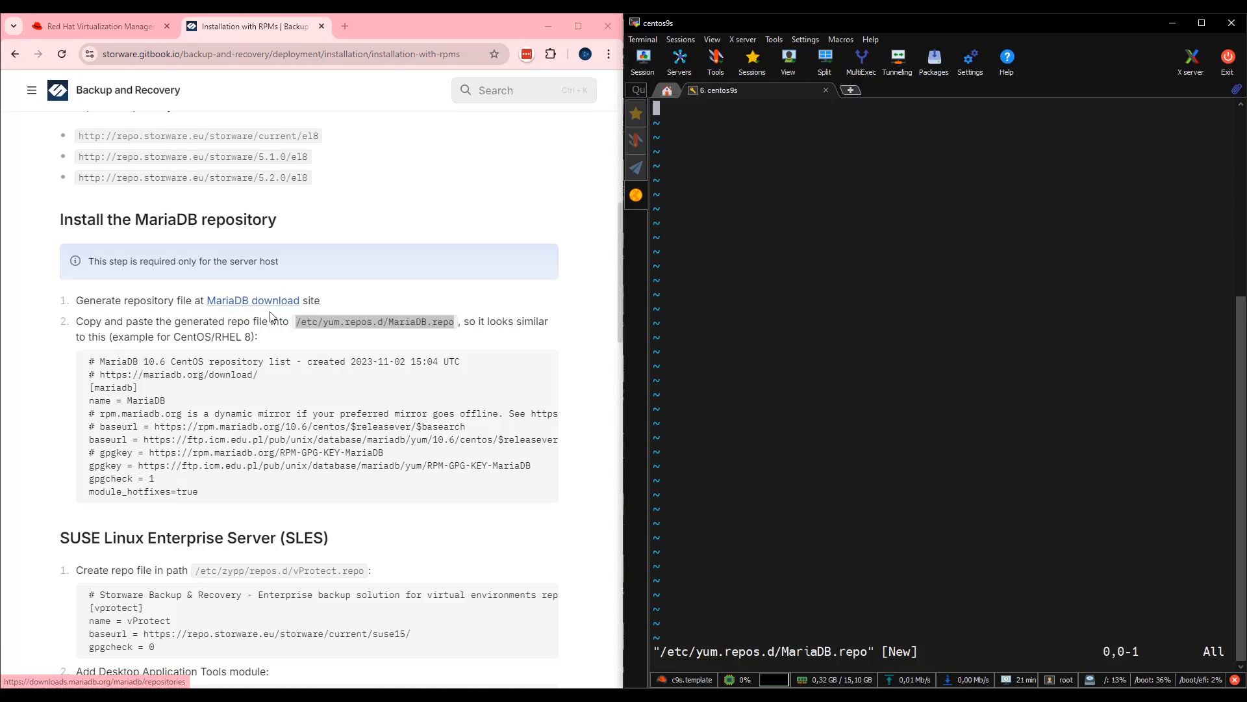
mouse_move(271, 310)
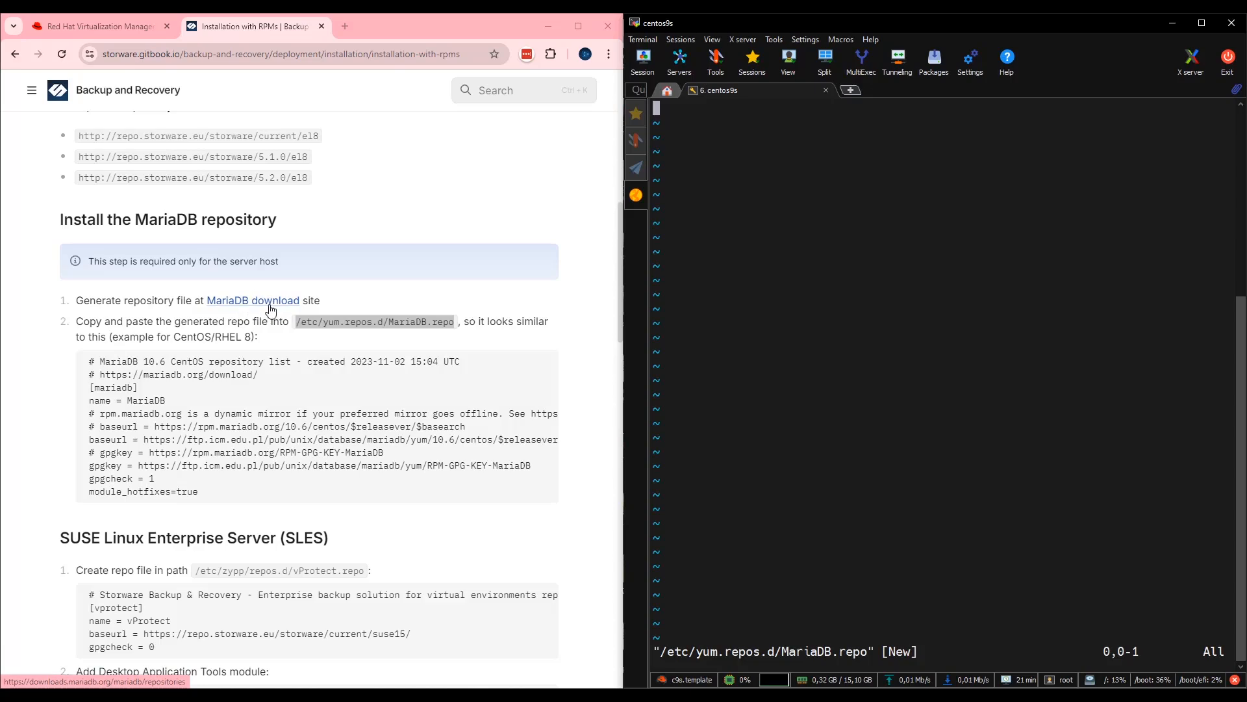
mouse_move(218, 493)
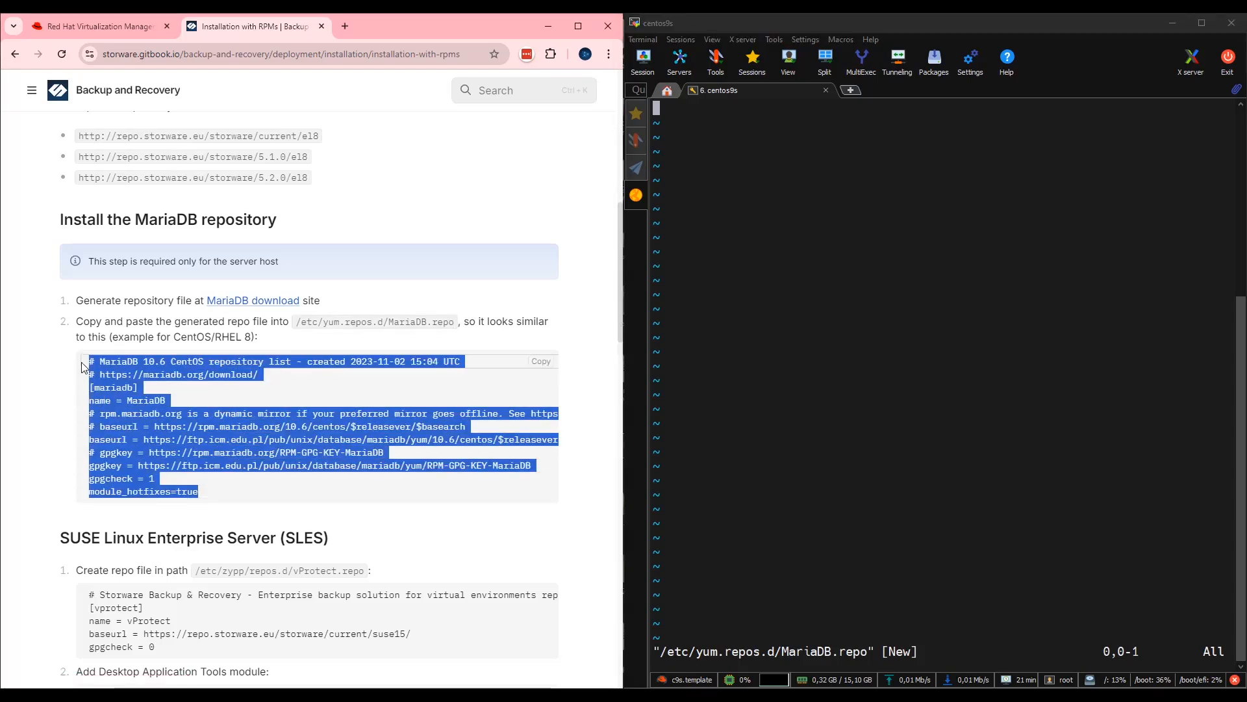
right_click(191, 382)
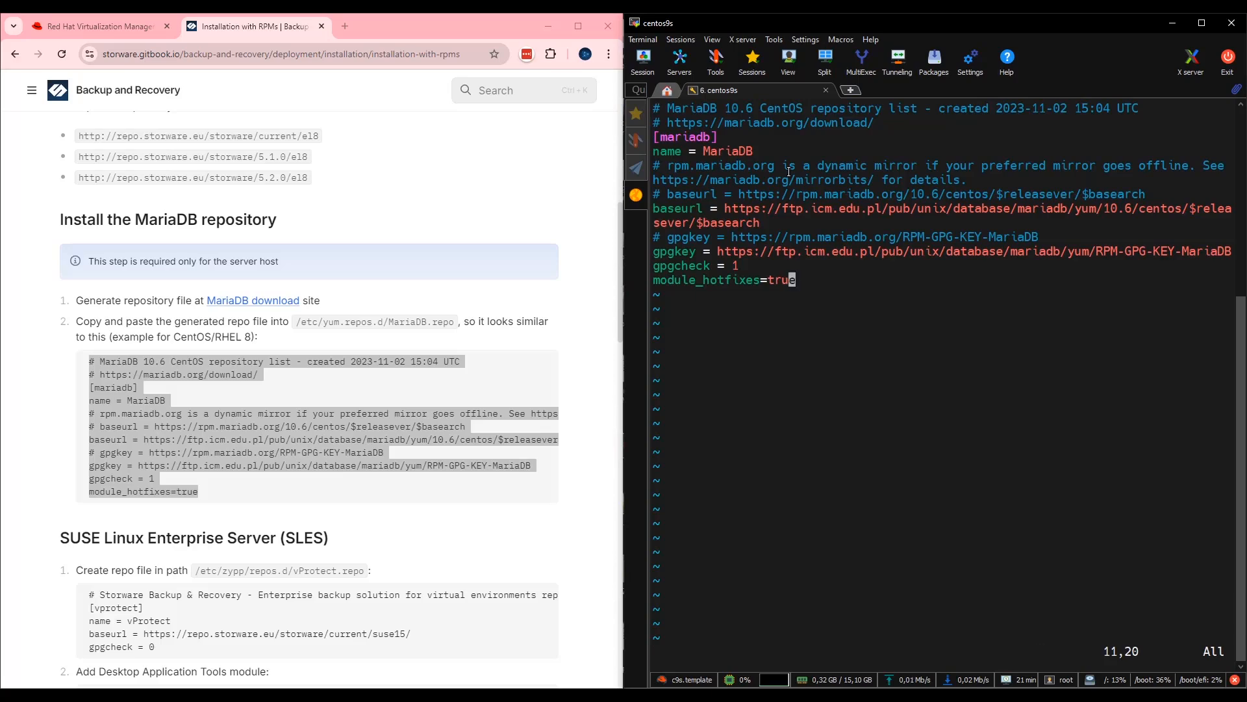
text(:wq!)
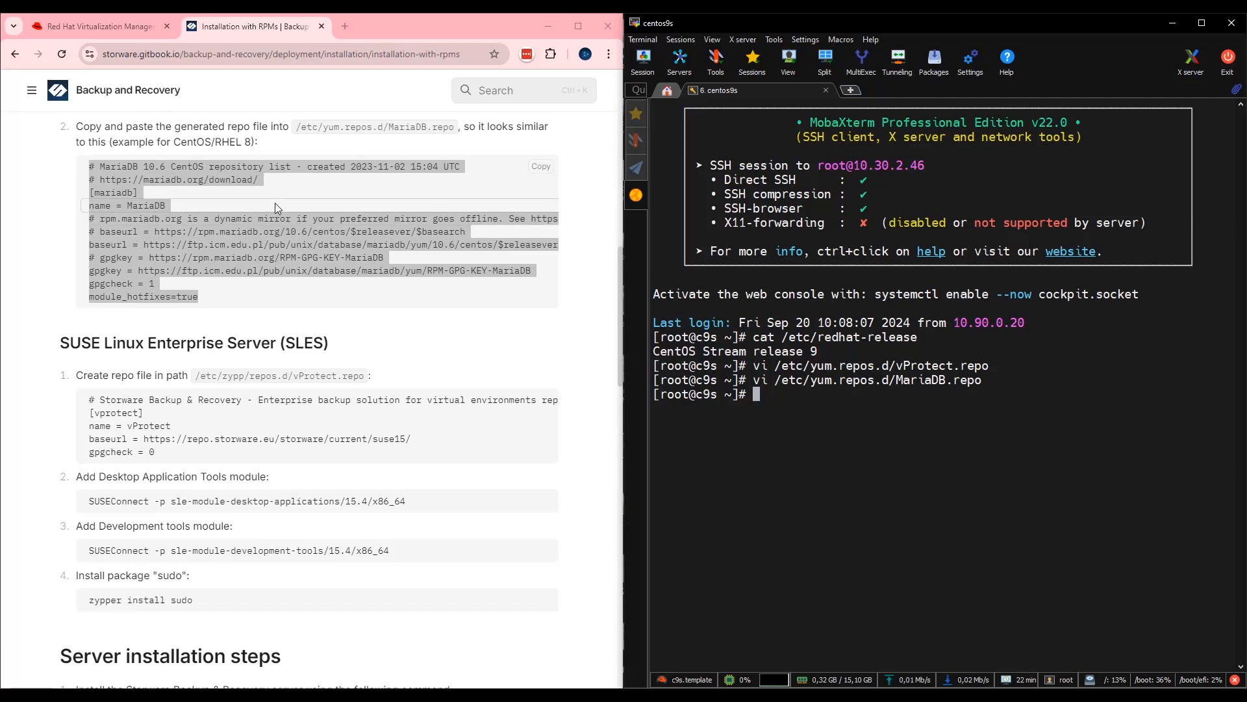
scroll(down, 3)
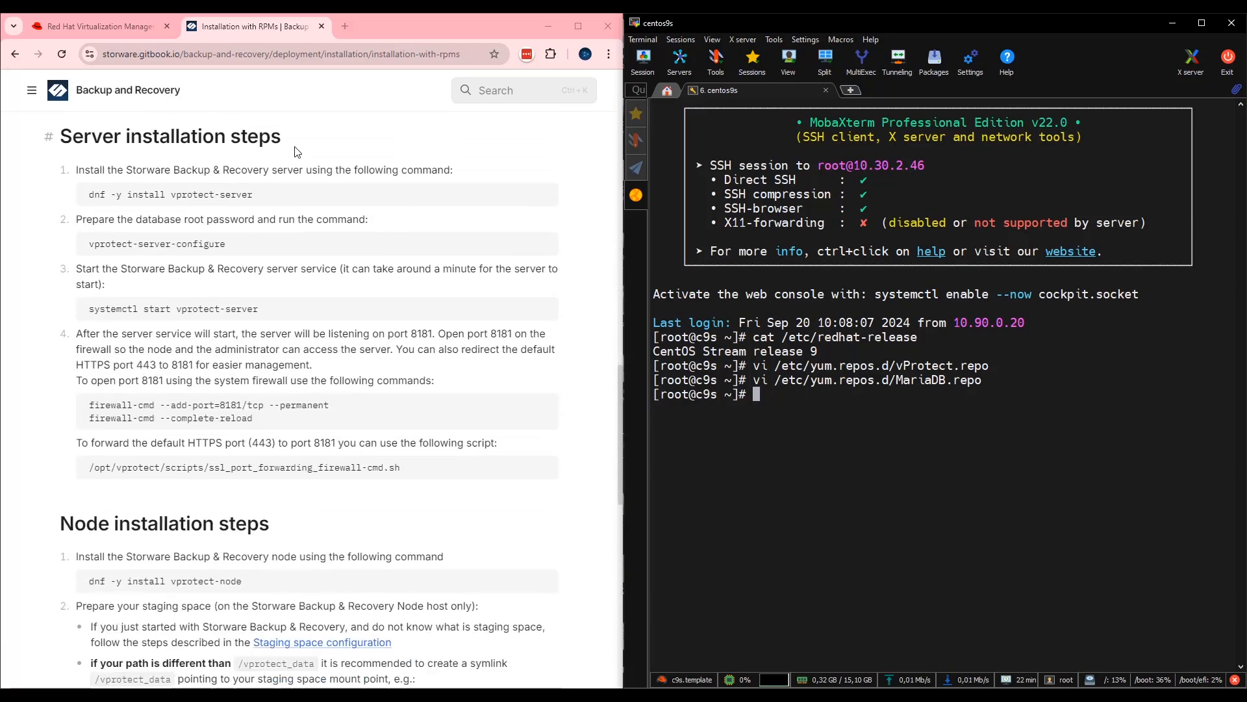
mouse_move(341, 209)
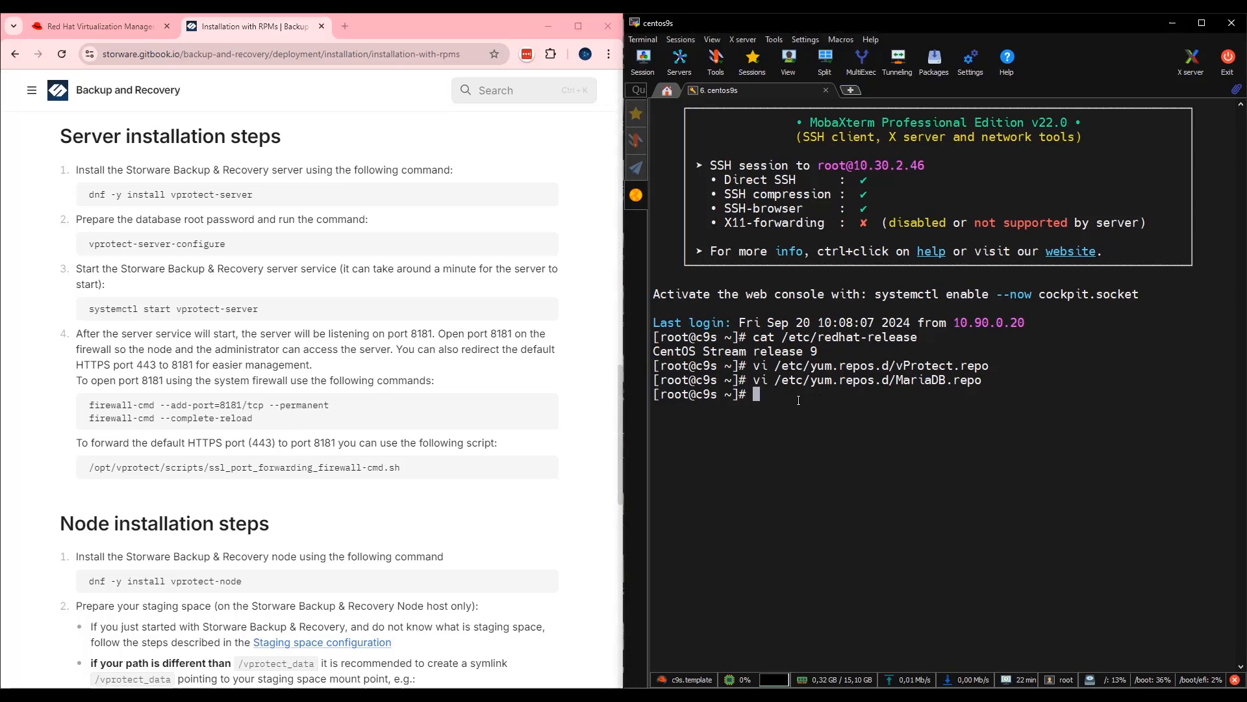
Run dnf -y install vprotect-server and wait for Complete!
text(dnf -y install vprotect-server)
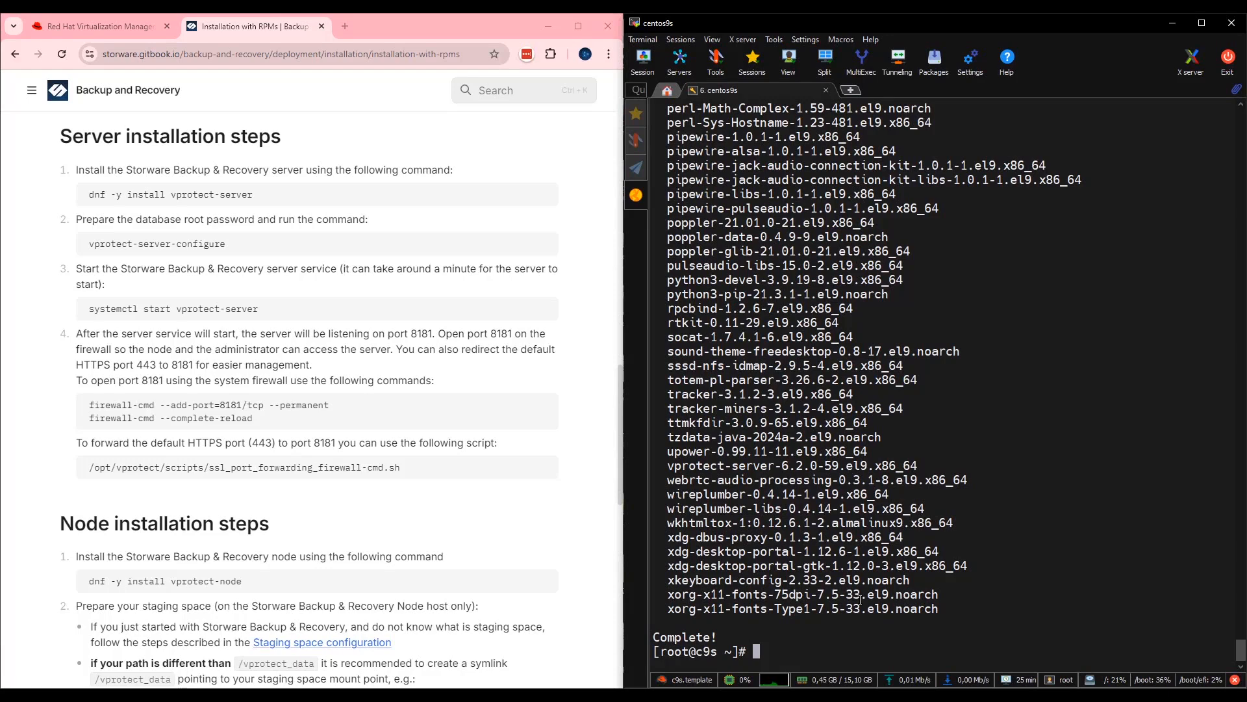
mouse_move(334, 318)
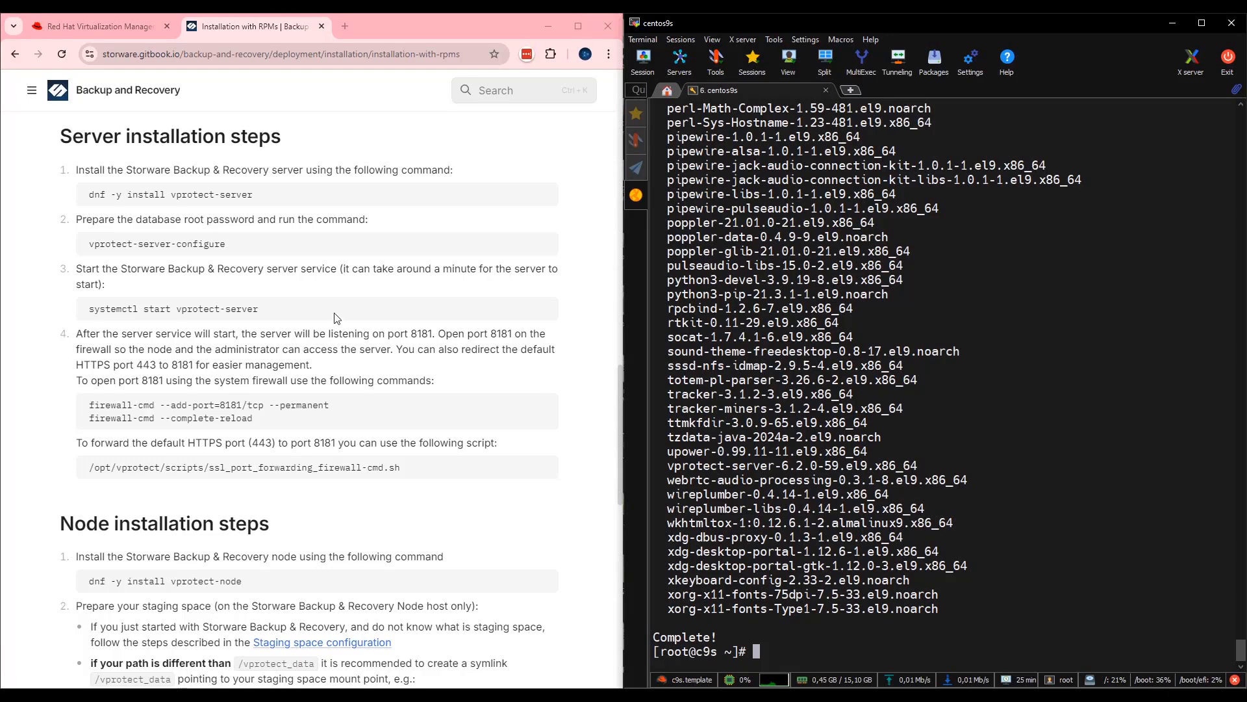
mouse_move(285, 251)
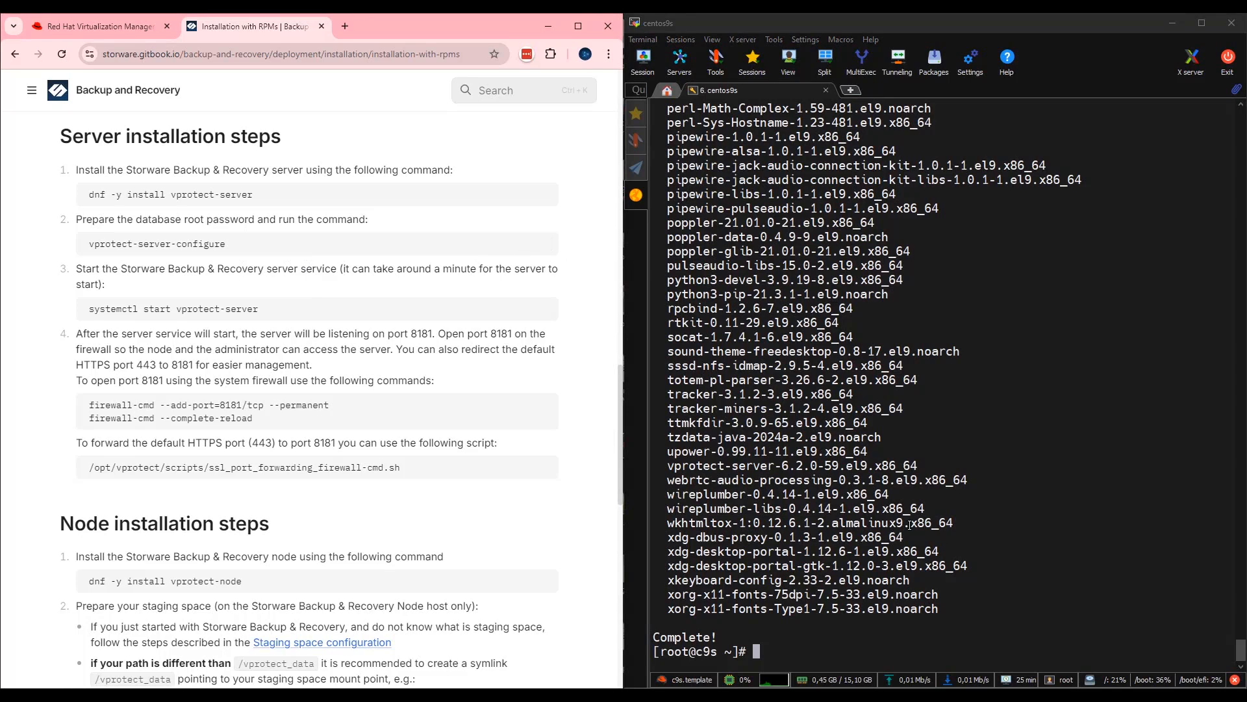
Run vprotect-server-configure, setting the MySQL root password and creating the vProtect database and user.
text(vprotect-server-configure)
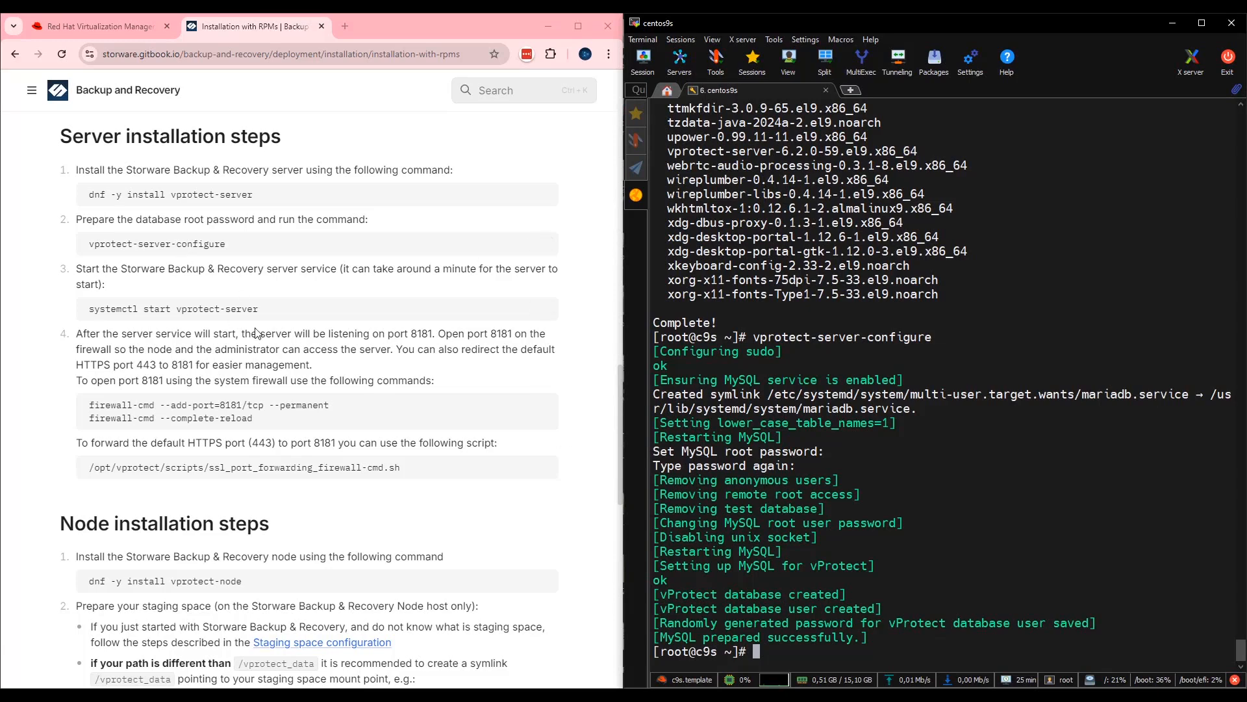
mouse_move(293, 304)
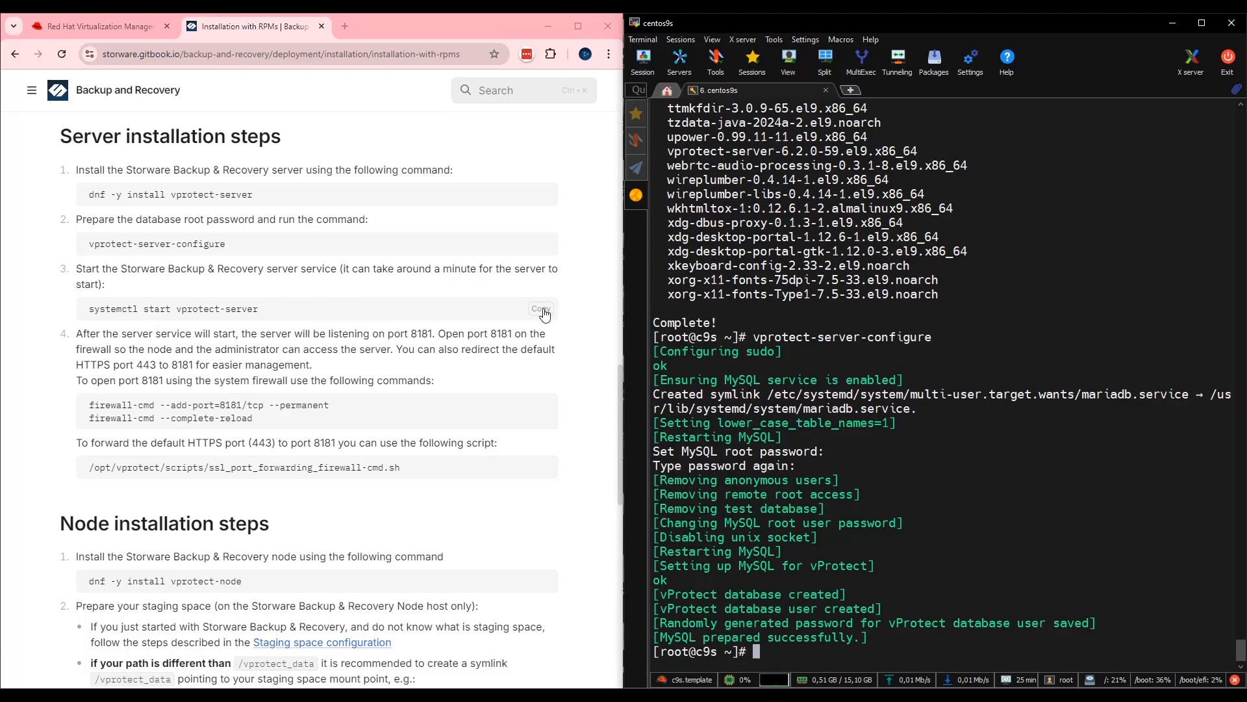
mouse_move(567, 317)
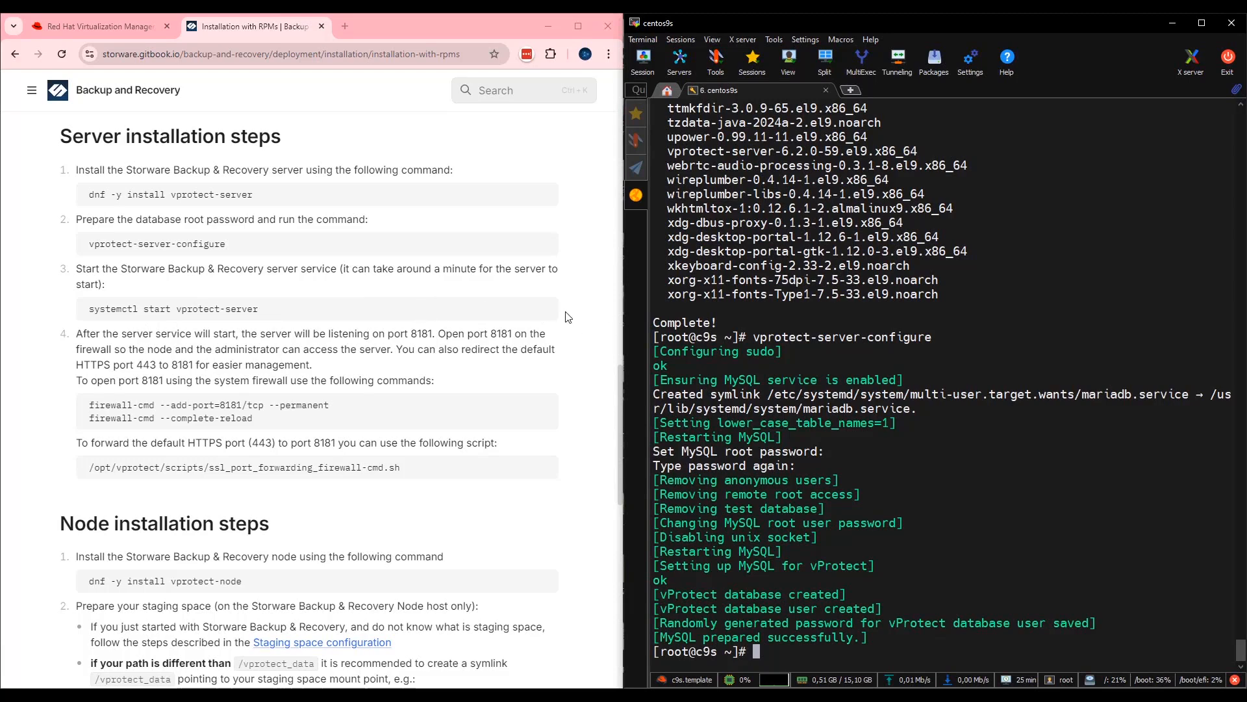
Run systemctl start vprotect-server.
text(systemctl start vprotect-server)
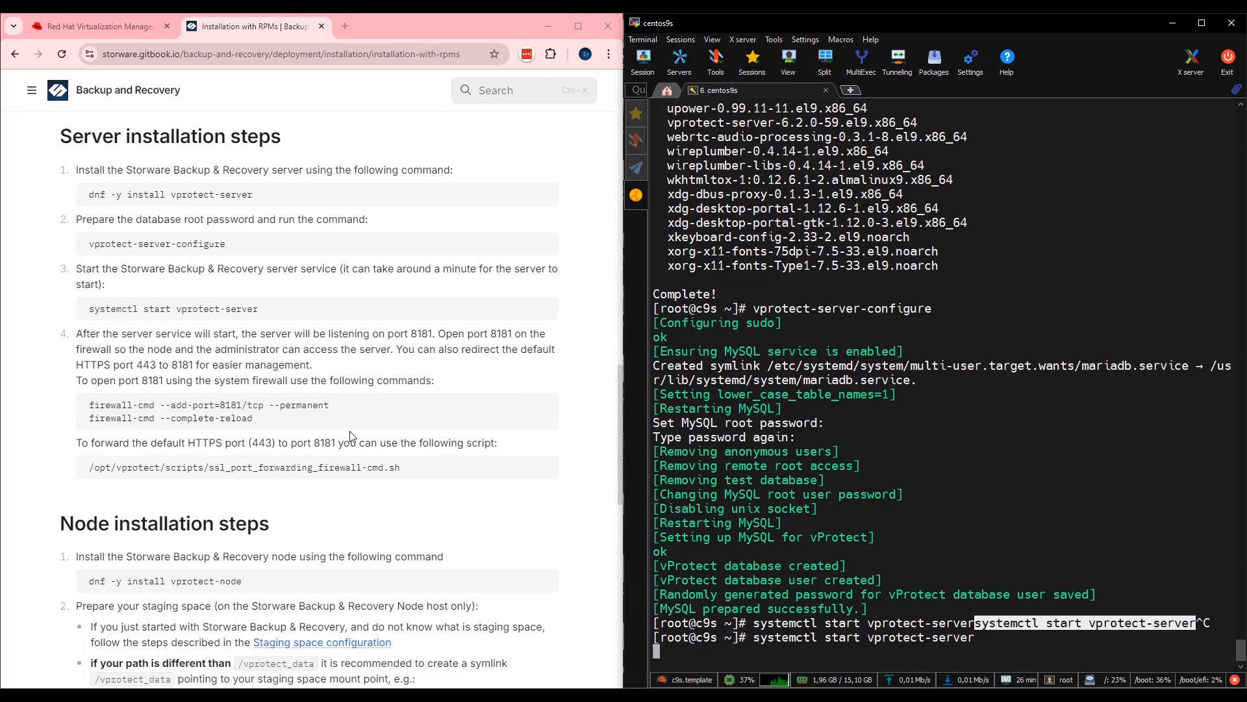
mouse_move(401, 412)
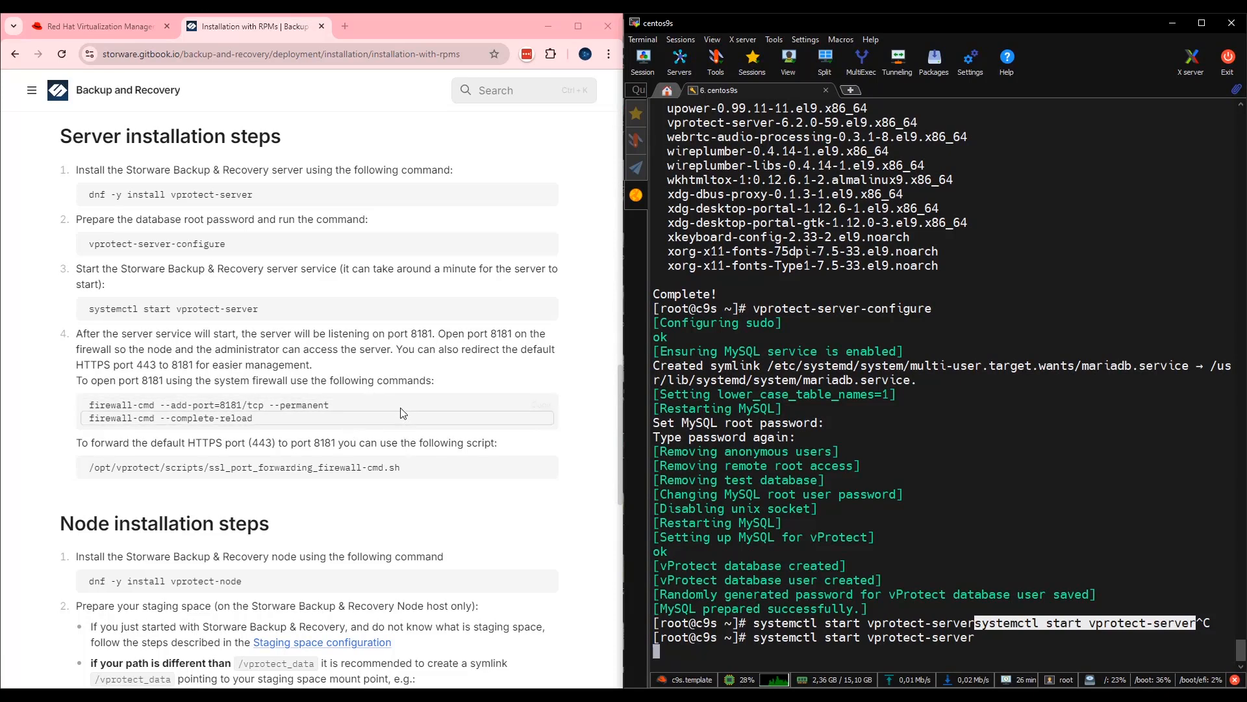
mouse_move(385, 404)
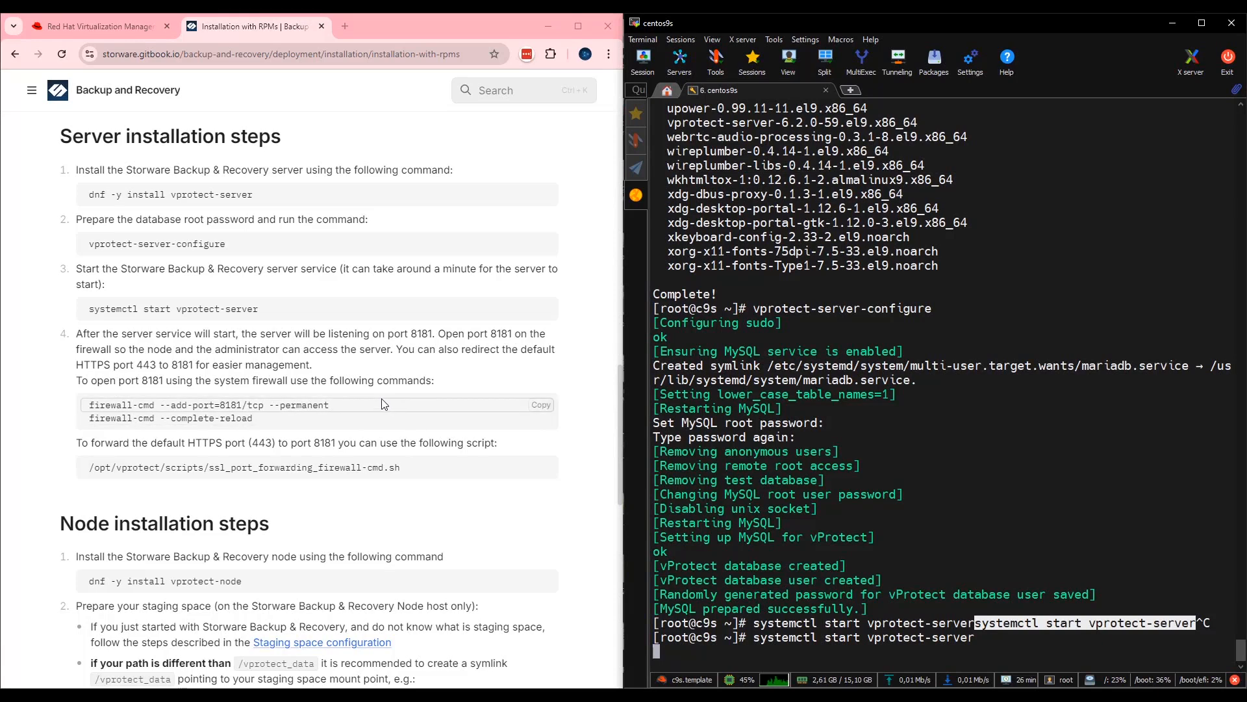
mouse_move(426, 399)
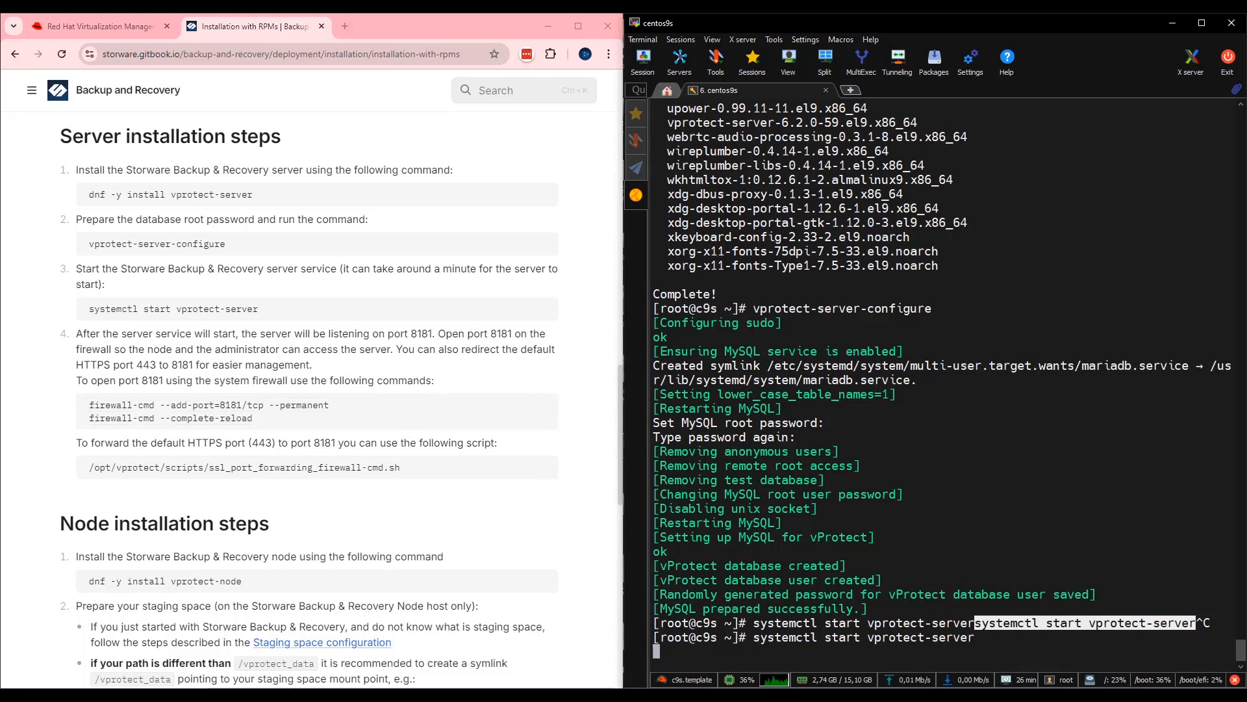
mouse_move(524, 368)
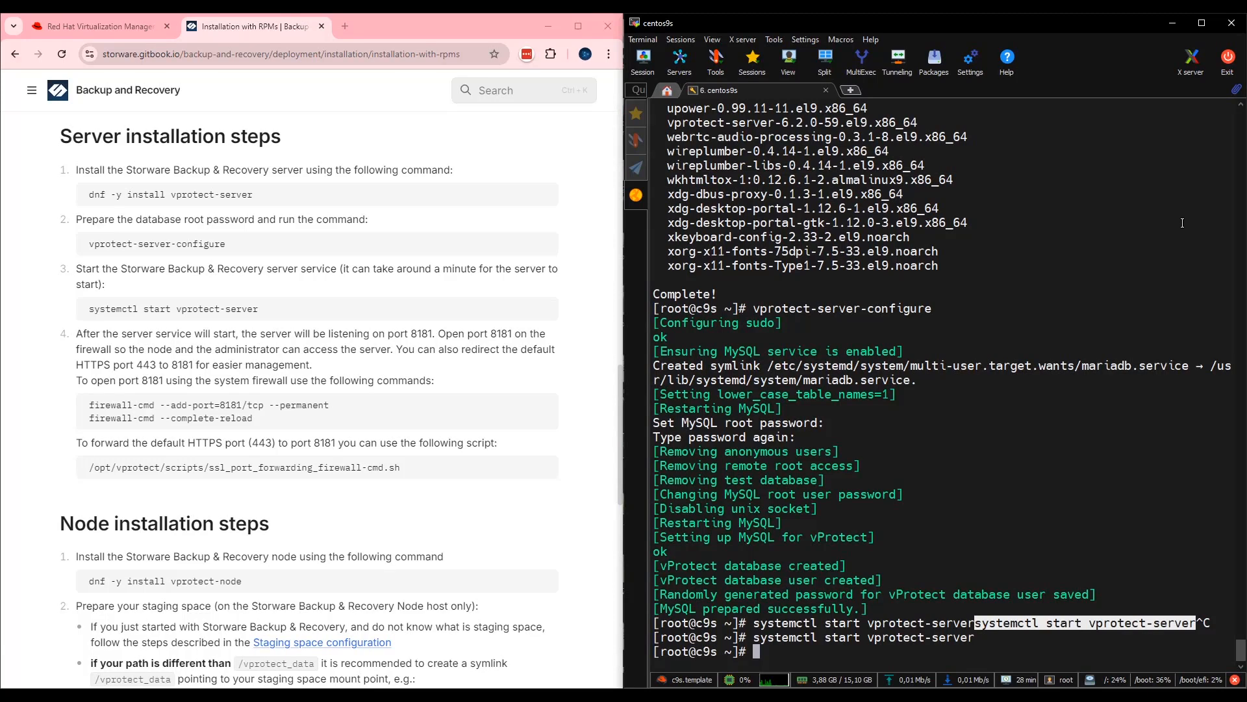
Run systemctl status vprotect-server confirming the service is active and running.
text(systemctl)
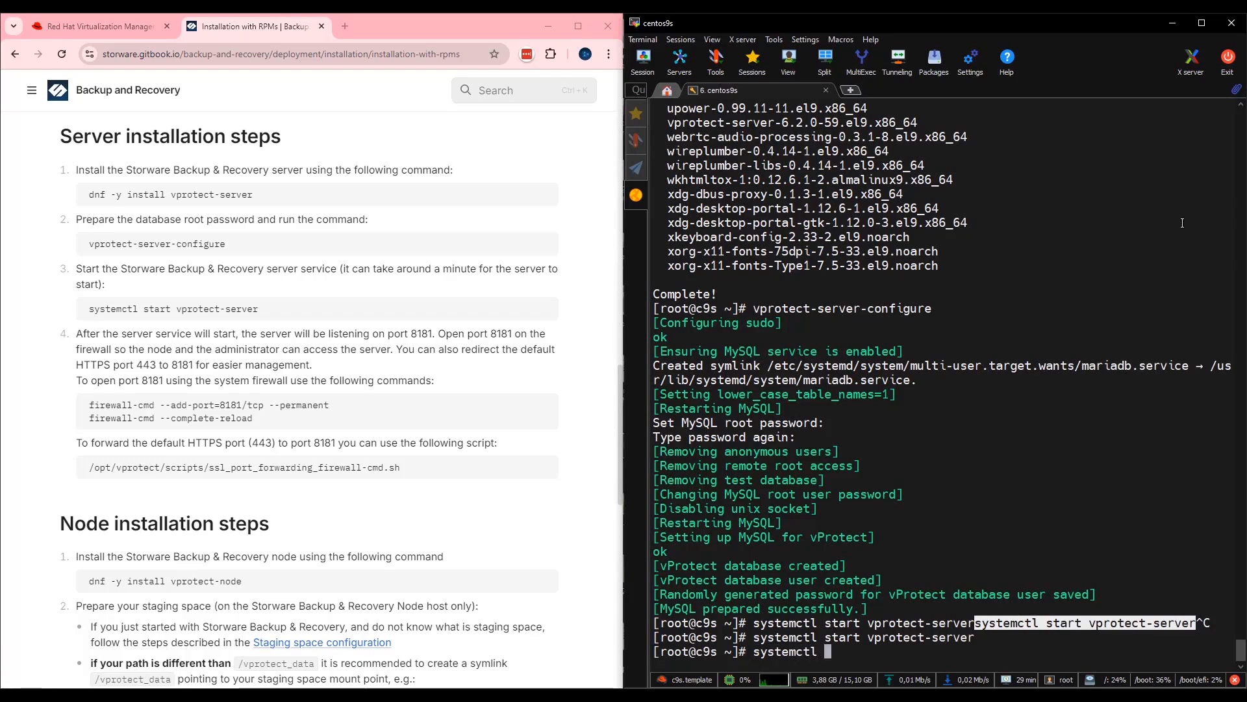
text(tus)
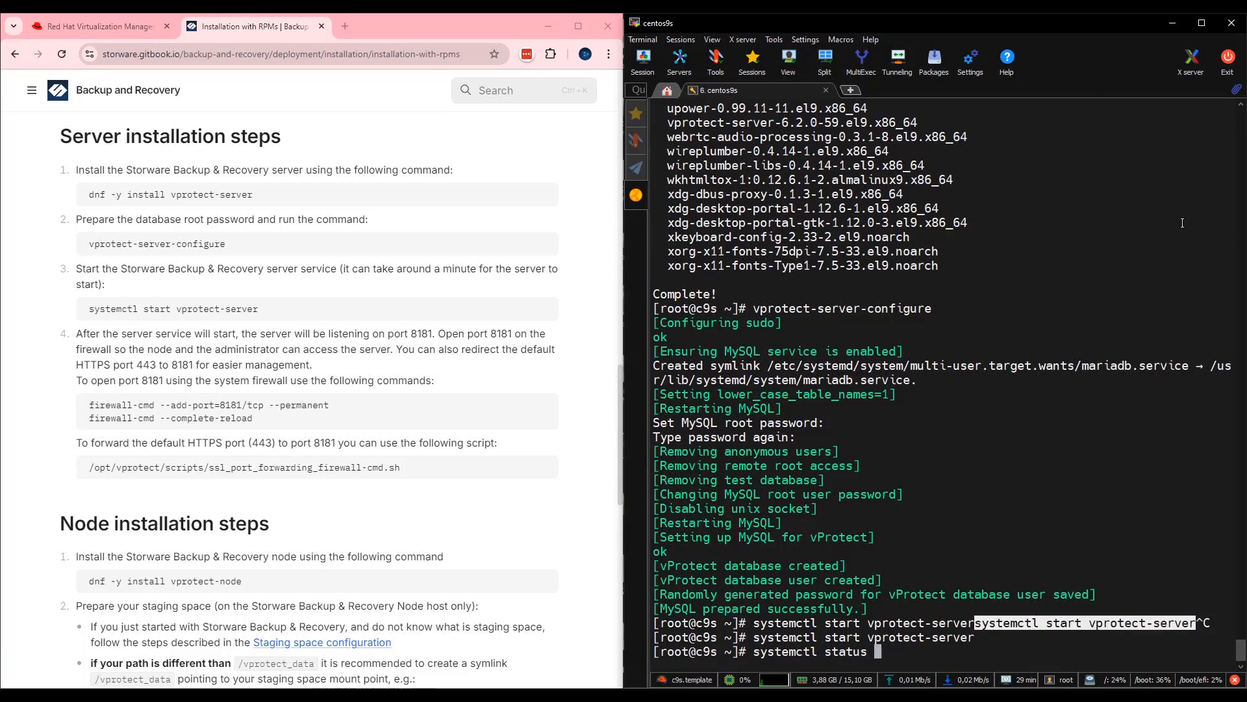
text(vprtect-server)
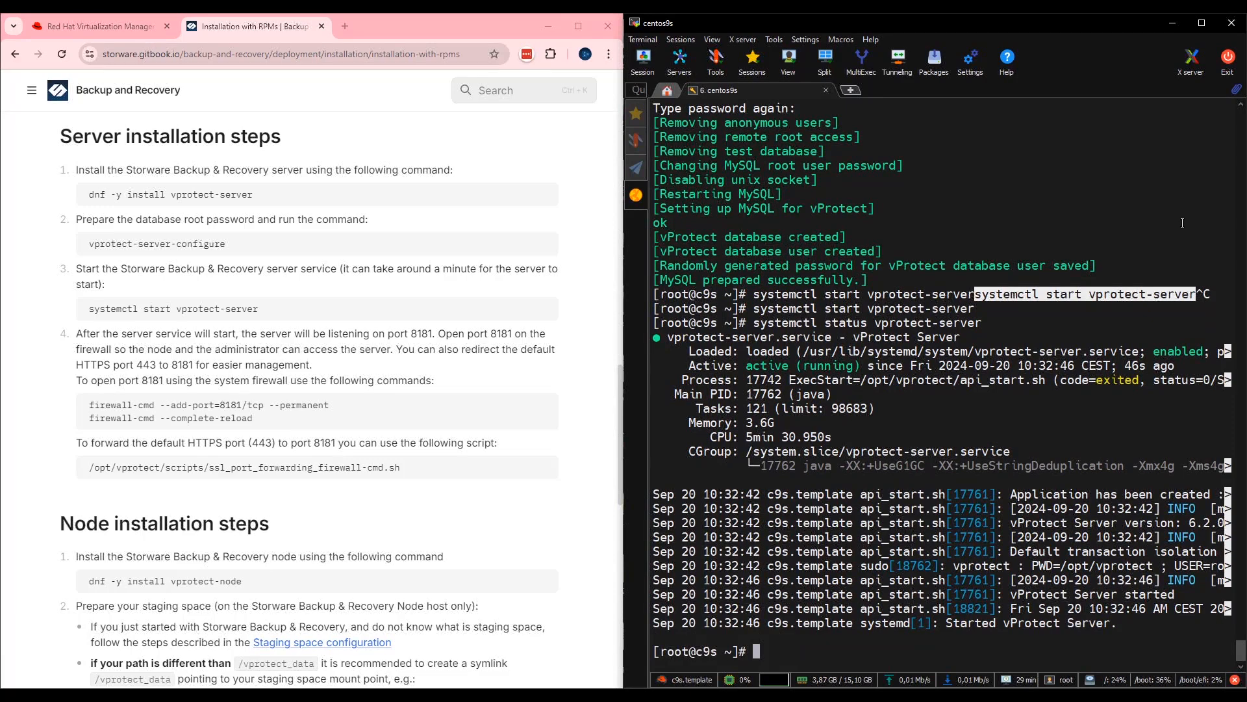
mouse_move(231, 449)
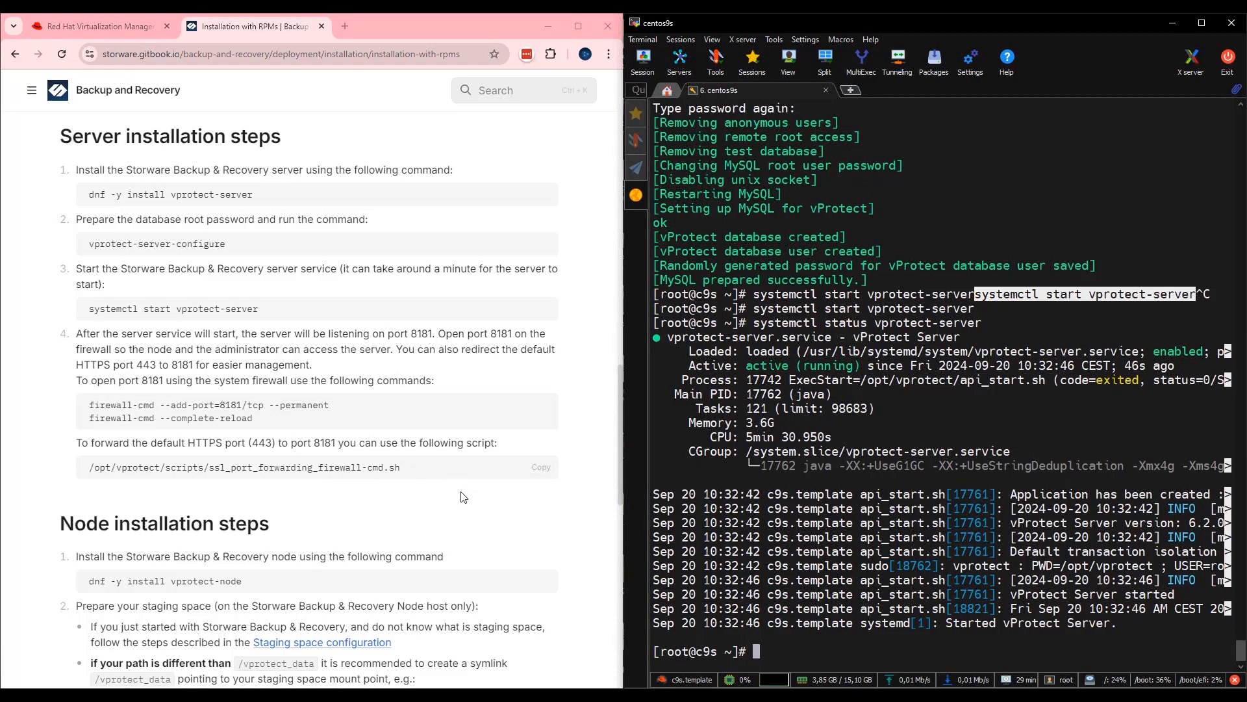
mouse_move(338, 406)
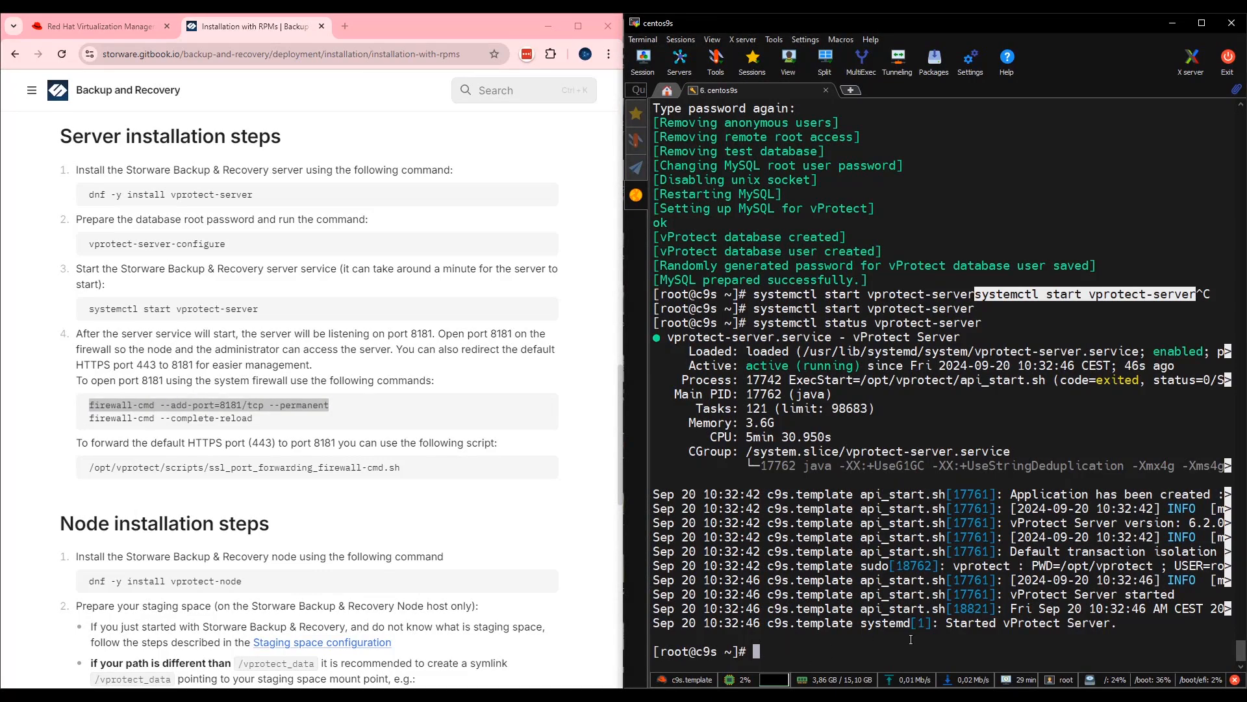
Permanently open port 8181/tcp with firewall-cmd and reload the firewall rules.
text(firewall-cmd --add-port=8181/tcp --permanent)
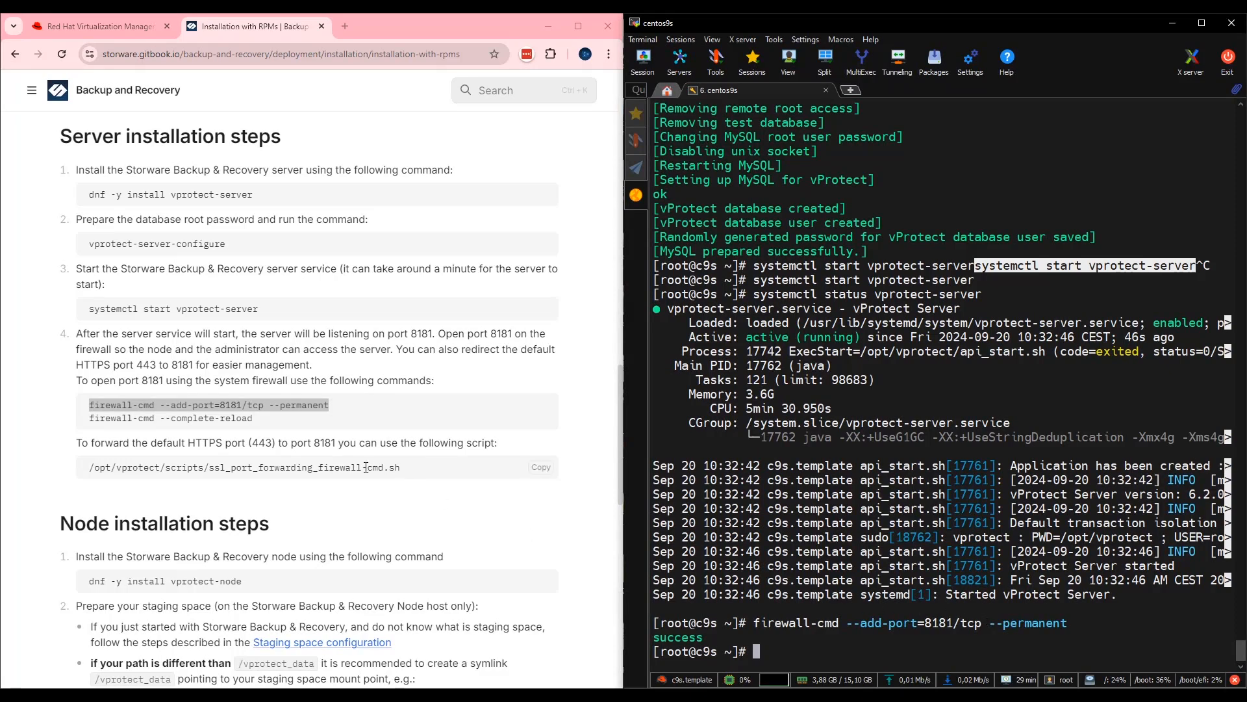
mouse_move(278, 434)
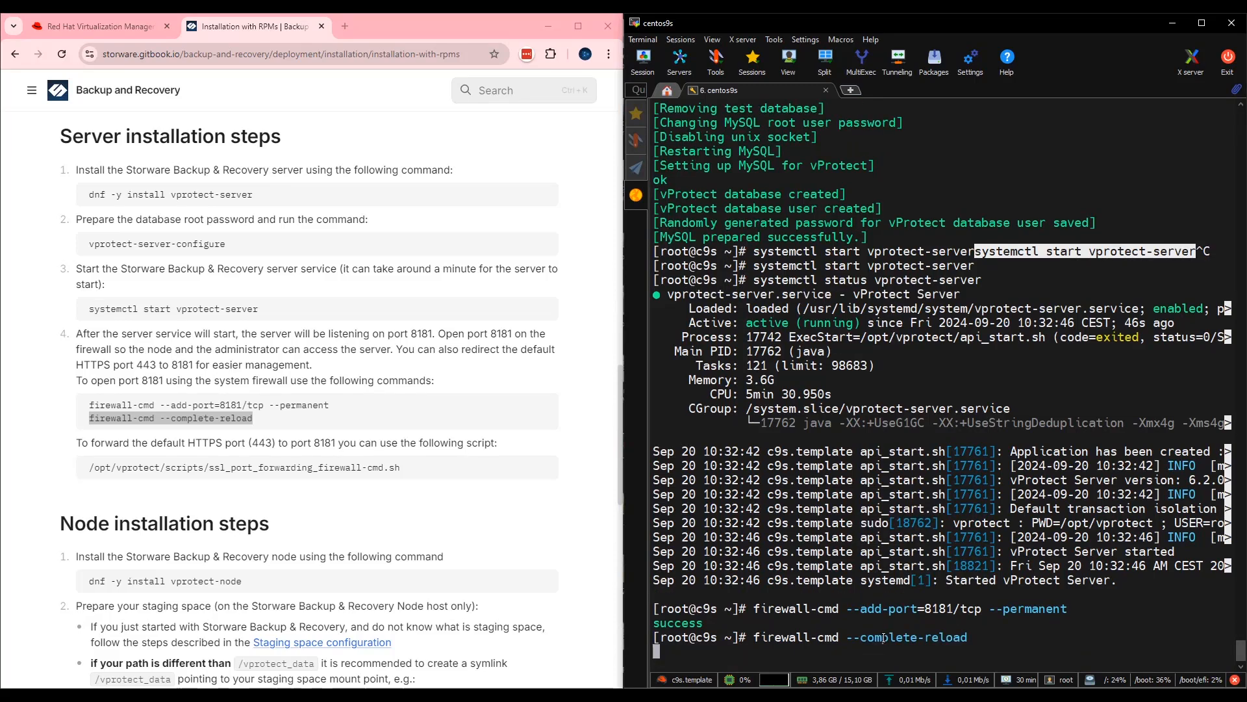
key(Return)
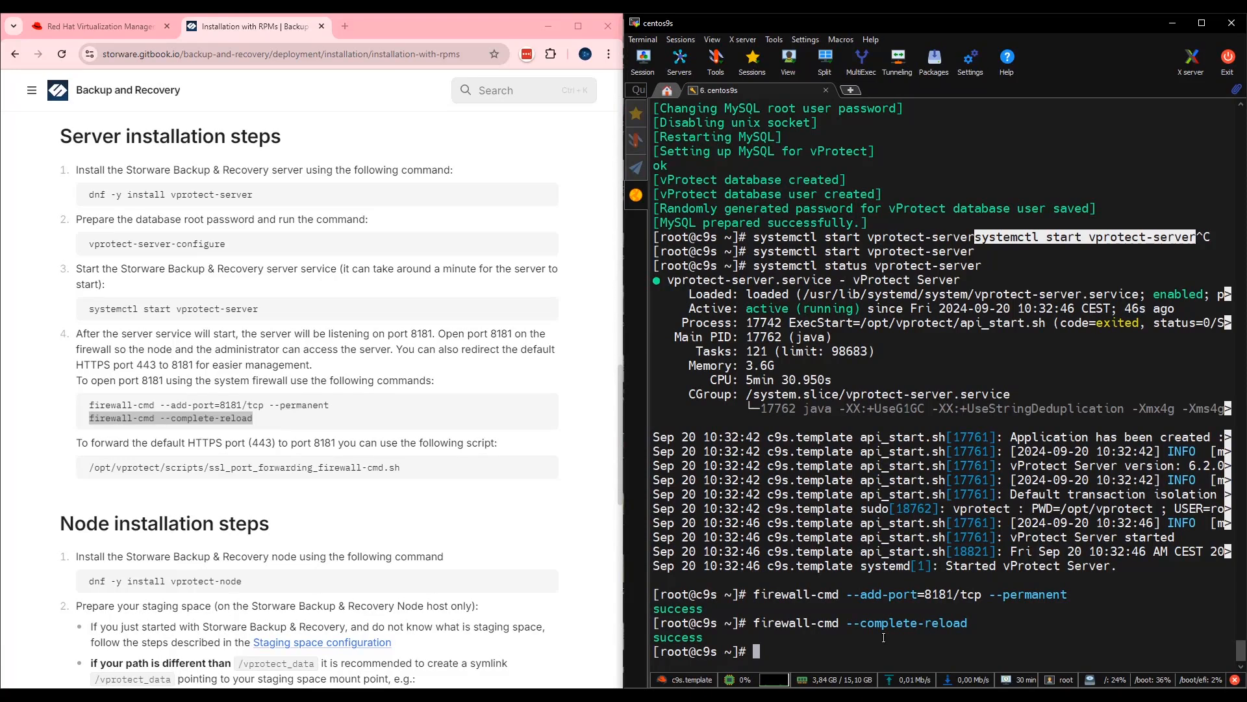
mouse_move(761, 652)
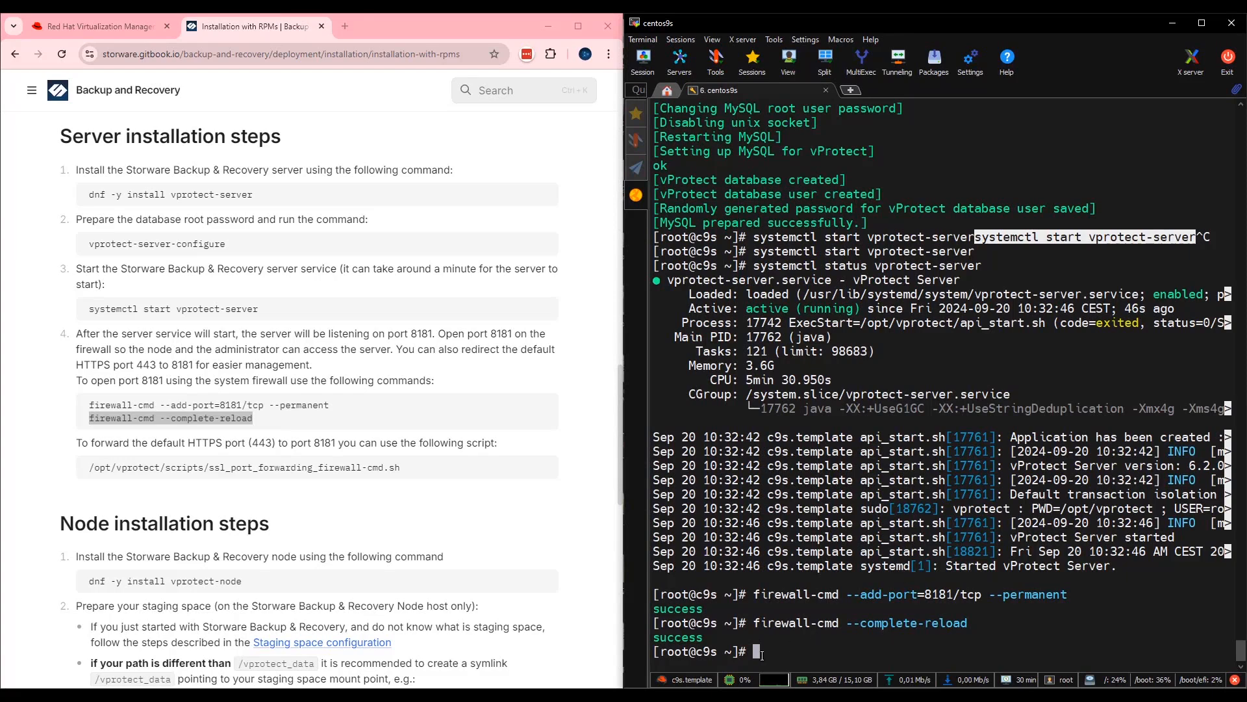
mouse_move(413, 481)
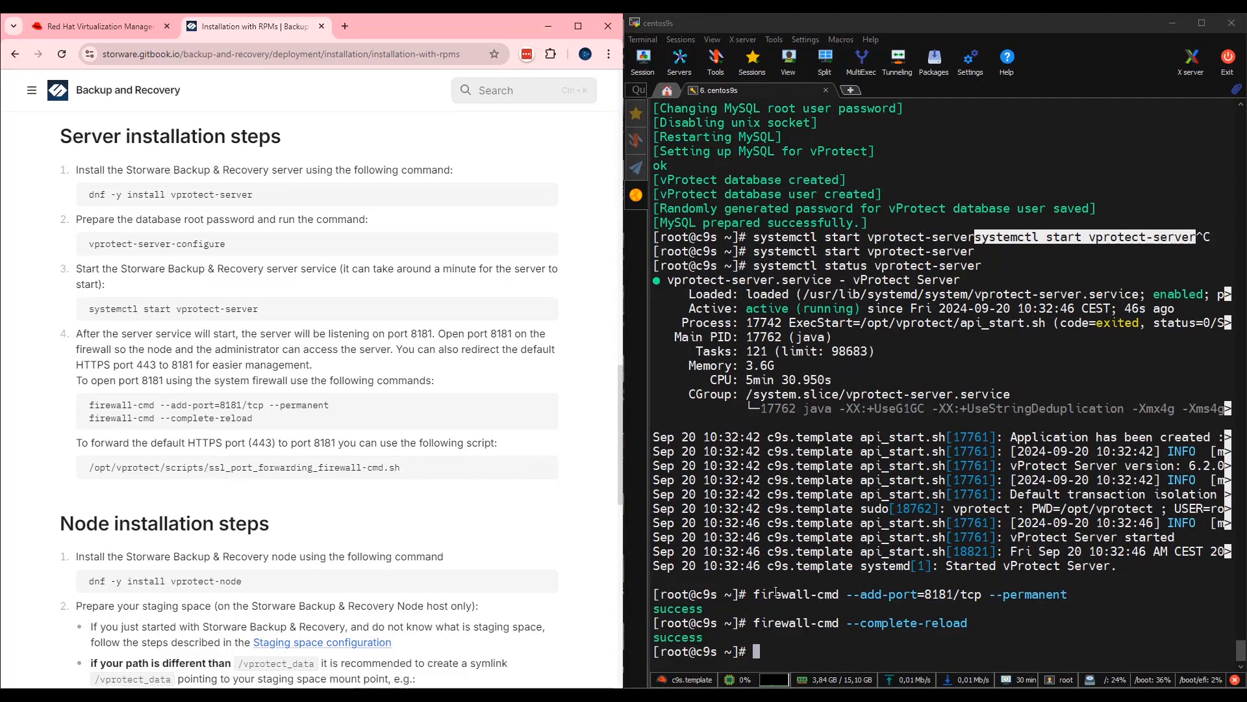
From /opt/vprotect/scripts, run ssl_port_forwarding_firewall-cmd.sh to forward 443 to 8181.
text(co)
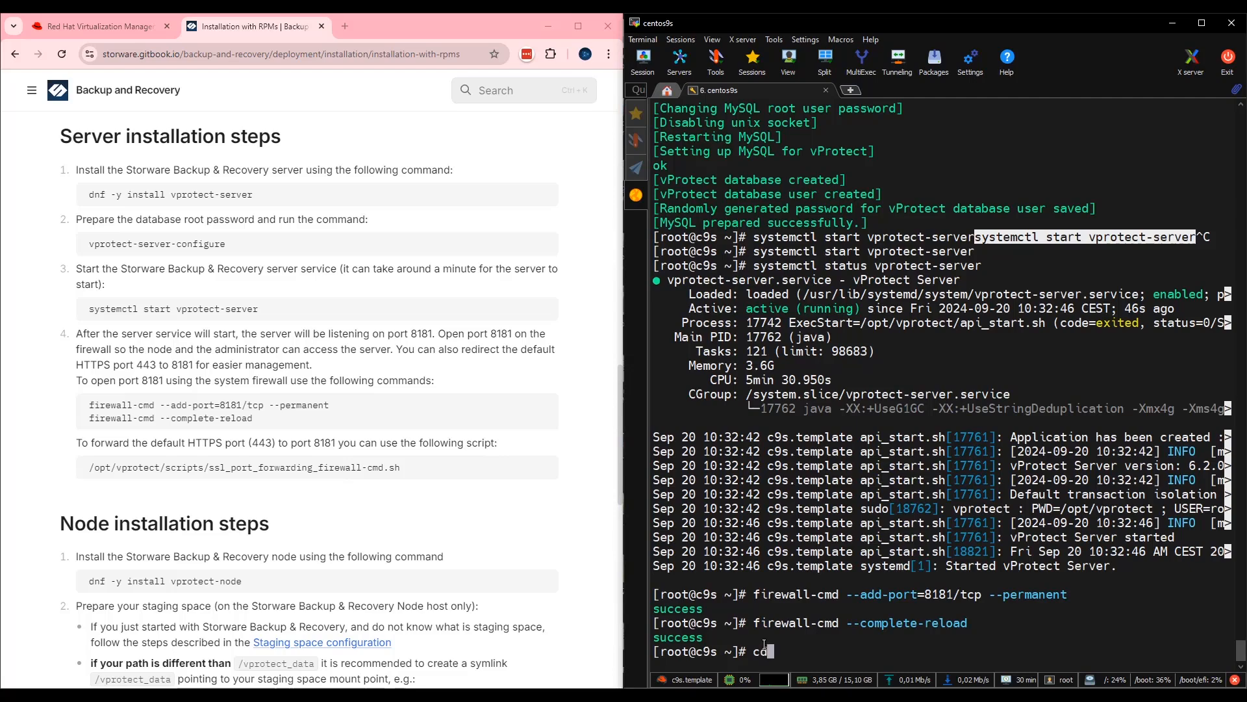
text(/opt/vprotect/scripts/)
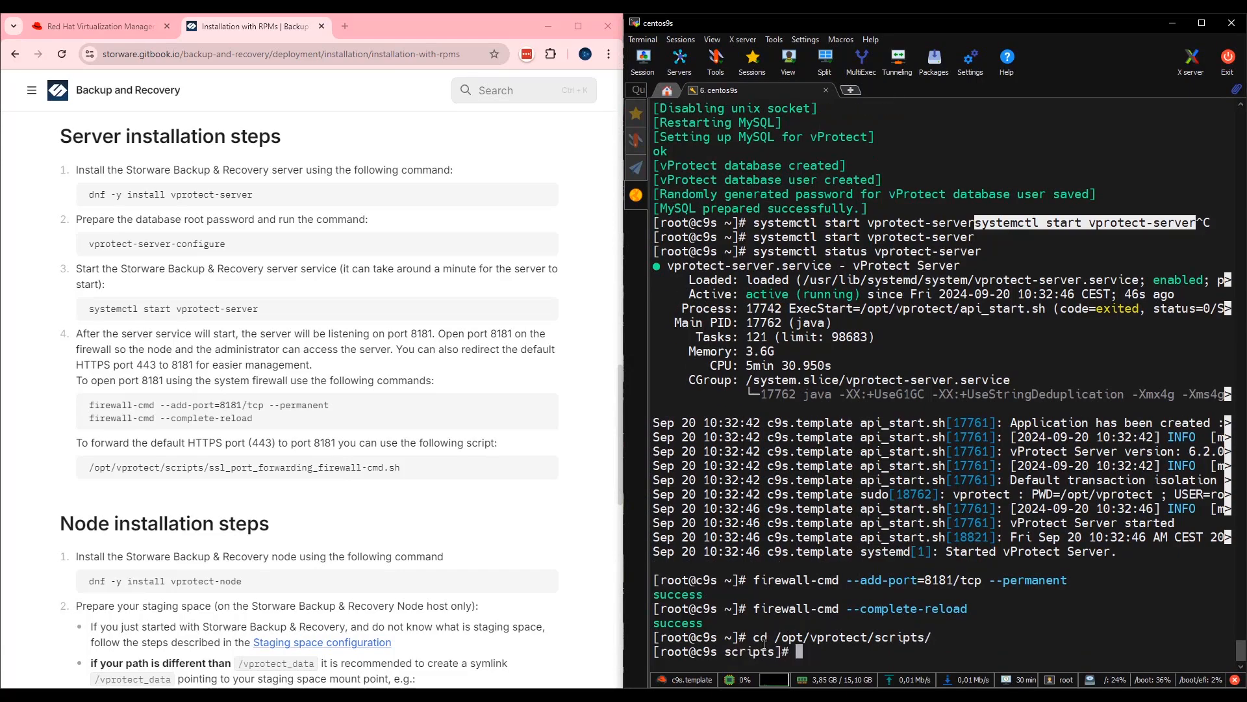
text(ll)
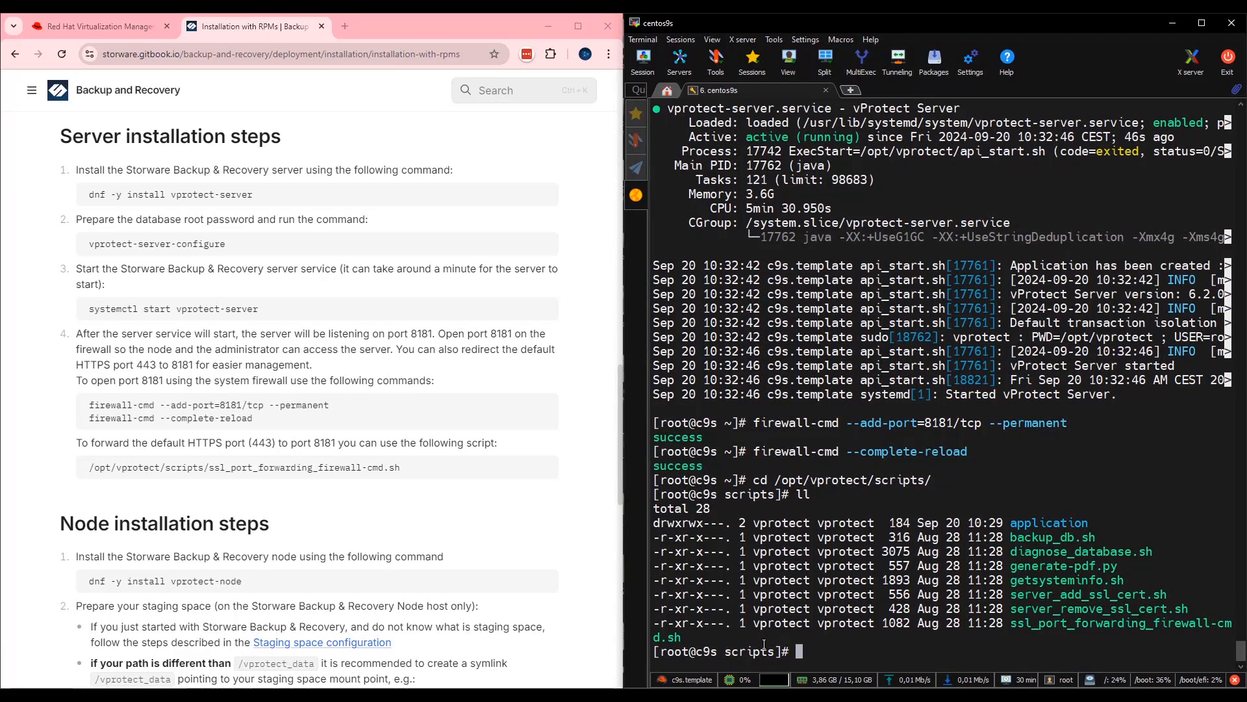
text(./s)
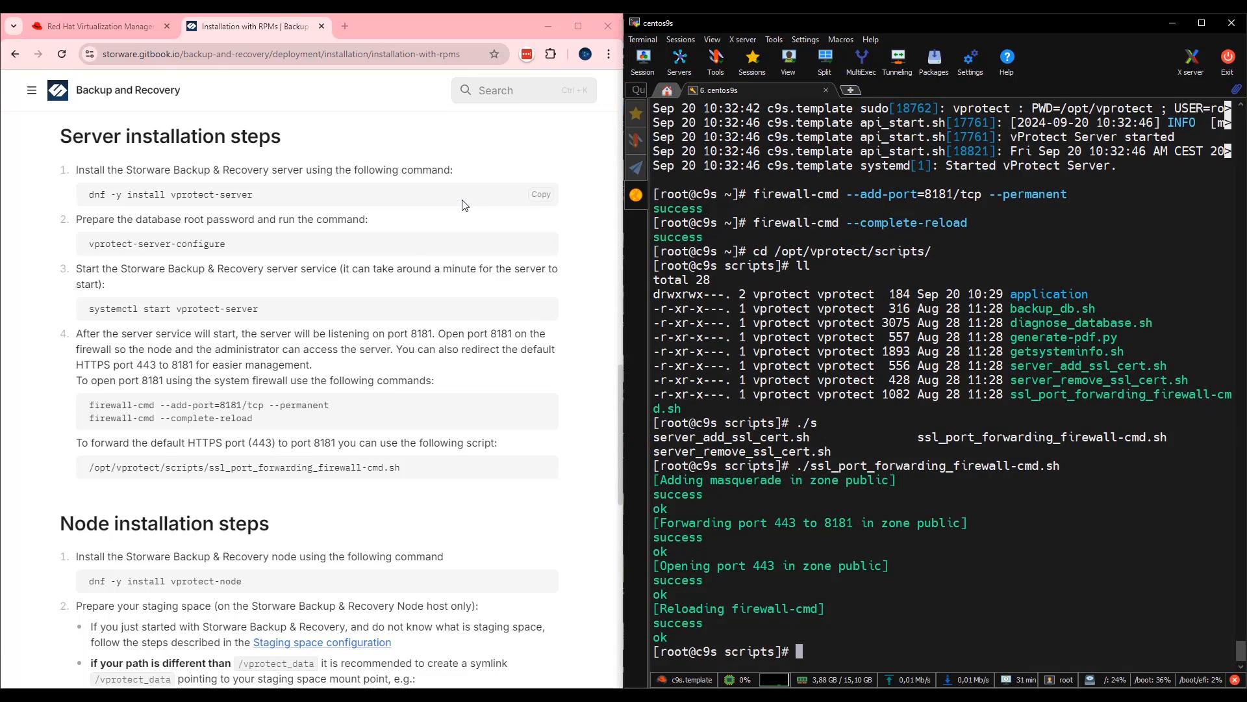
Copy the dnf -y install vprotect-node command from the Node installation steps.
scroll(down, 3)
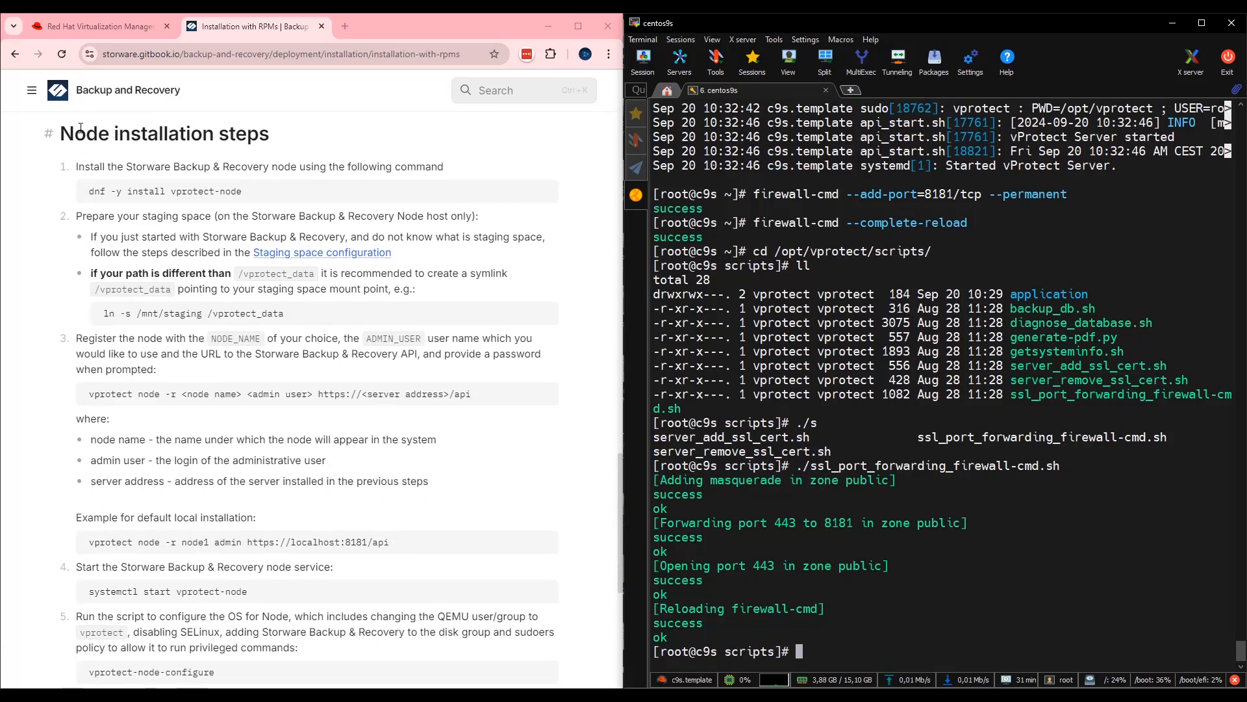
mouse_move(358, 140)
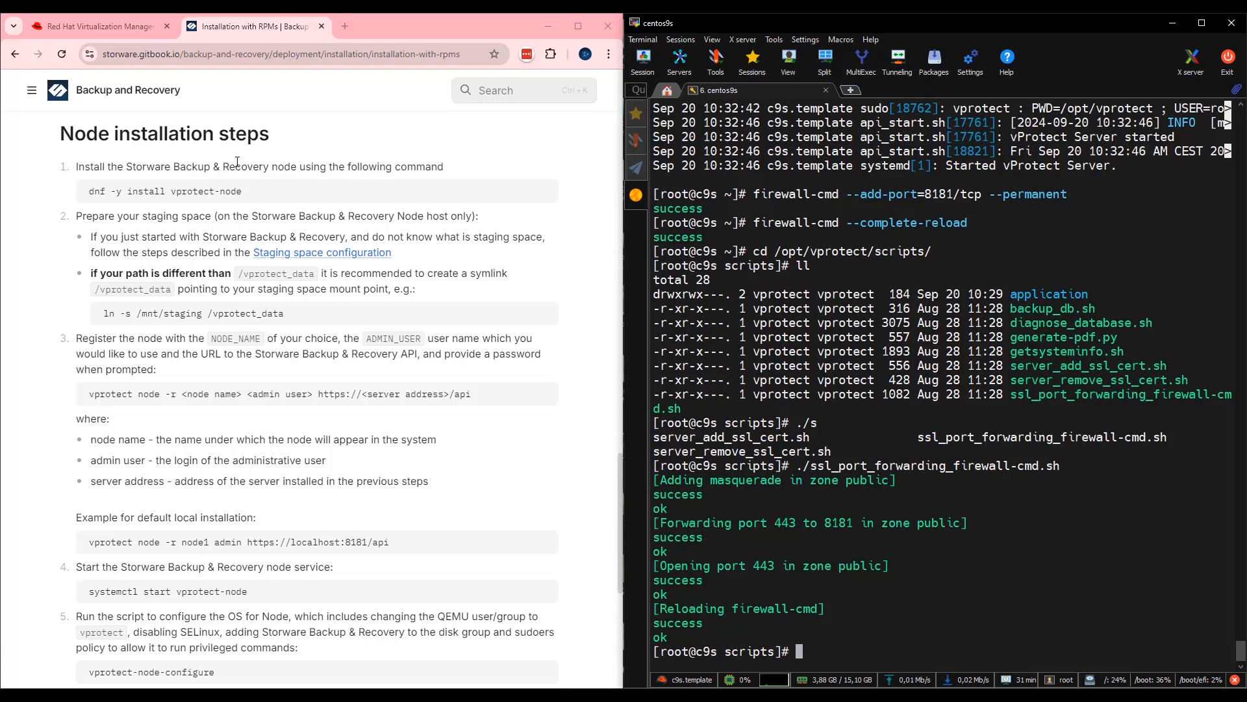
mouse_move(541, 200)
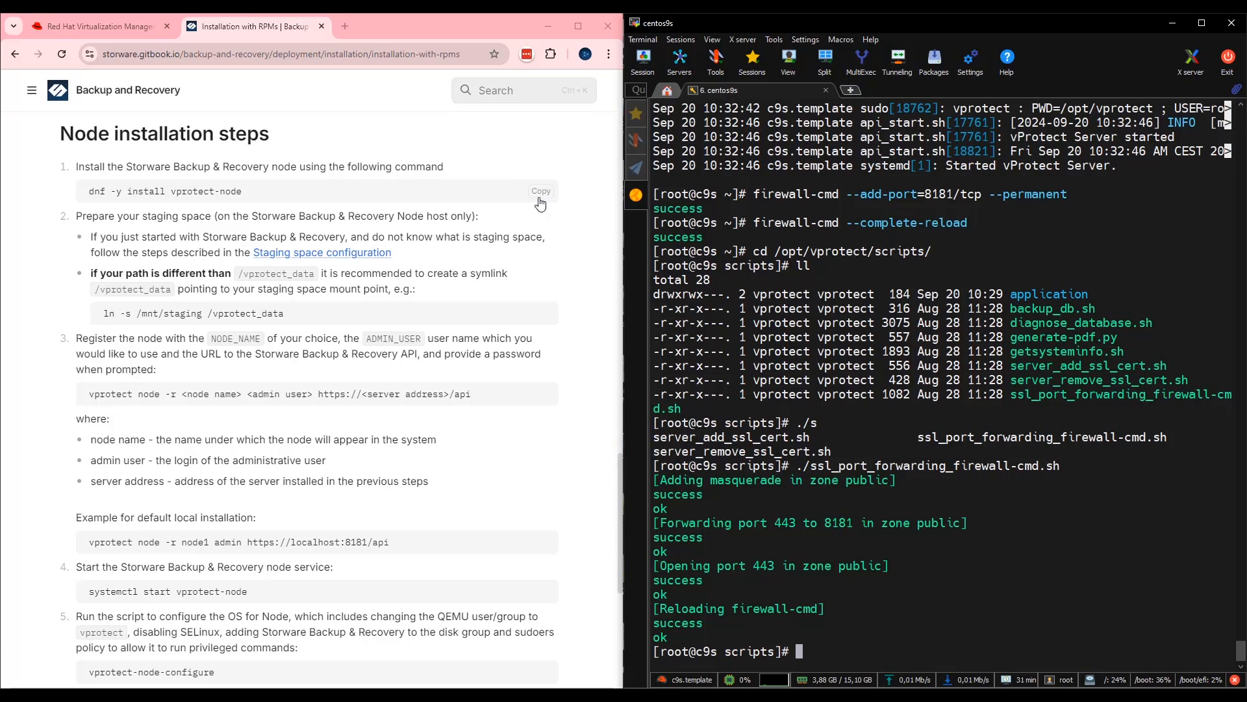
click(540, 191)
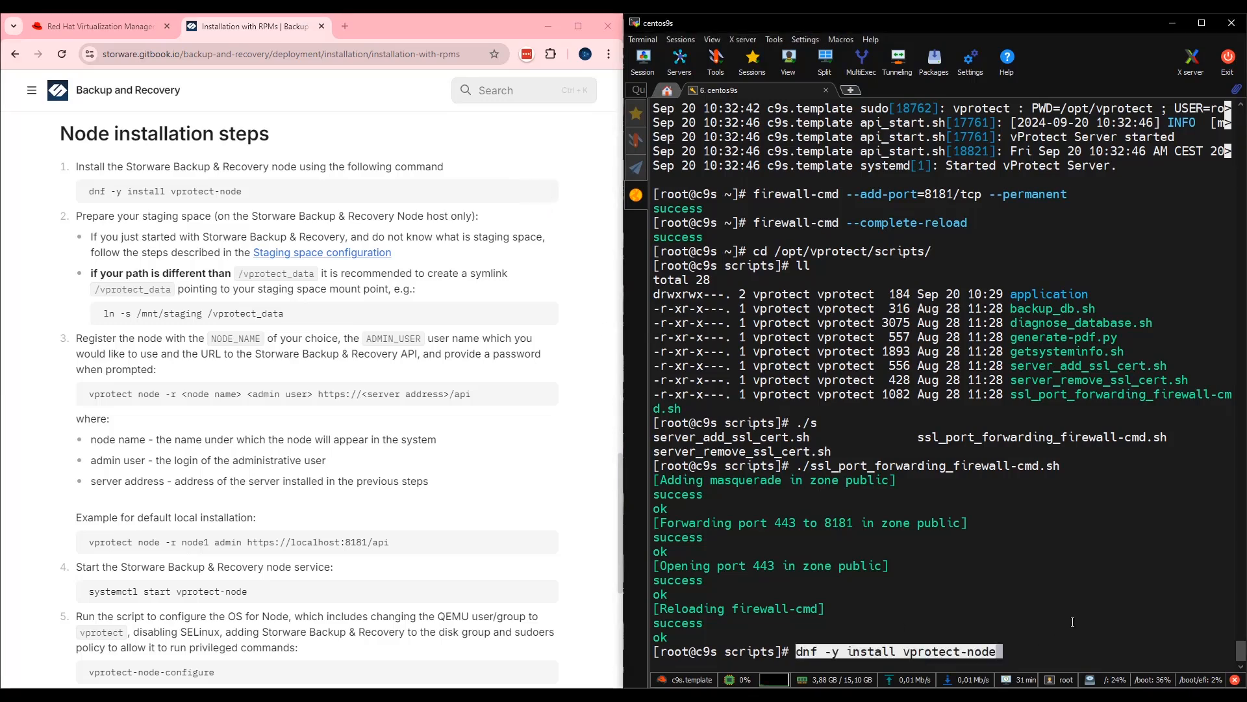
Run dnf -y install vprotect-node and wait until the installation reports Complete!
key(Return)
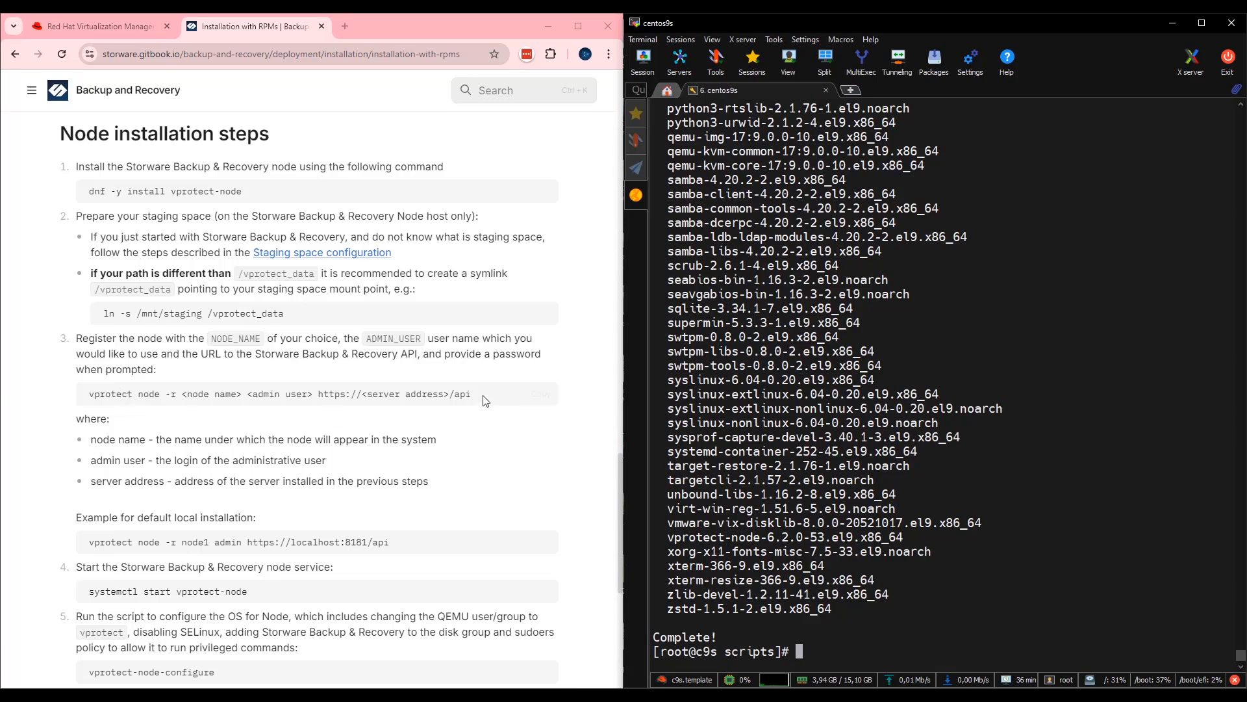
mouse_move(373, 398)
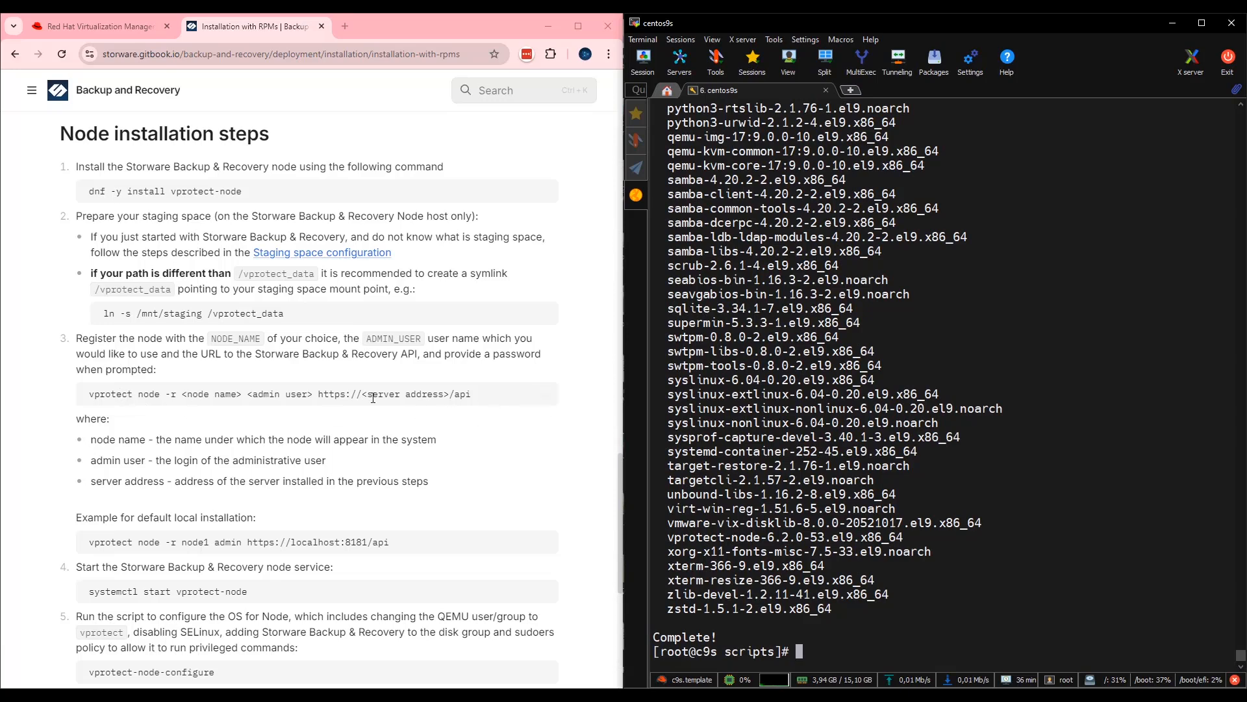
mouse_move(205, 413)
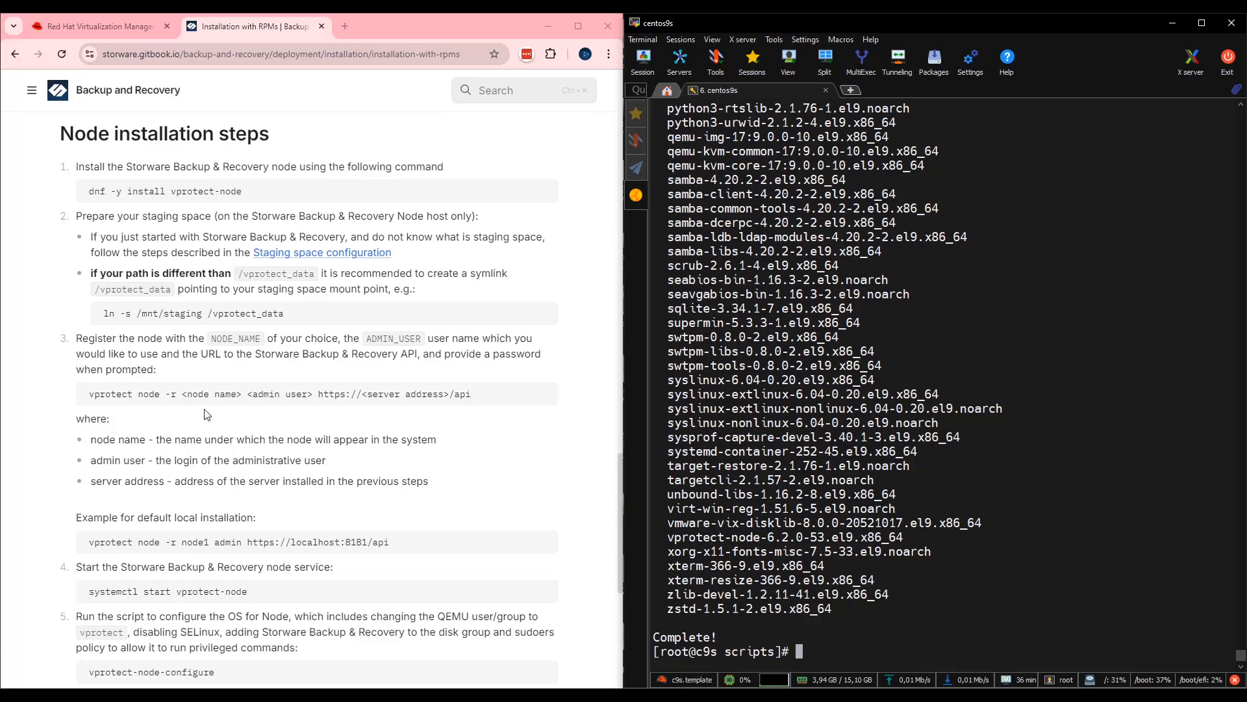
mouse_move(260, 395)
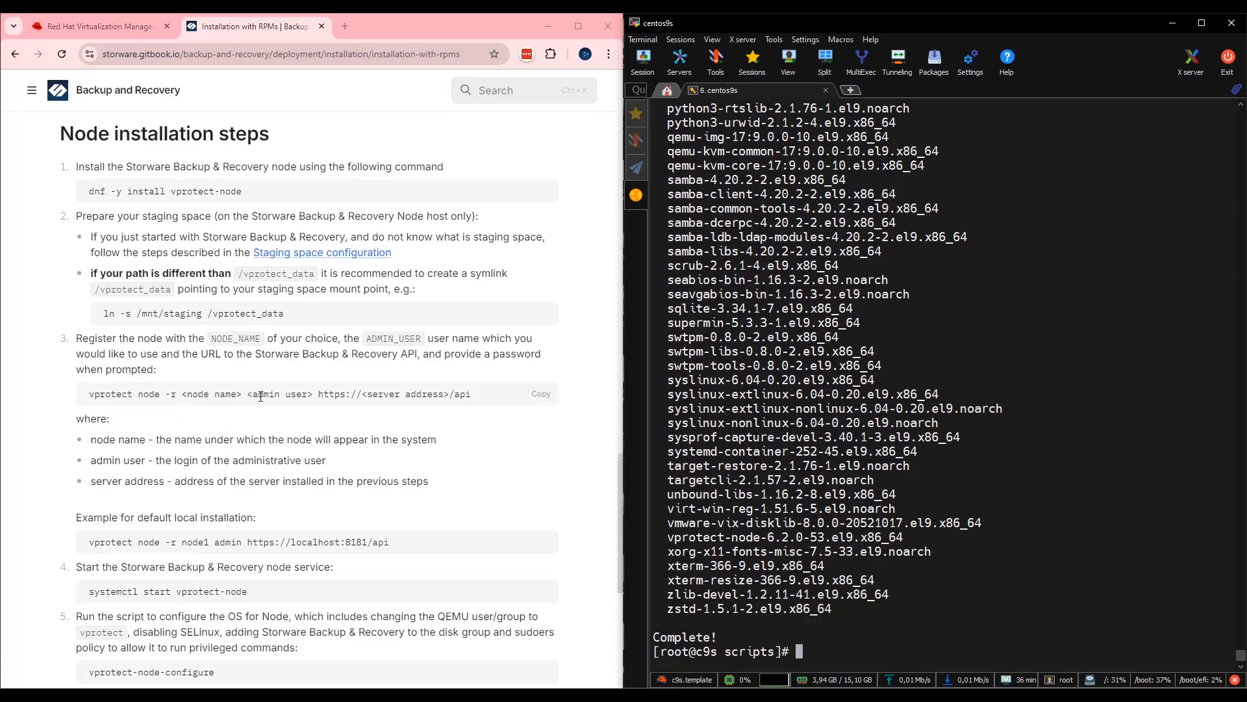
mouse_move(302, 395)
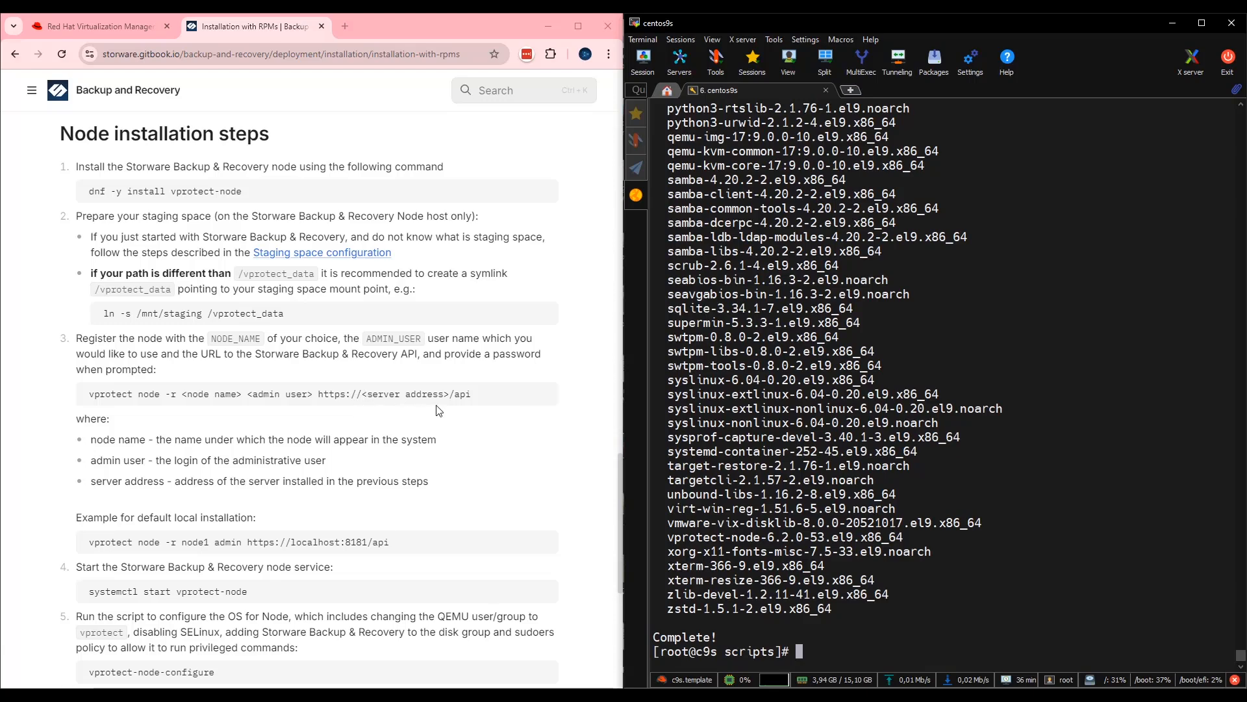
mouse_move(453, 409)
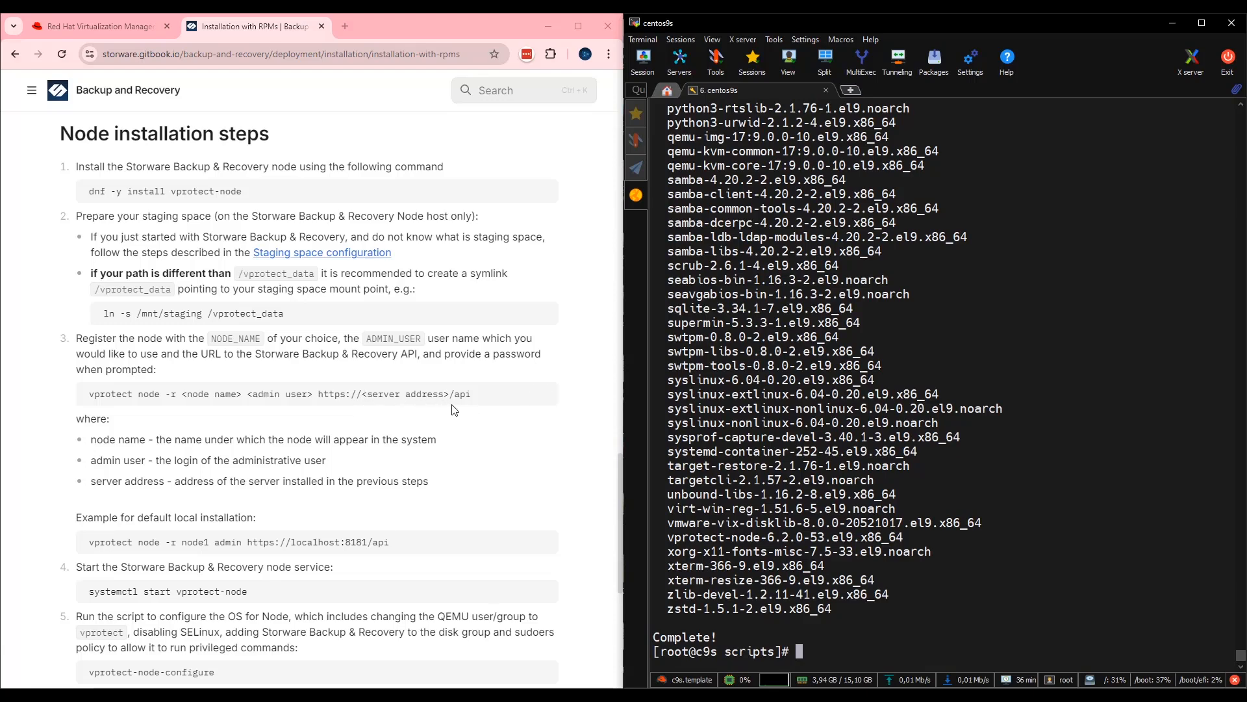
mouse_move(569, 457)
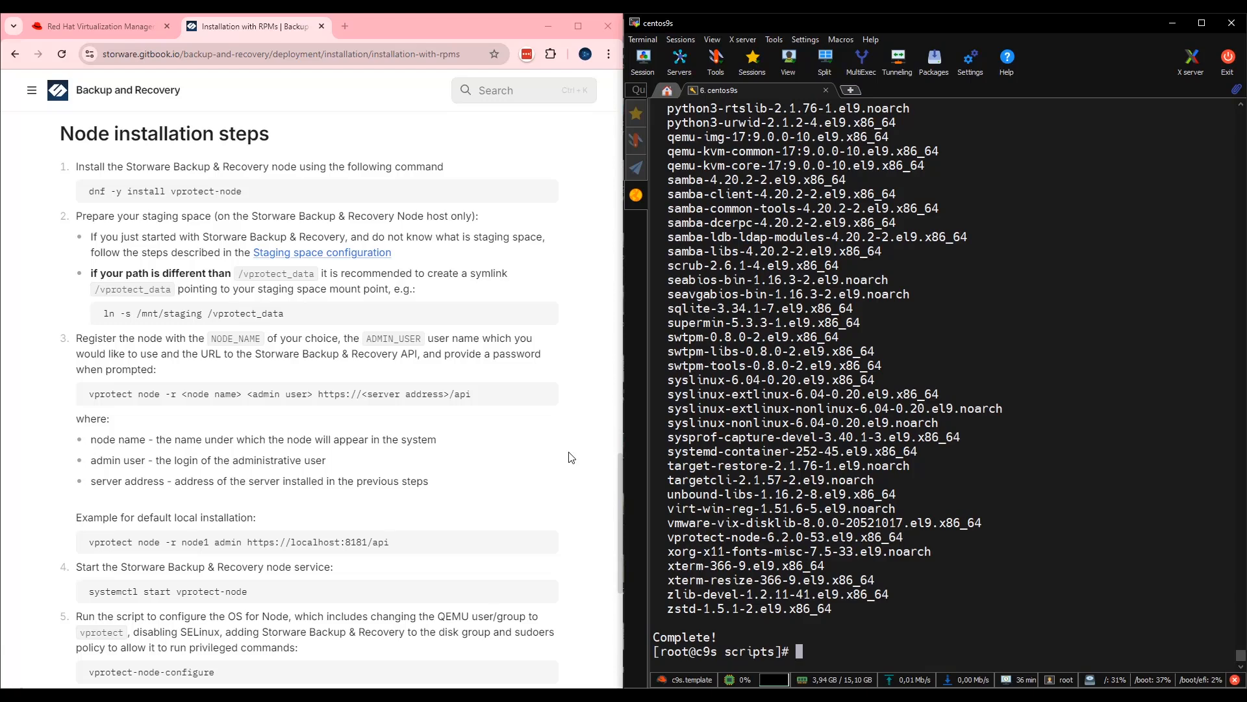
scroll(down, 3)
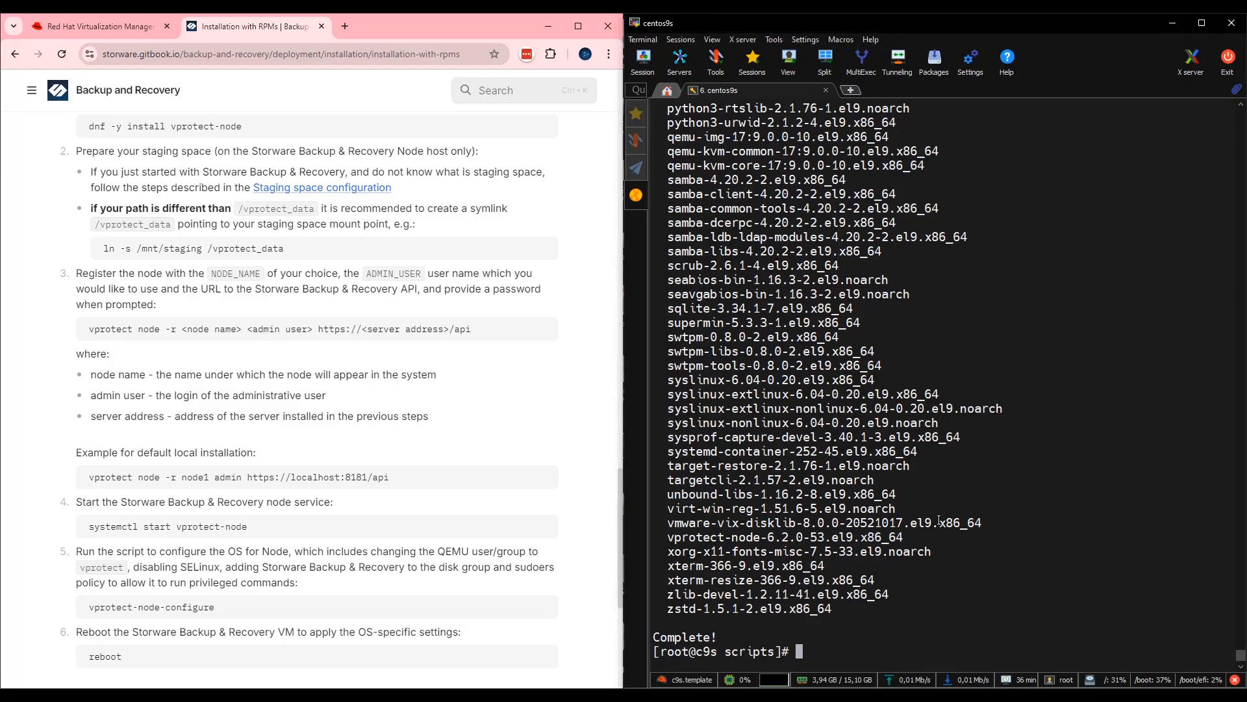
text(vprotect node -r node1 admin https://localhost:8181/api)
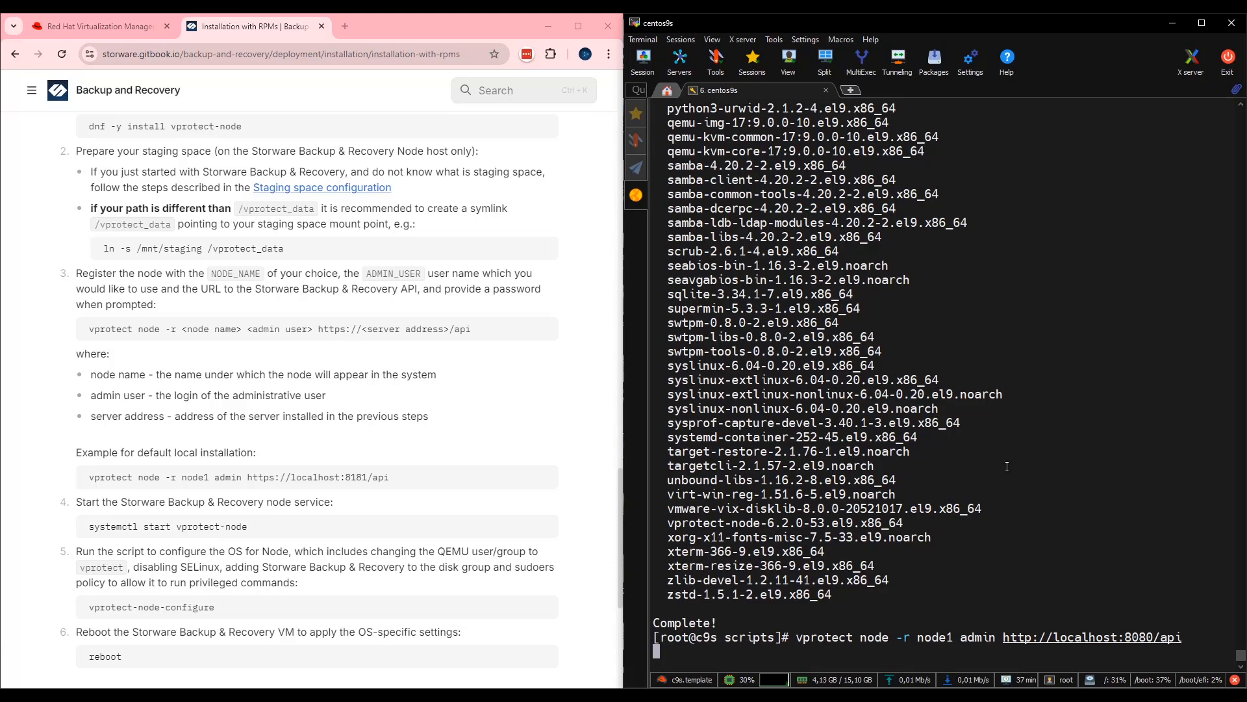
key(Return)
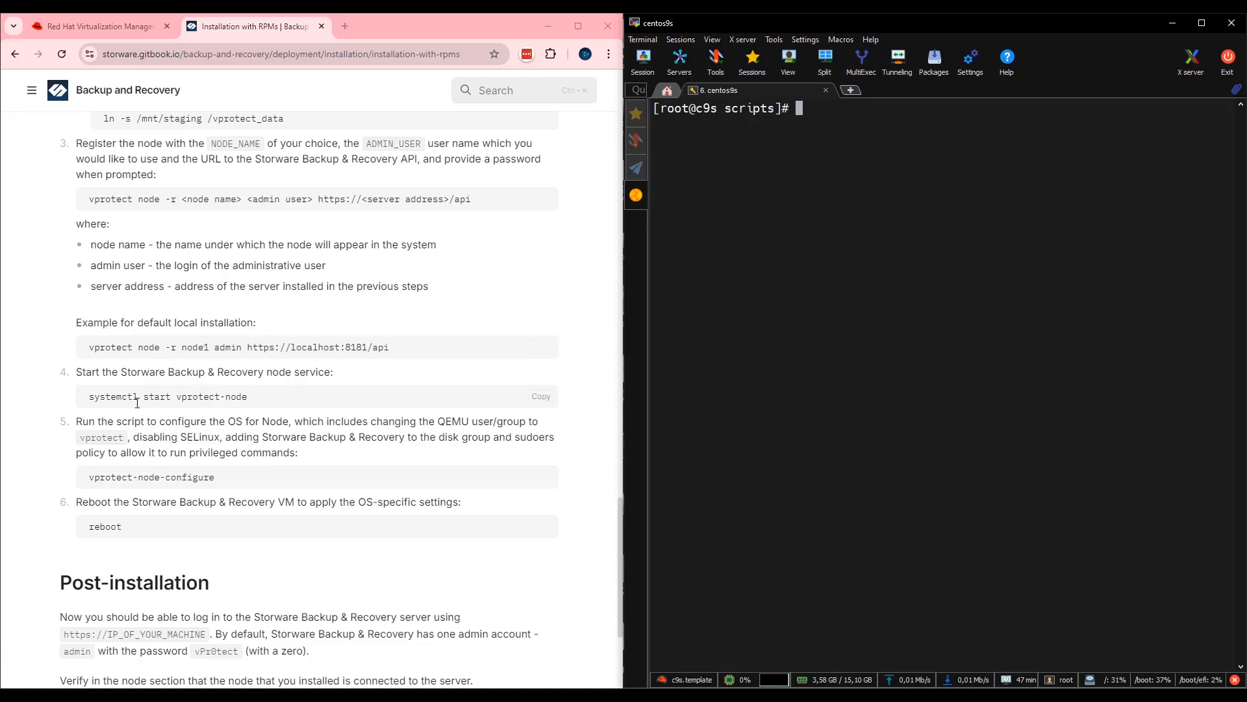
mouse_move(553, 411)
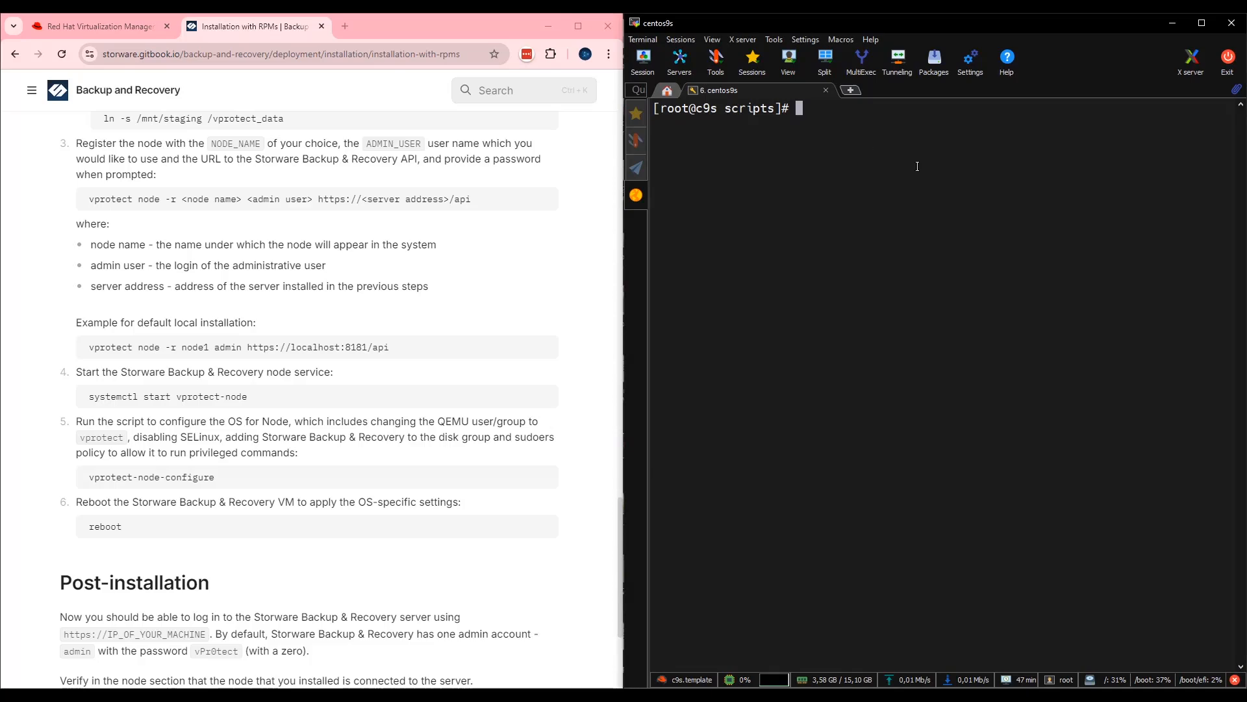
Start vprotect-node with systemctl and copy the vprotect-node-configure command from the docs.
text(systemctl start vprotect-node)
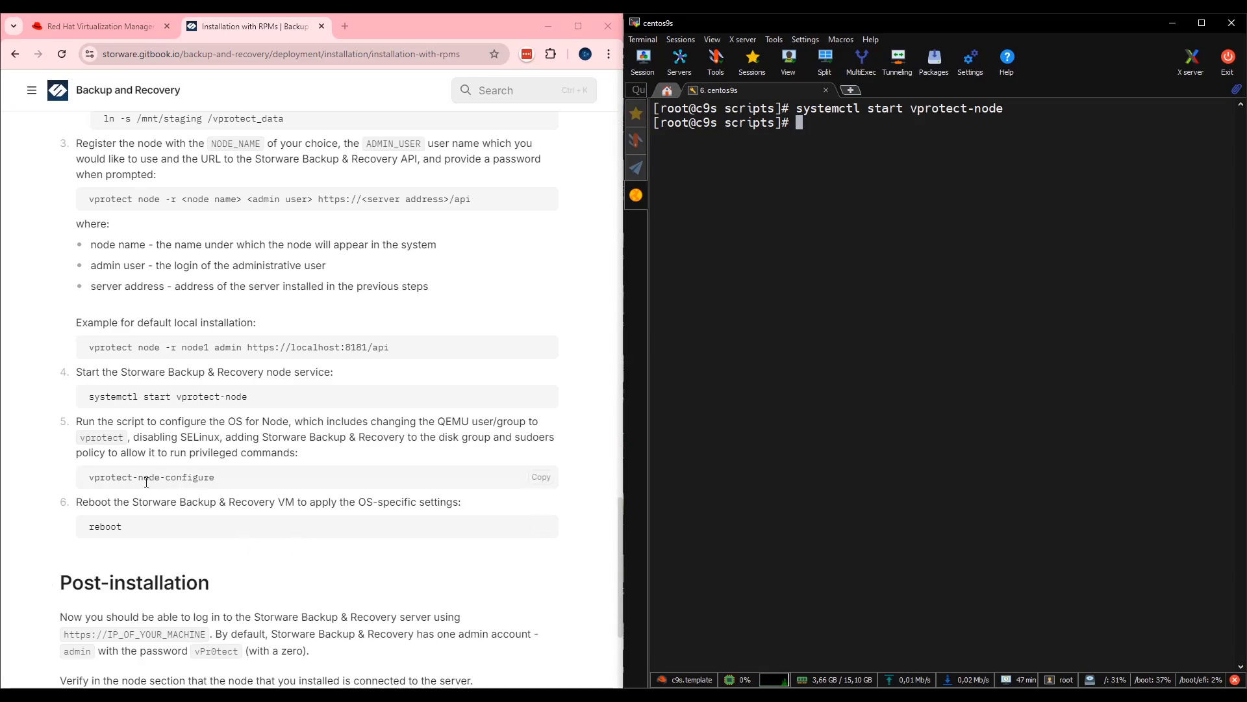
mouse_move(226, 481)
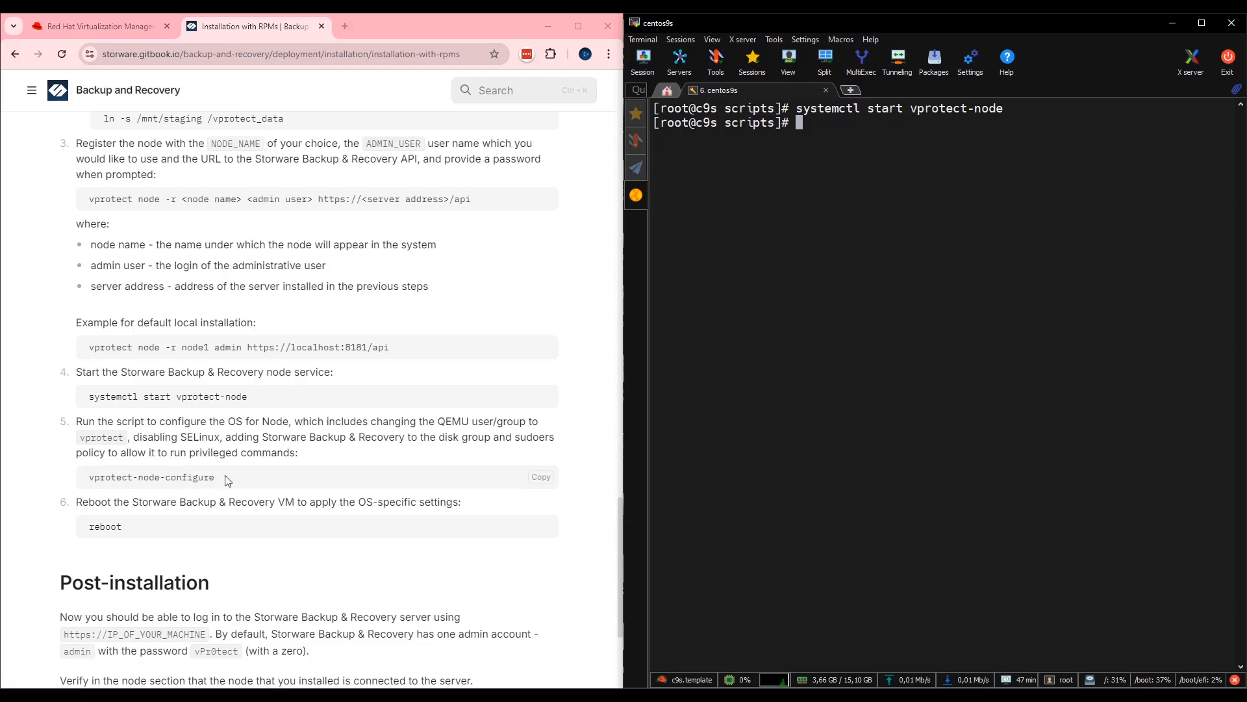
click(541, 476)
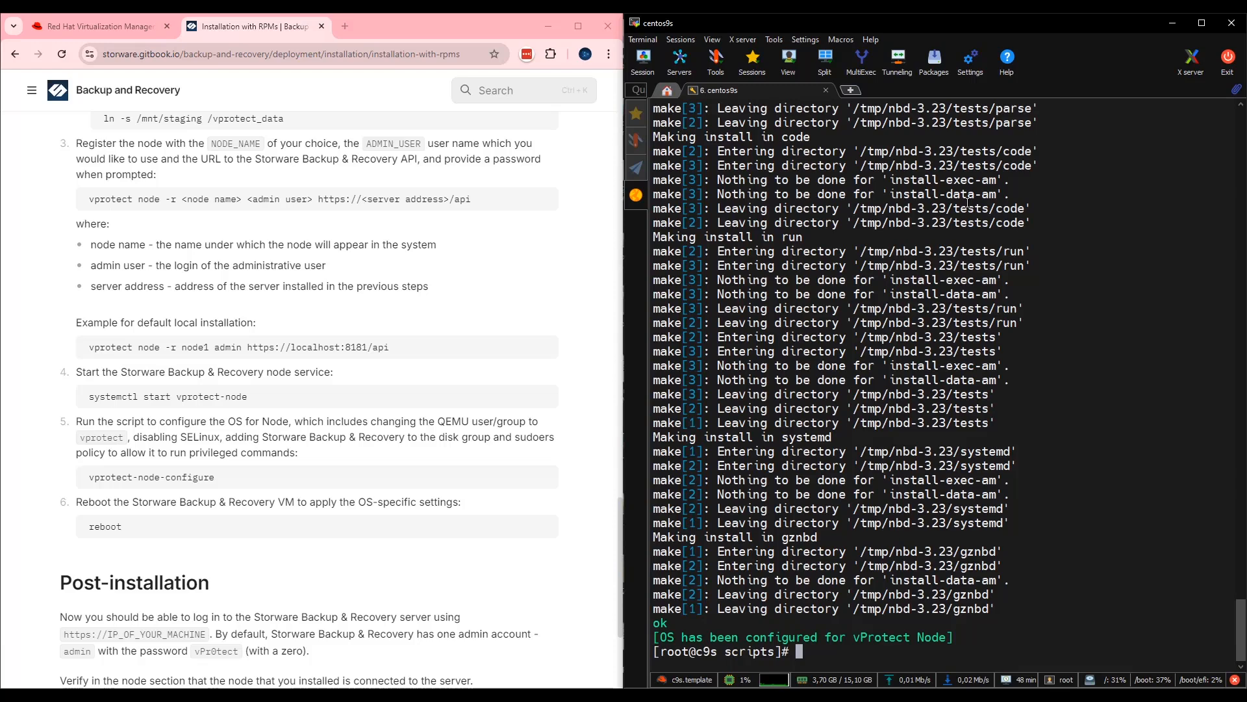
mouse_move(636, 195)
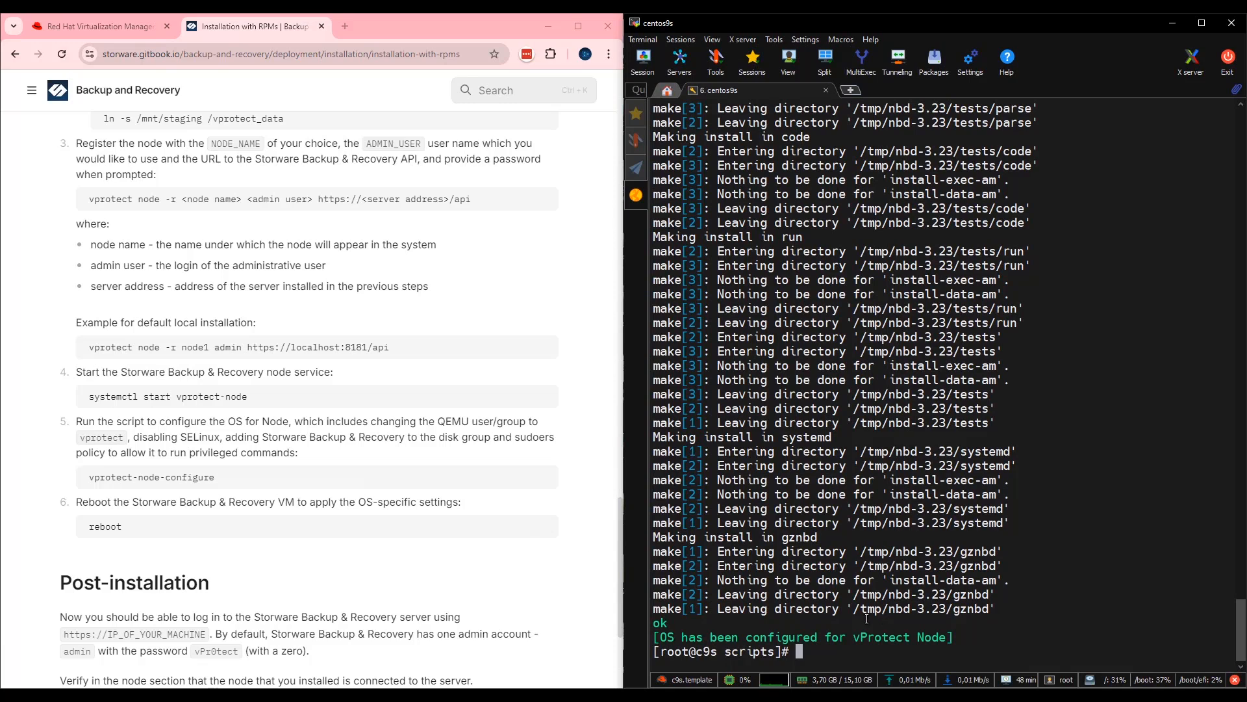
Reboot the node after the OS is configured for vProtect Node.
text(reboot)
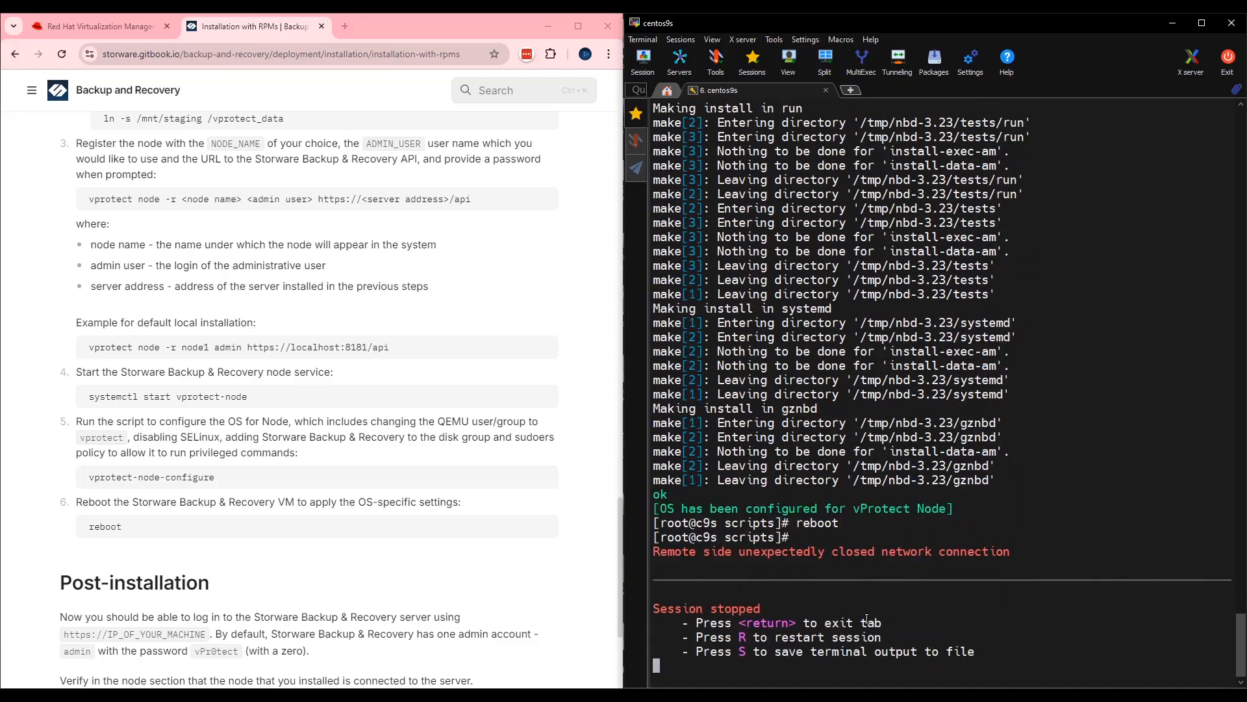
Sign in to RHV Manager, filter Virtual Machines by 'pp', then return to the RPM guide.
click(95, 26)
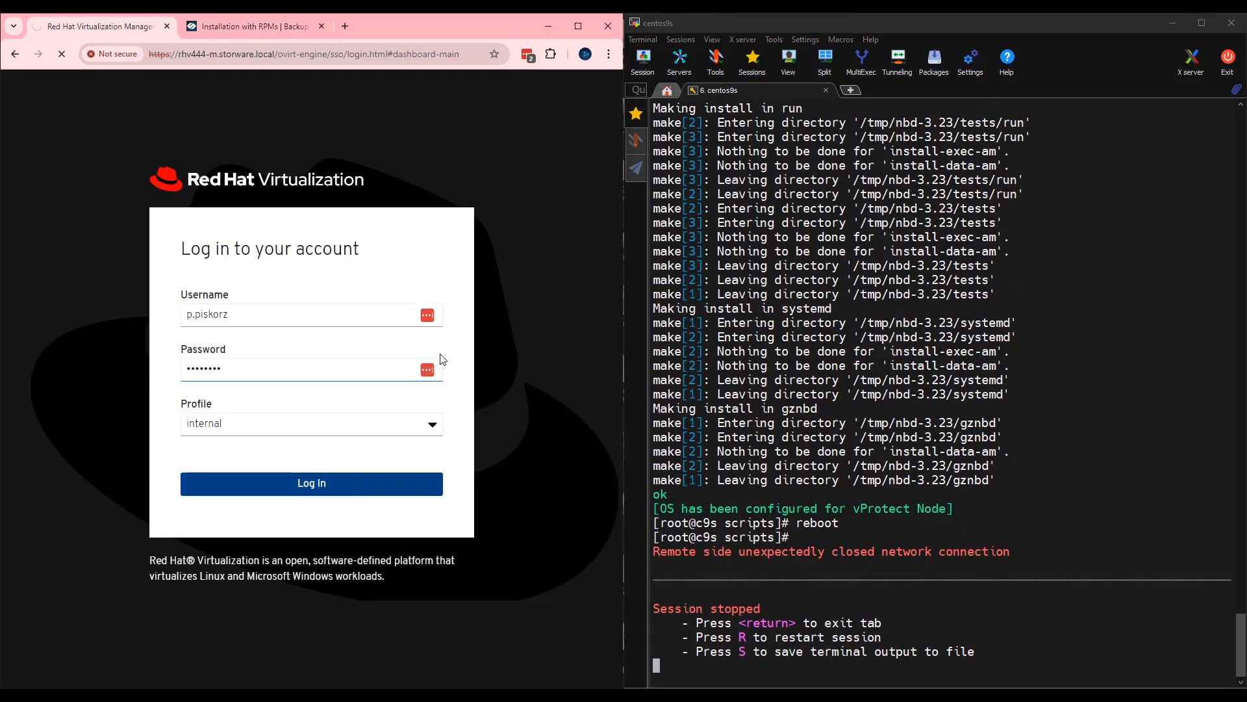
click(311, 483)
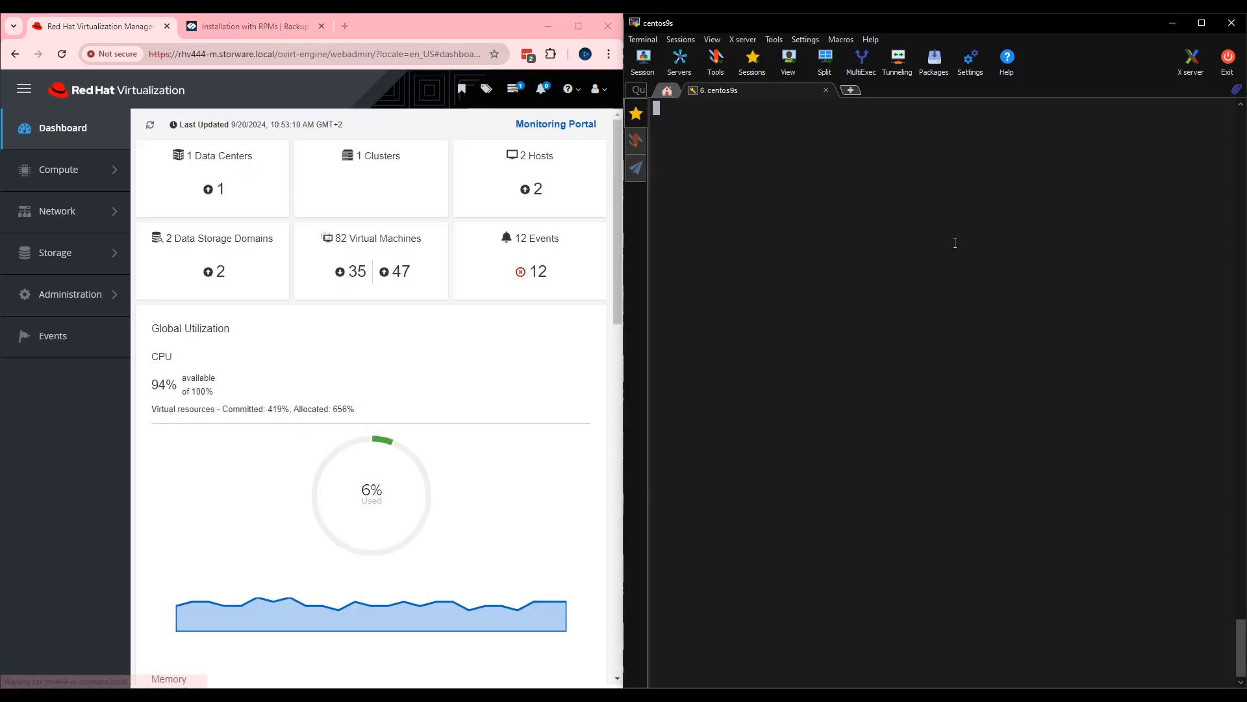
click(58, 169)
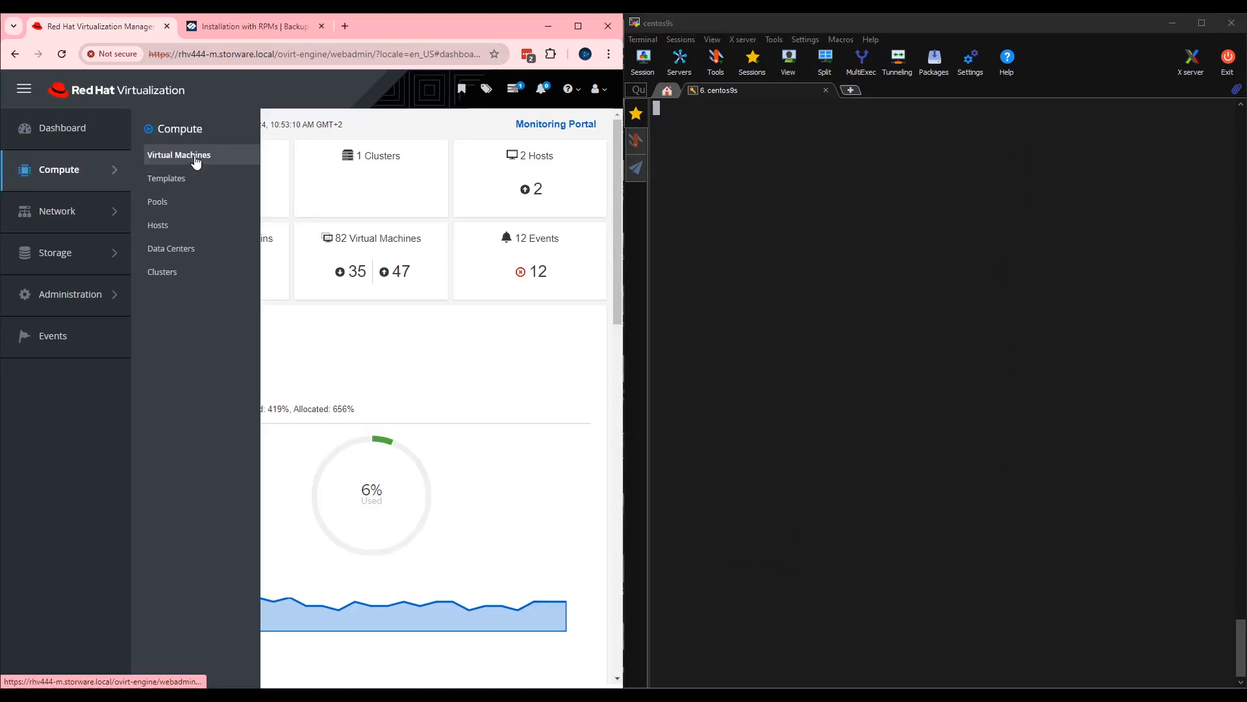
click(179, 155)
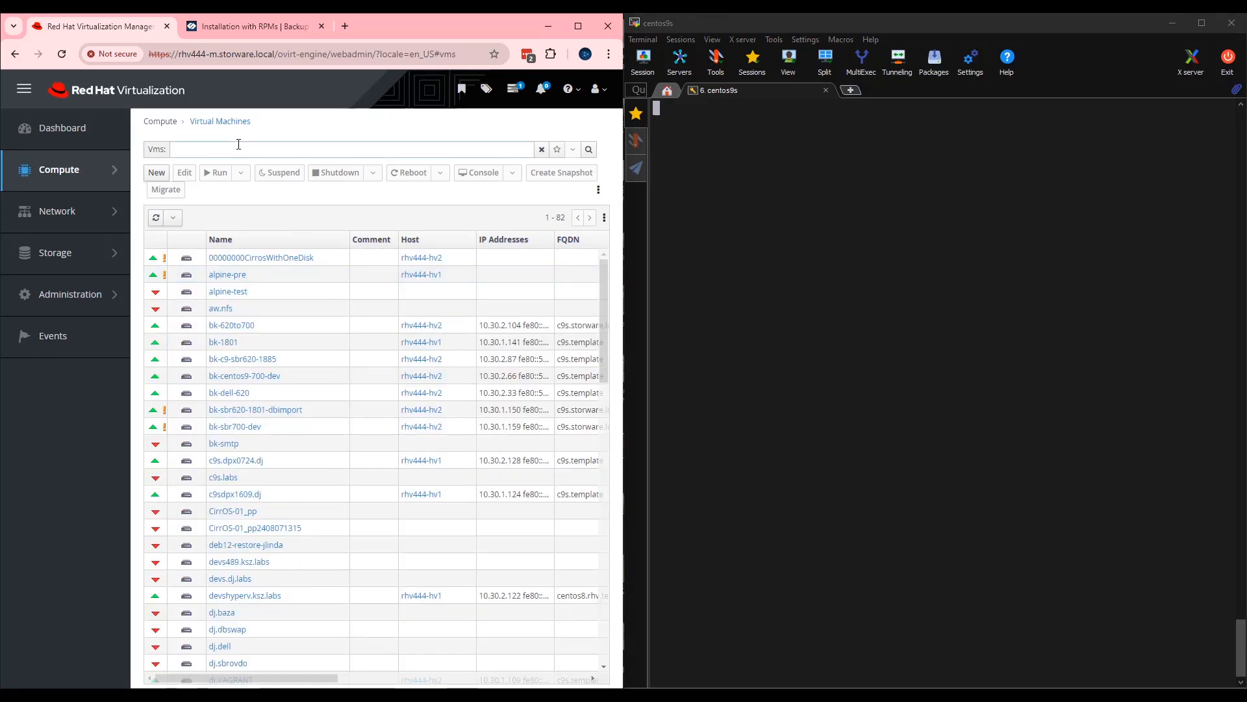
text(pp)
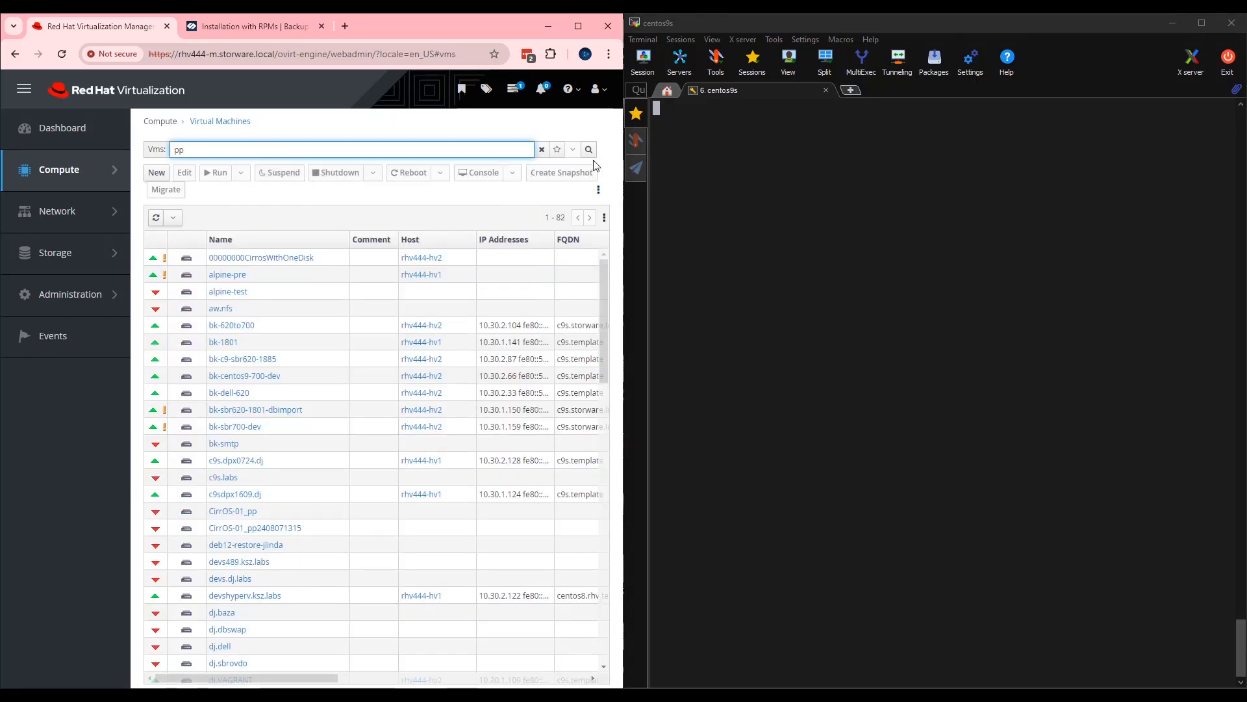
click(588, 149)
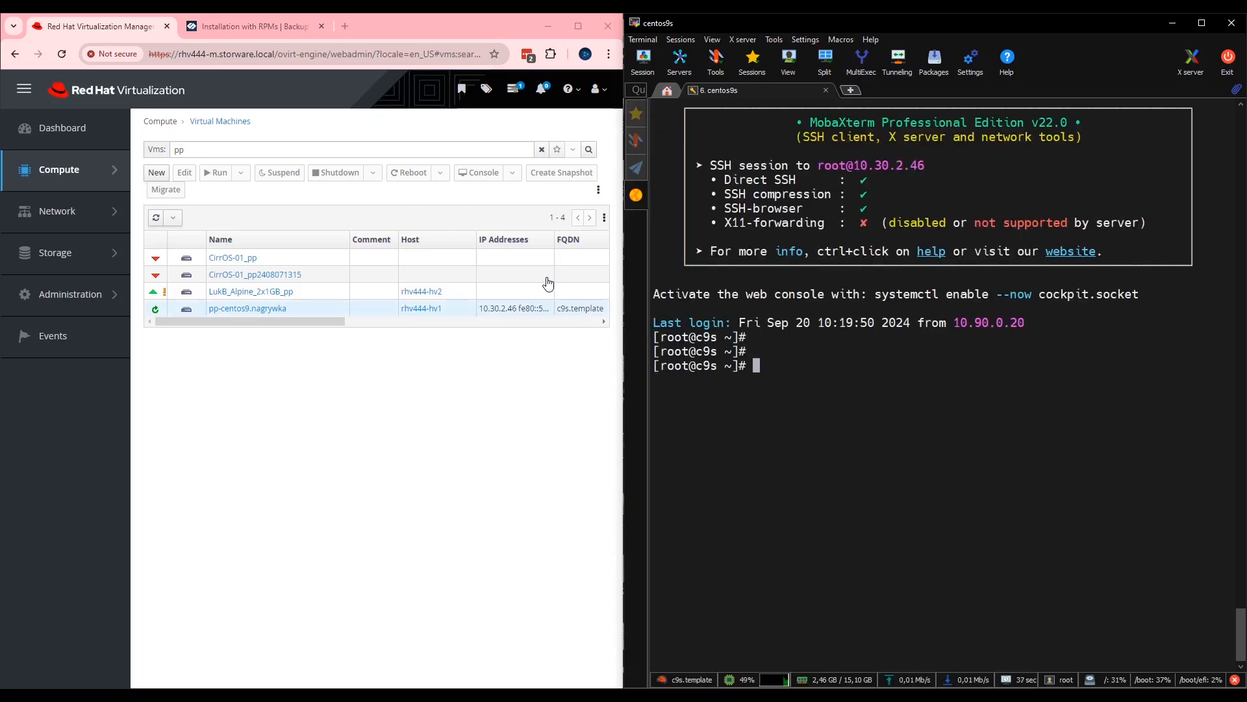
click(253, 26)
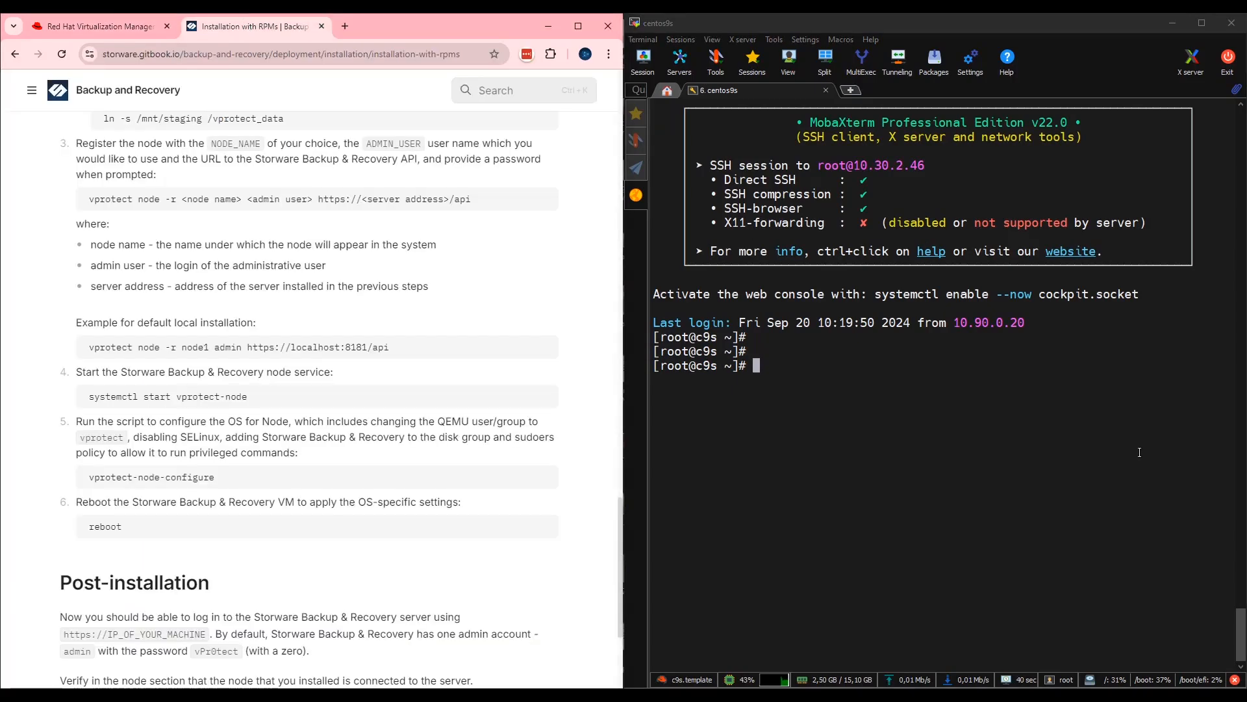
mouse_move(972, 459)
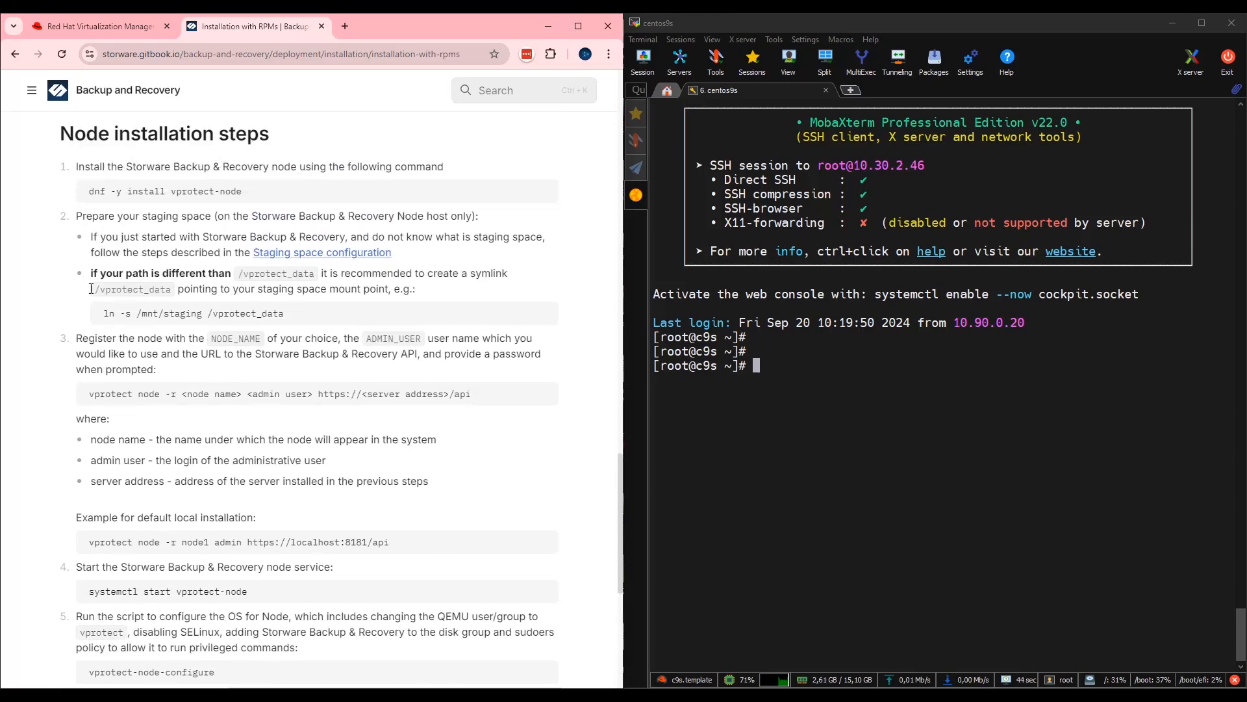
mouse_move(322, 252)
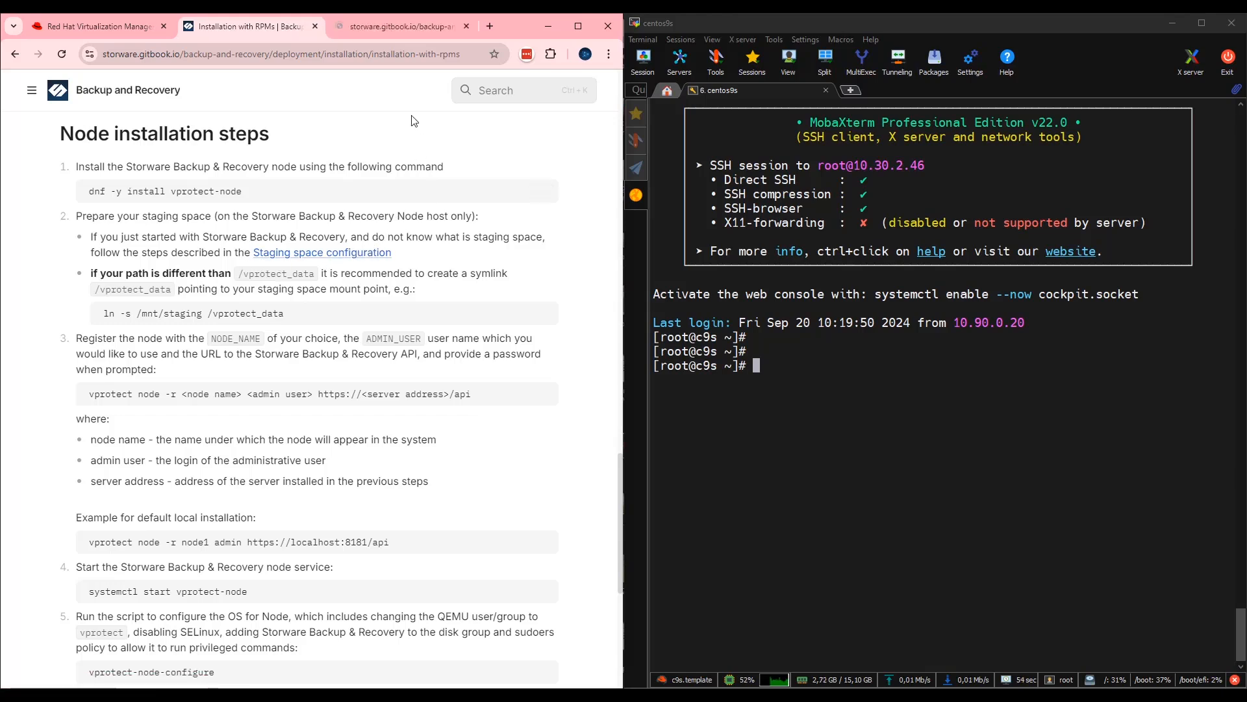
Open the Staging space configuration page and scroll to the local filesystem example.
click(321, 252)
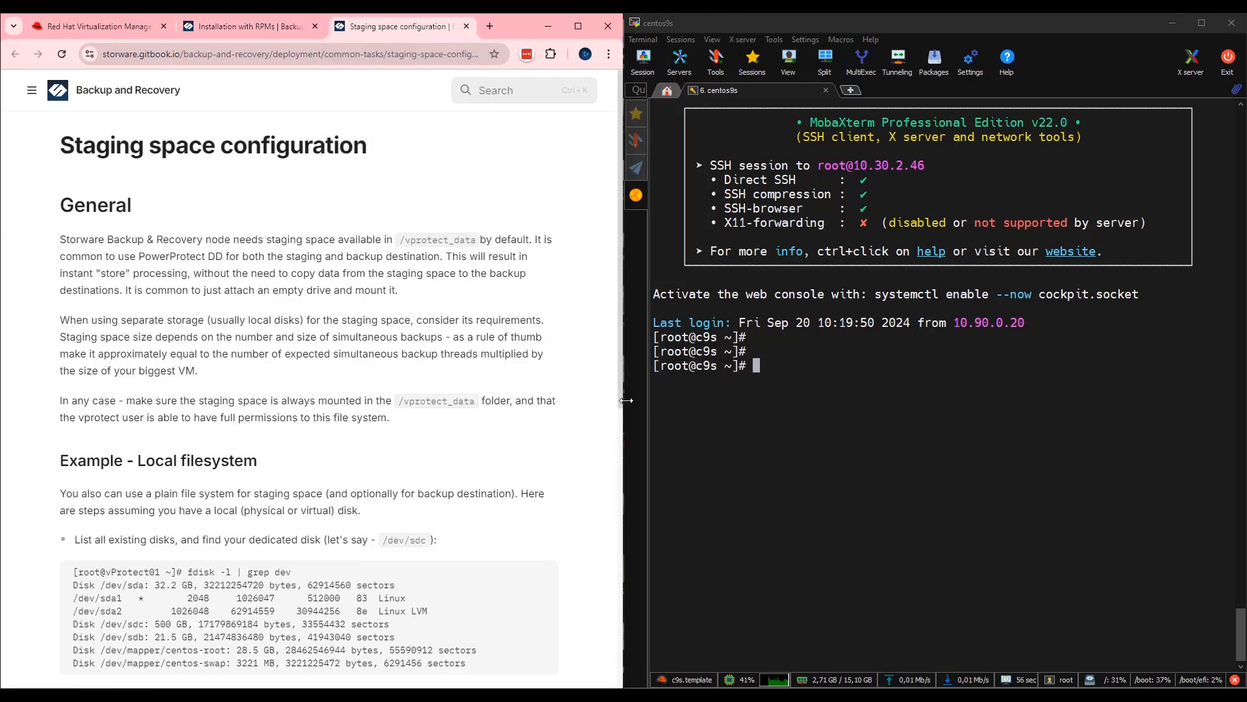
scroll(down, 3)
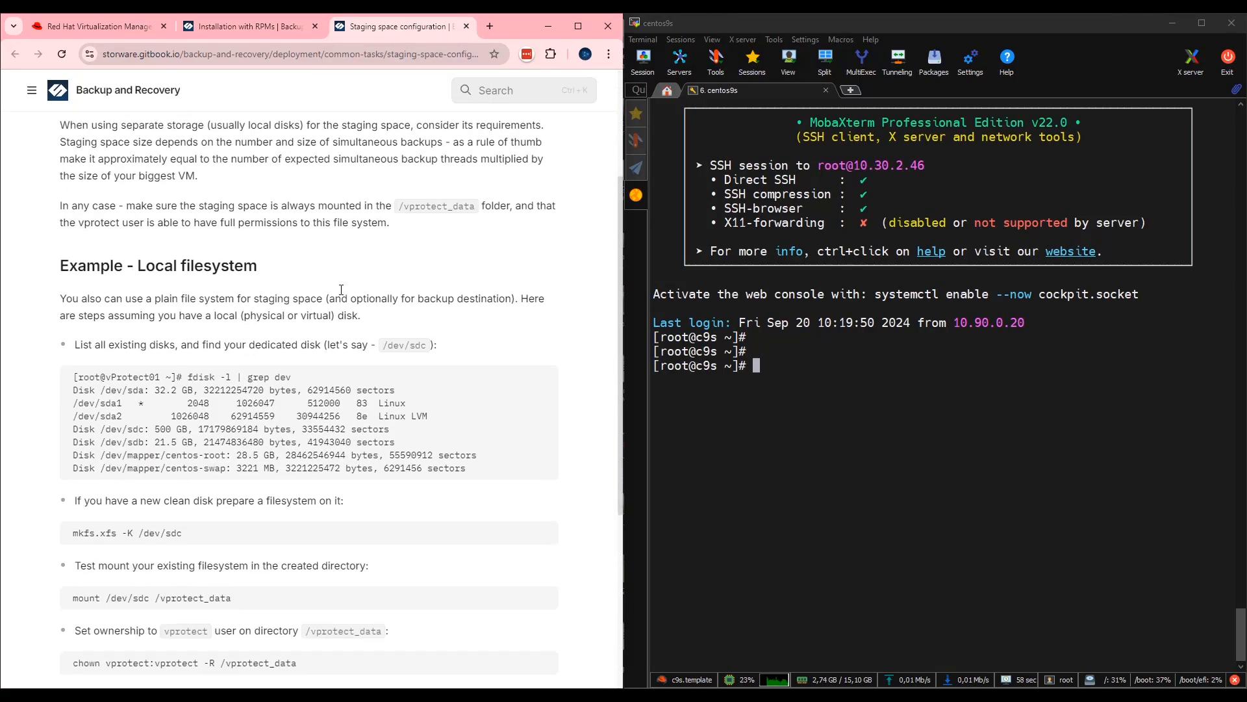
scroll(down, 3)
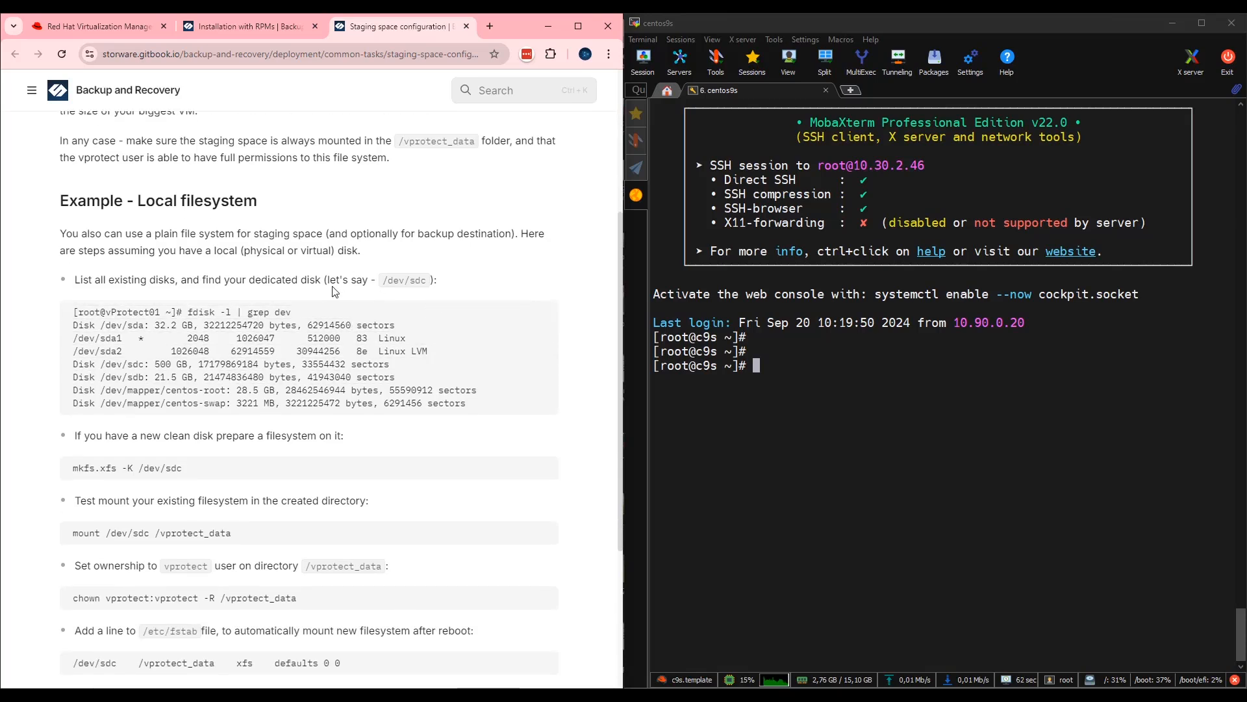
mouse_move(334, 311)
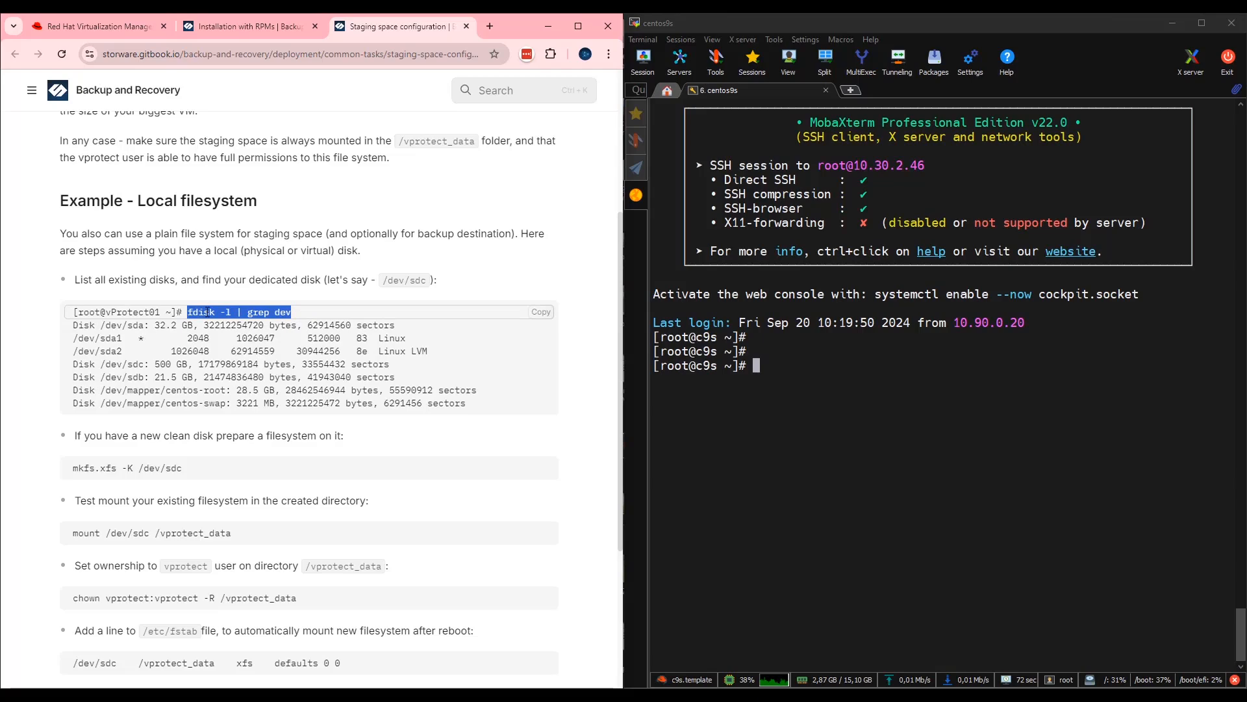
Run fdisk -l | grep dev to find /dev/sdb, then copy the guide's mkfs.xfs command.
text(fdisk -l | grep dev)
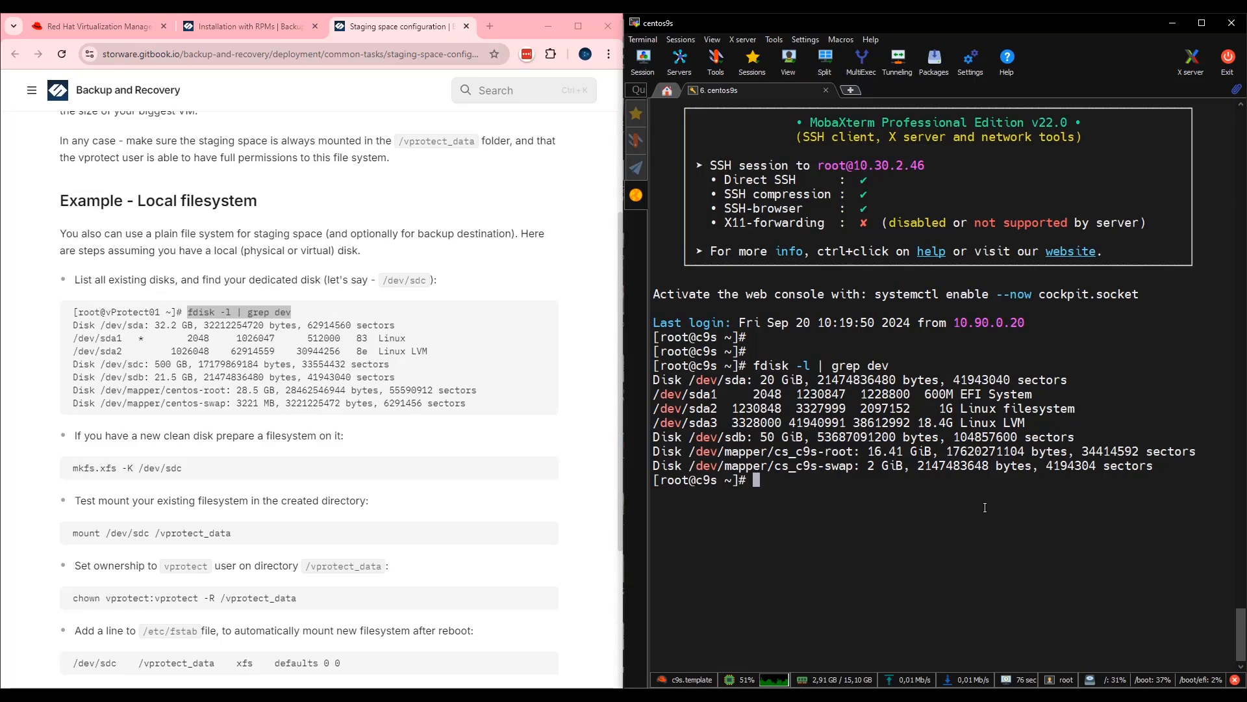
mouse_move(1004, 551)
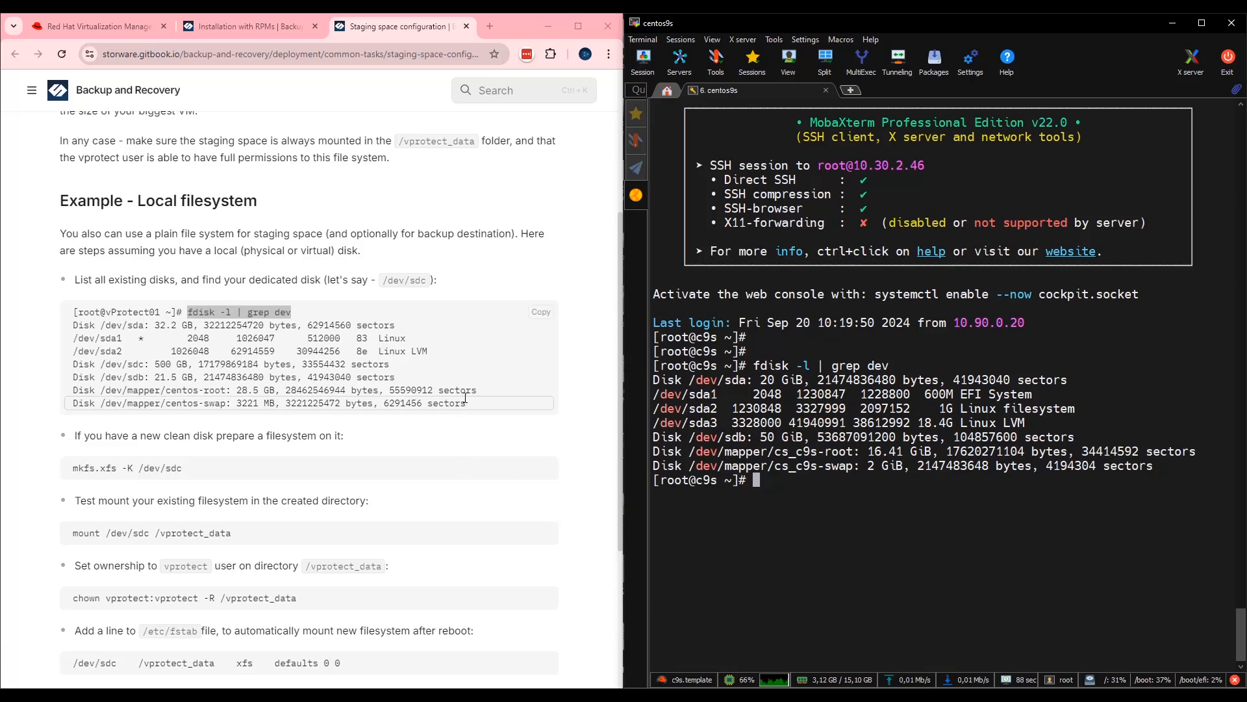
scroll(down, 3)
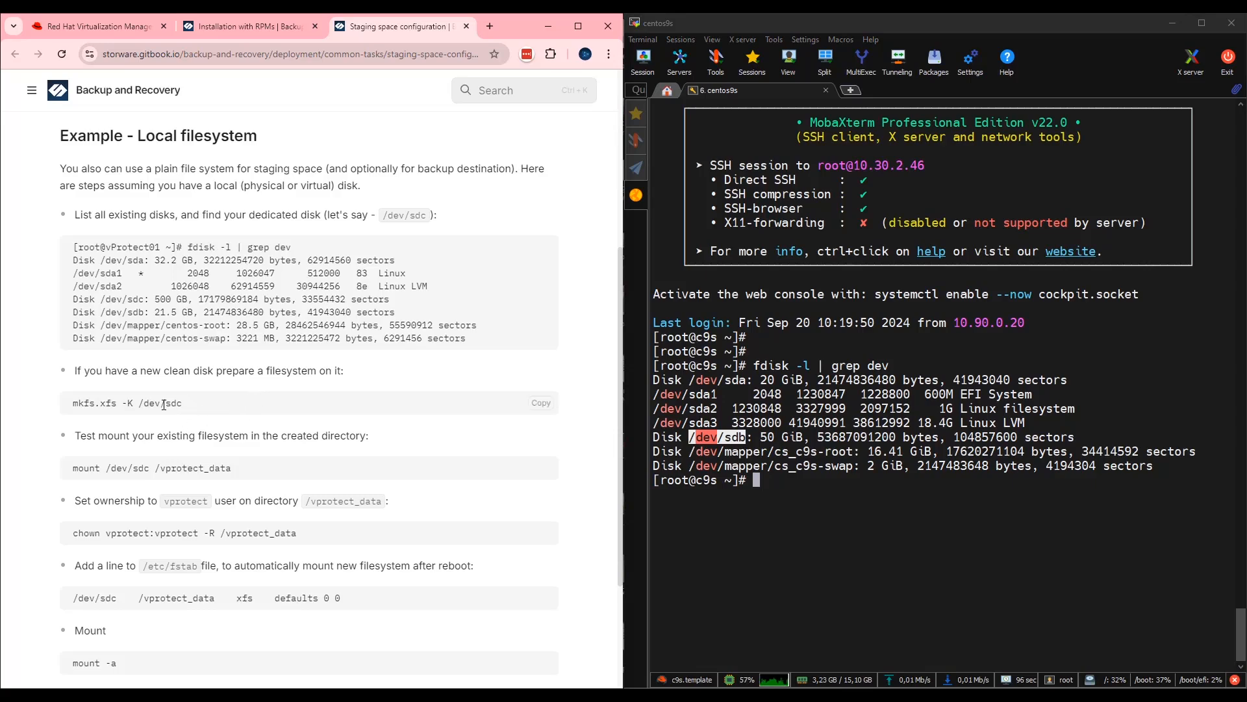
click(540, 403)
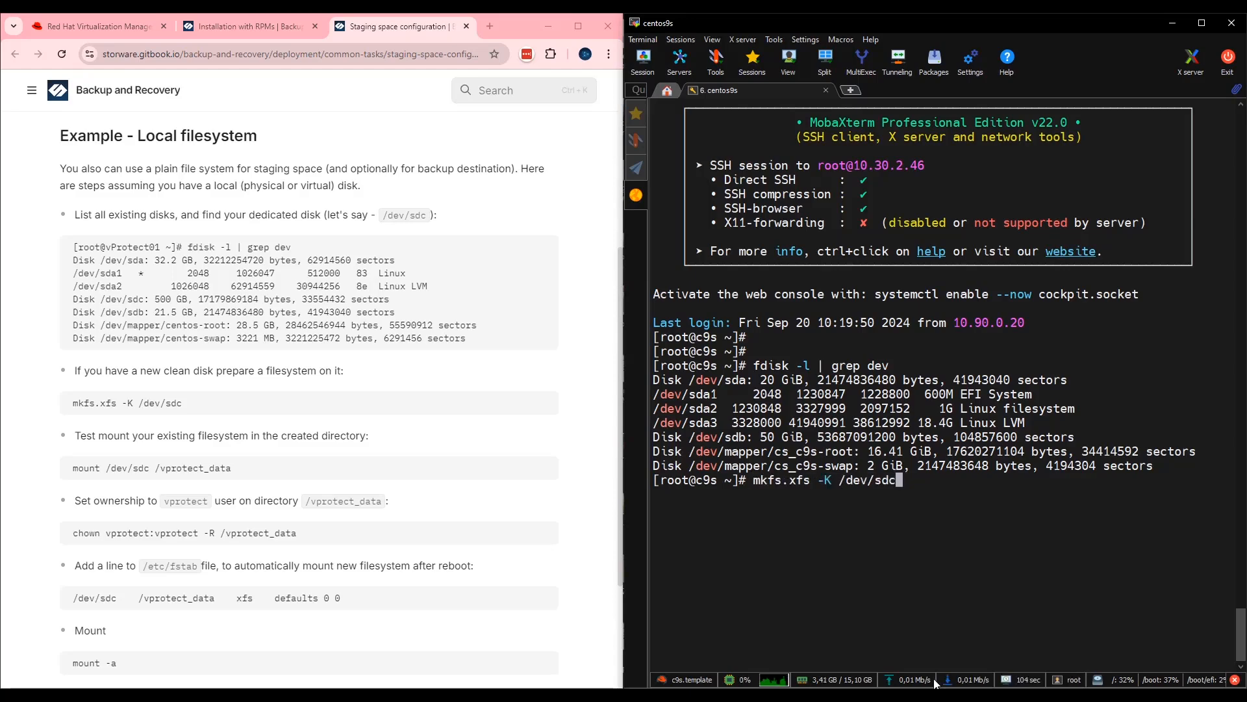
Run mkfs.xfs -K /dev/sdb, then attempt the guide's mount of /dev/sdc on /vprotect_data.
key(BackSpace)
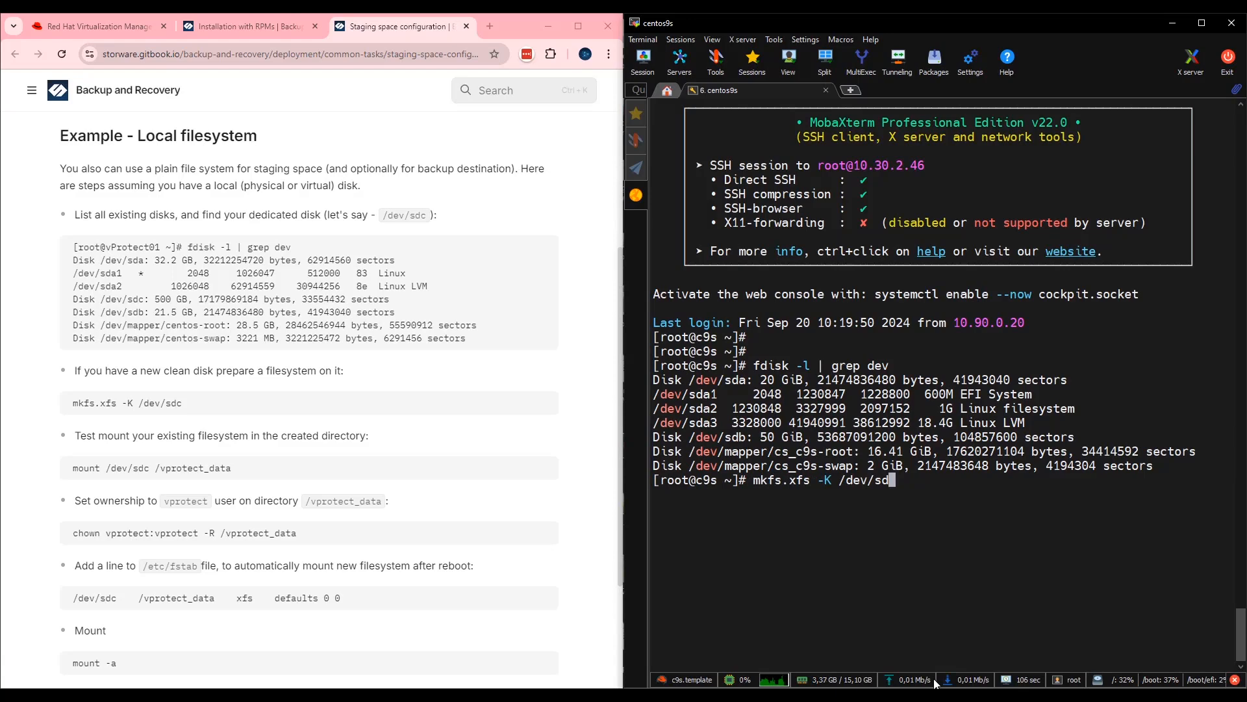
text(b)
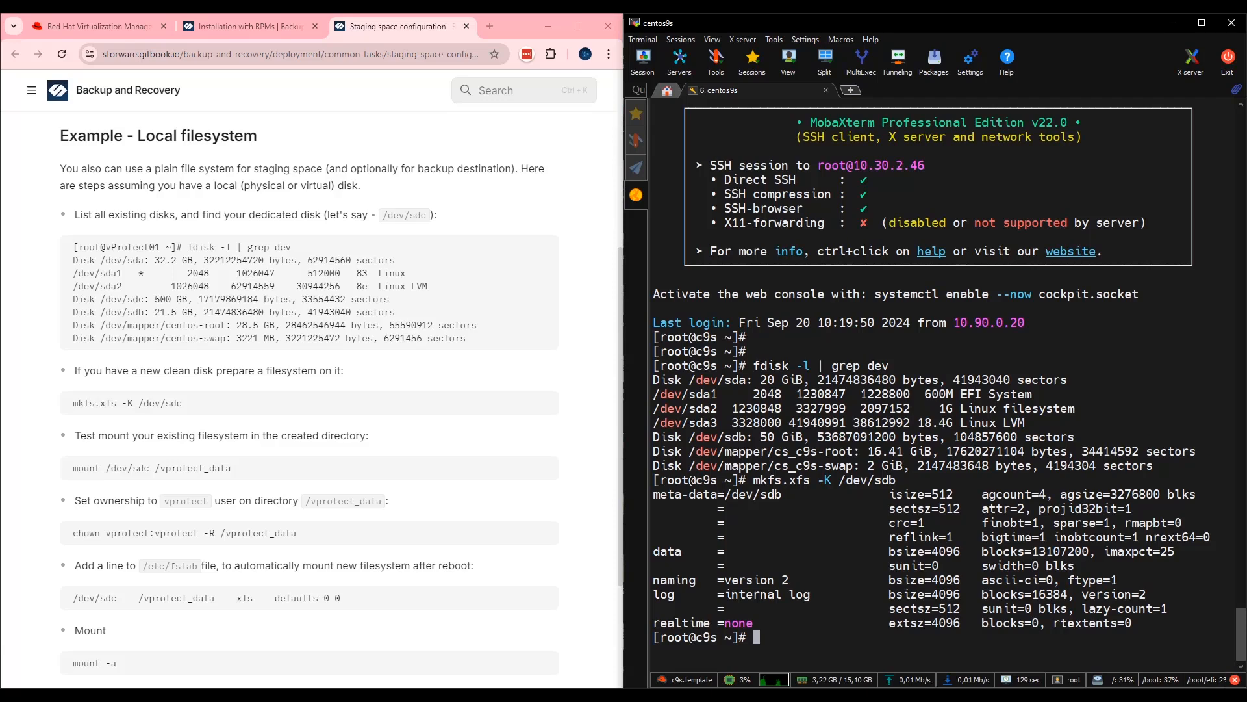
double_click(210, 466)
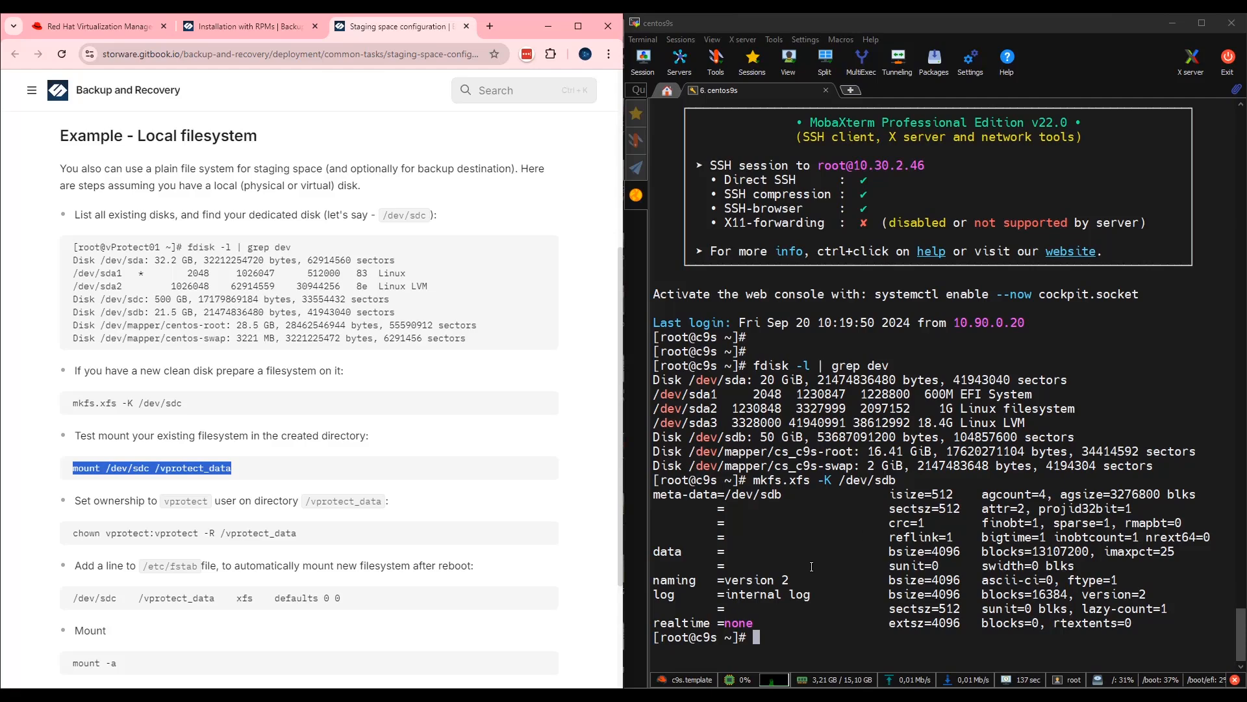
text(mount /dev/sdc /vprotect_data)
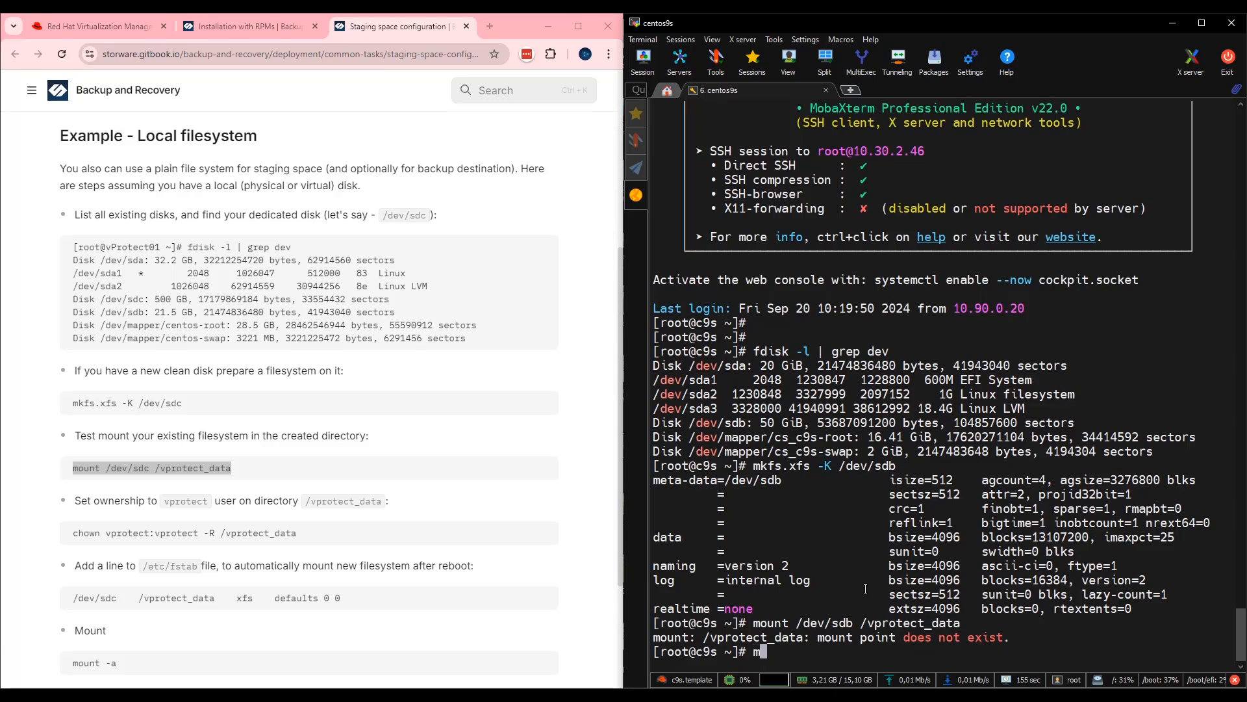
Create /vprotect_data with mkdir and mount /dev/sdb on it.
text(k)
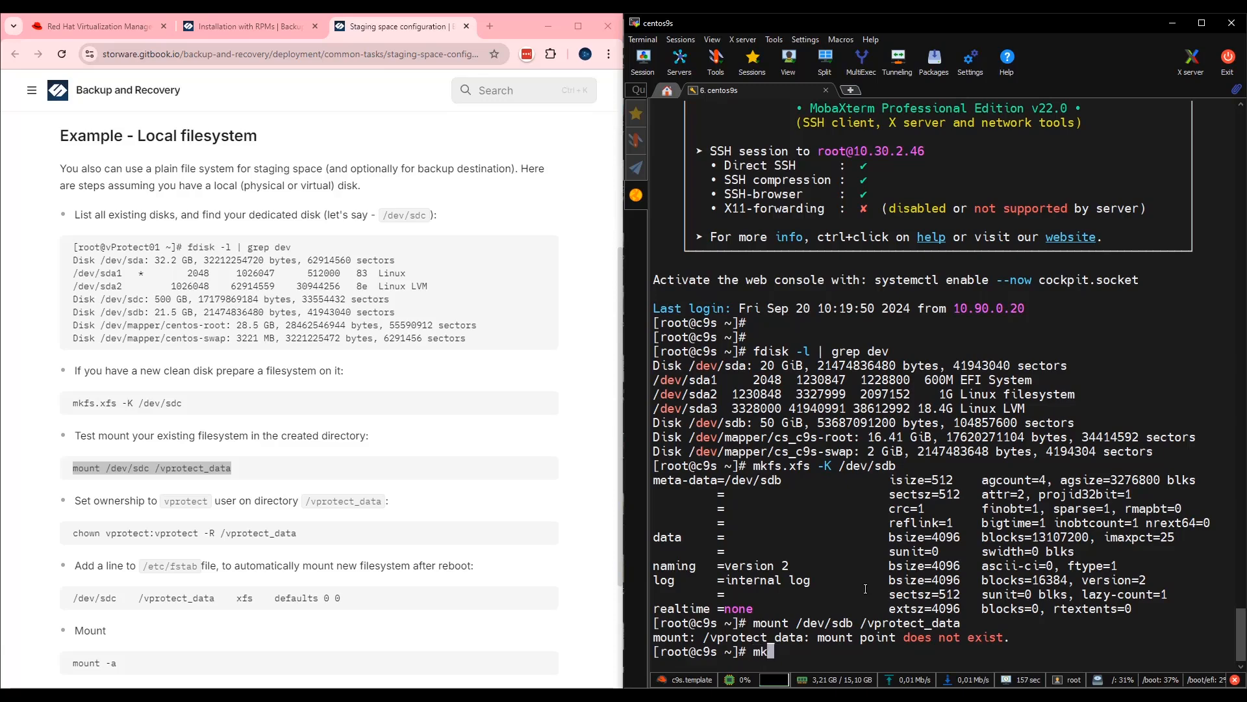
text(dir)
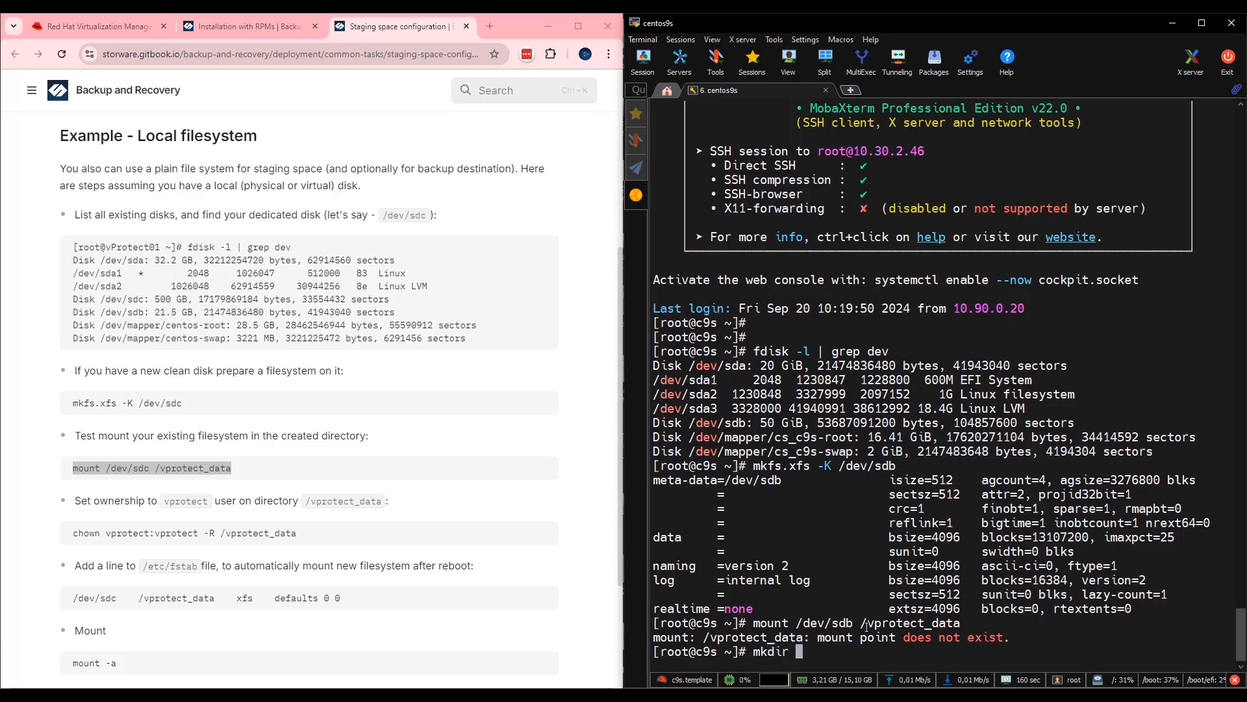
double_click(910, 623)
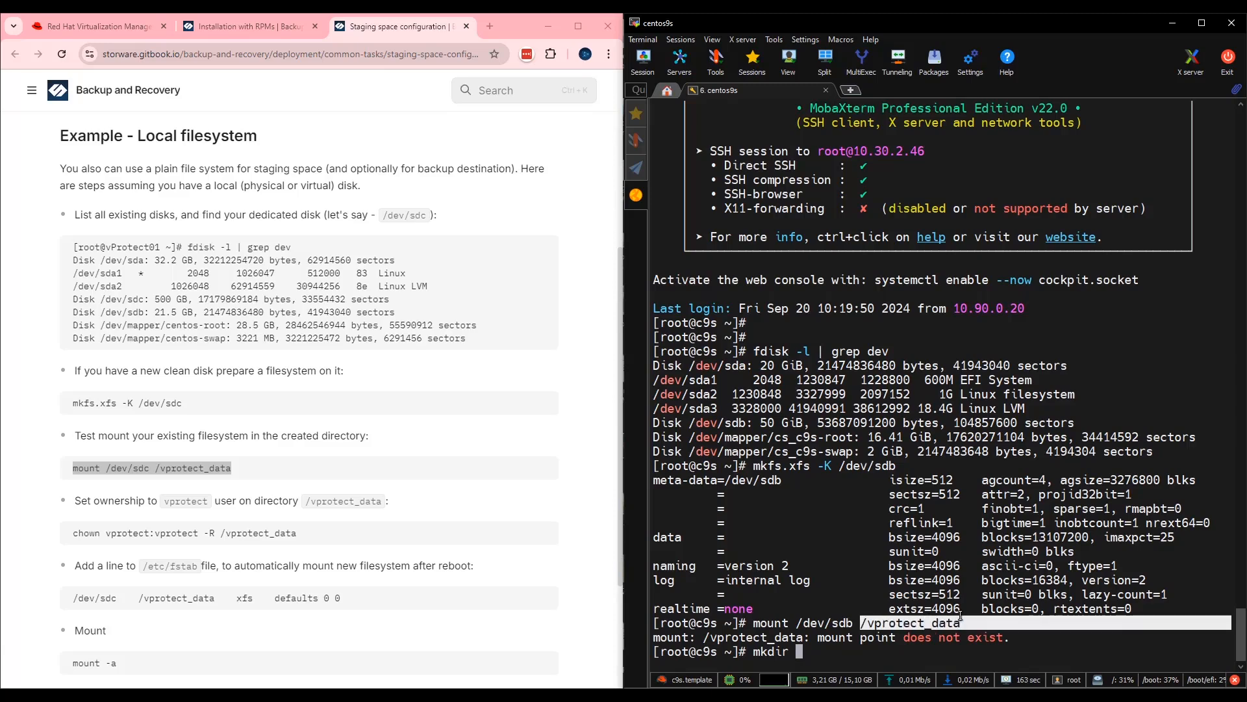
text(/vprotect_data)
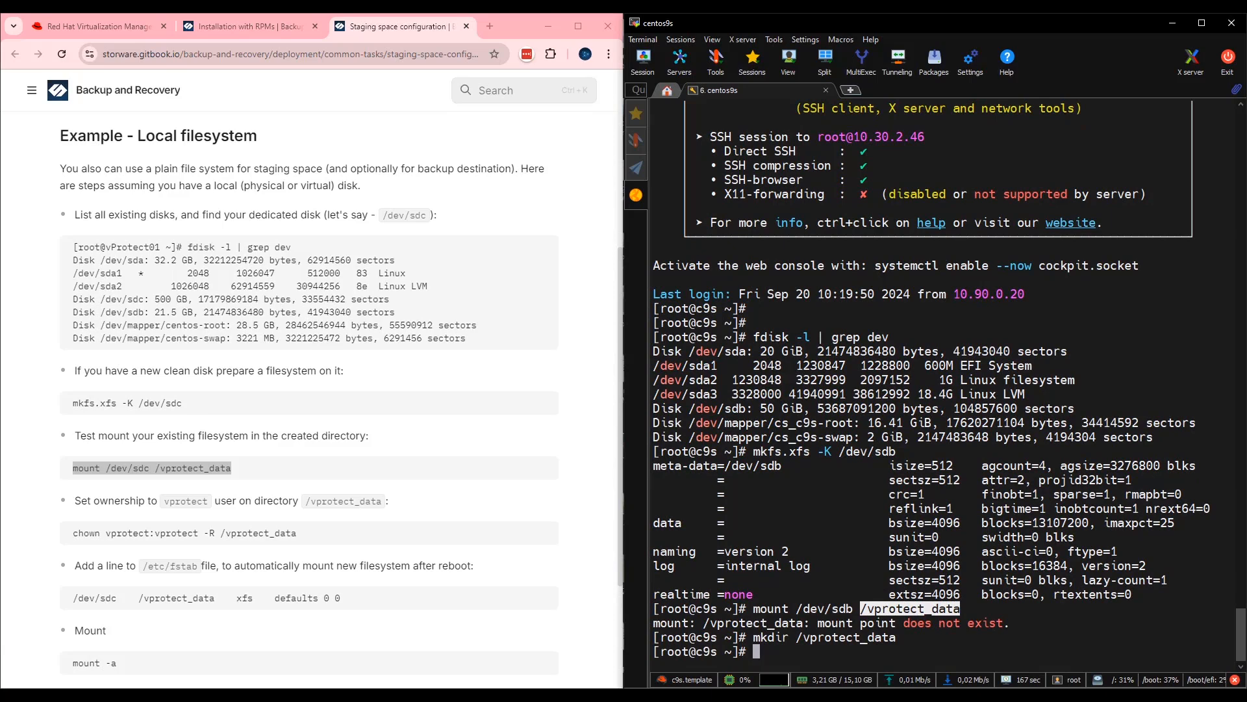
text(mount /dev/sdb /vprotect_data)
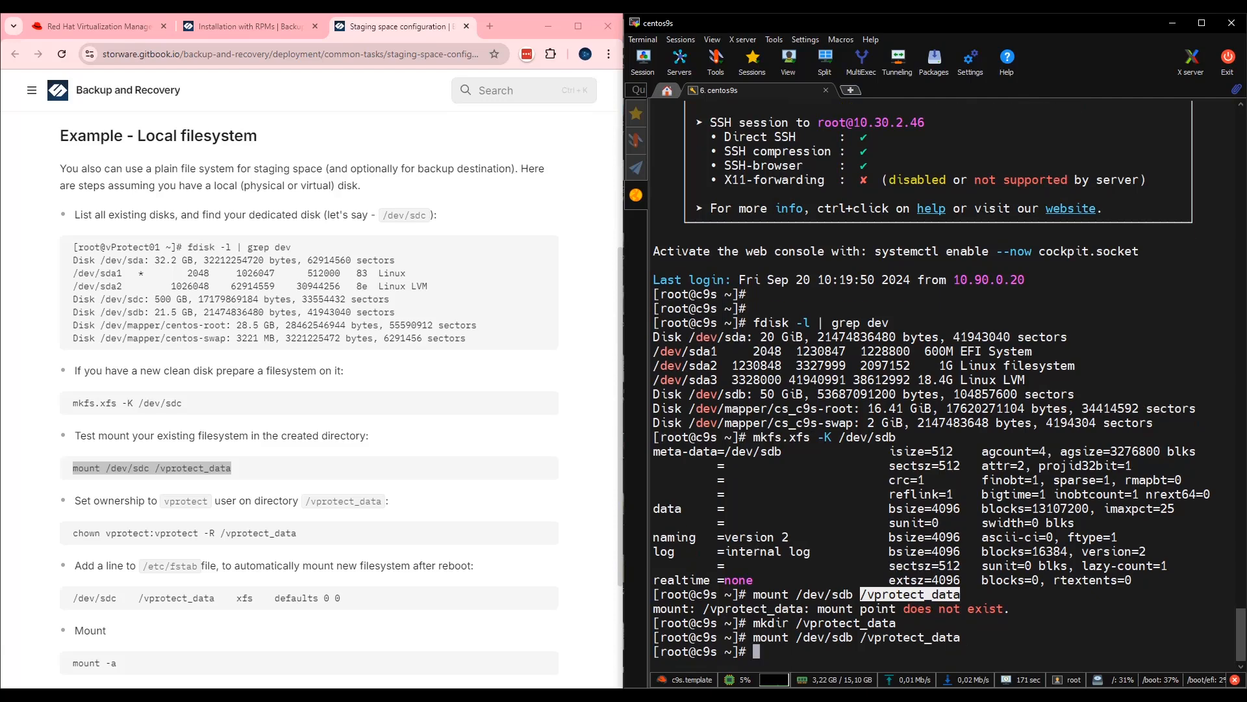
Give vprotect:vprotect recursive ownership of /vprotect_data.
scroll(down, 3)
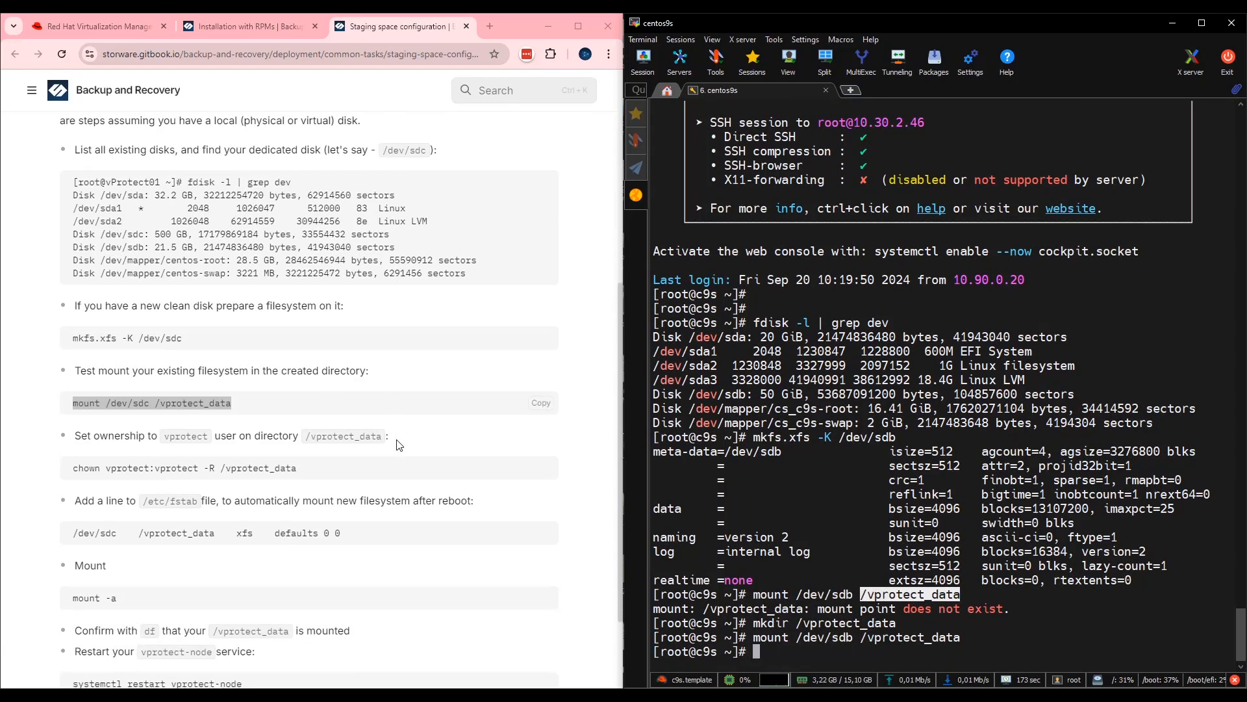
scroll(down, 3)
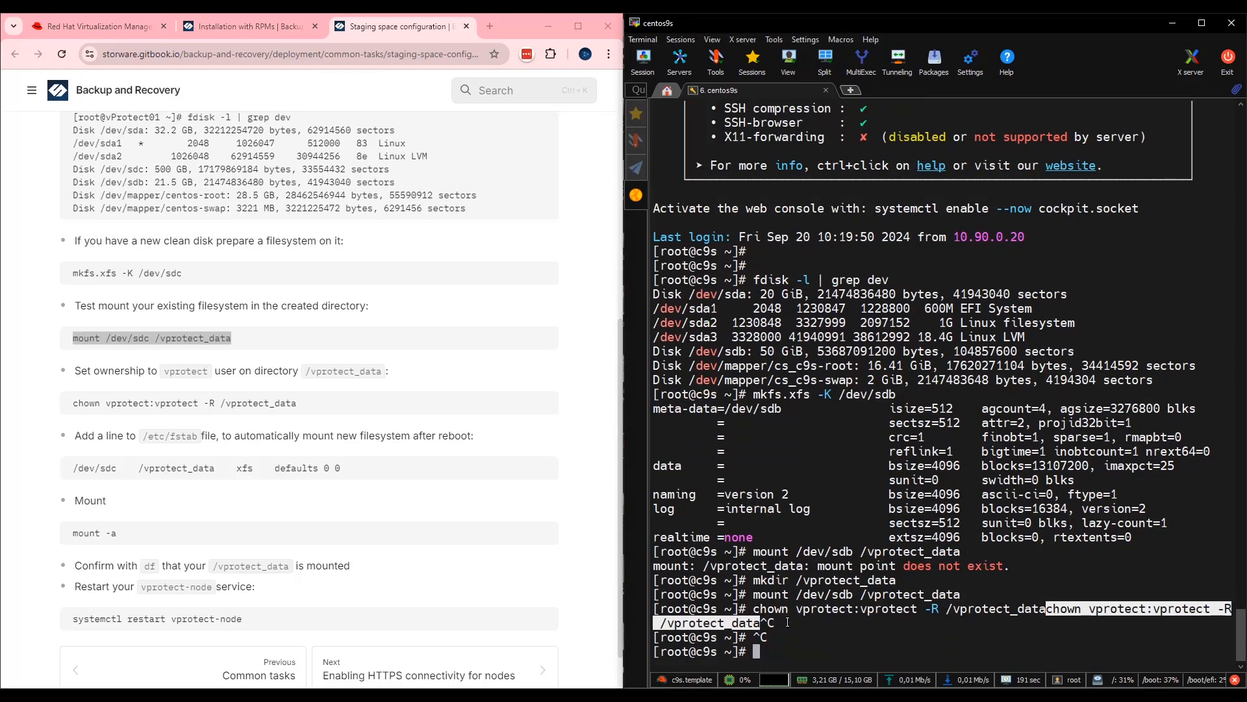
text(chown vprotect:vprotect -R /vprotect_data)
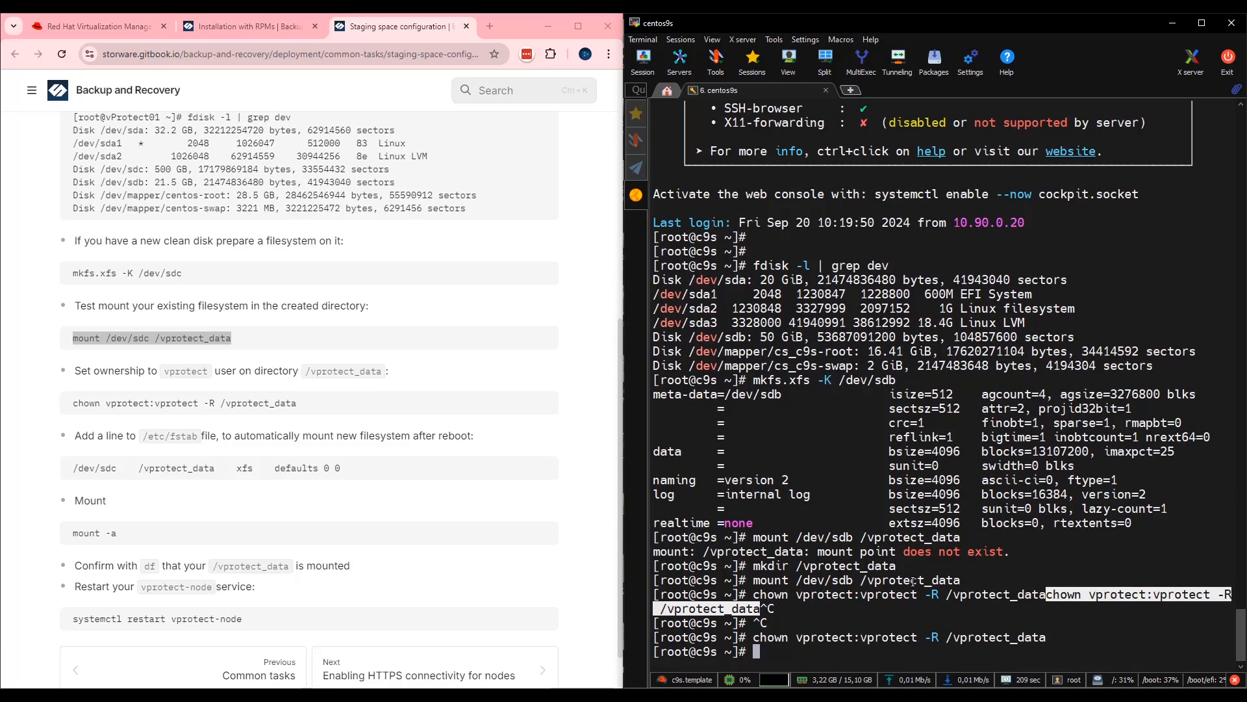
mouse_move(147, 450)
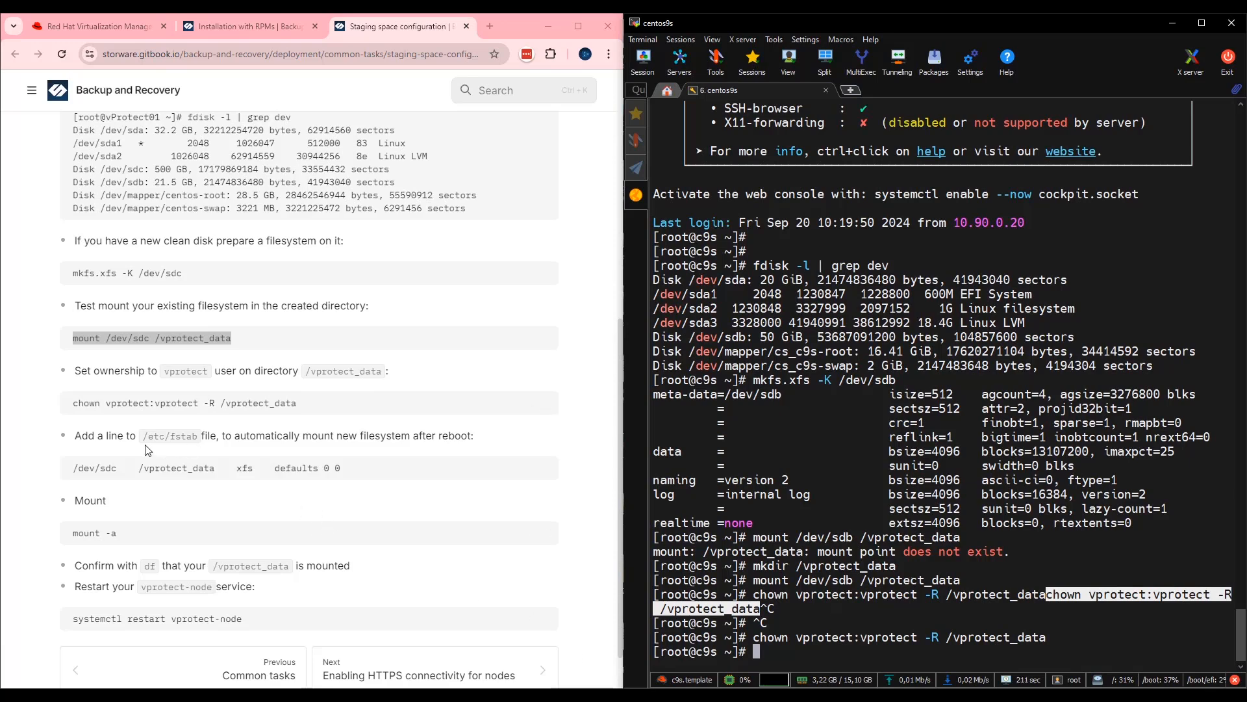
double_click(172, 437)
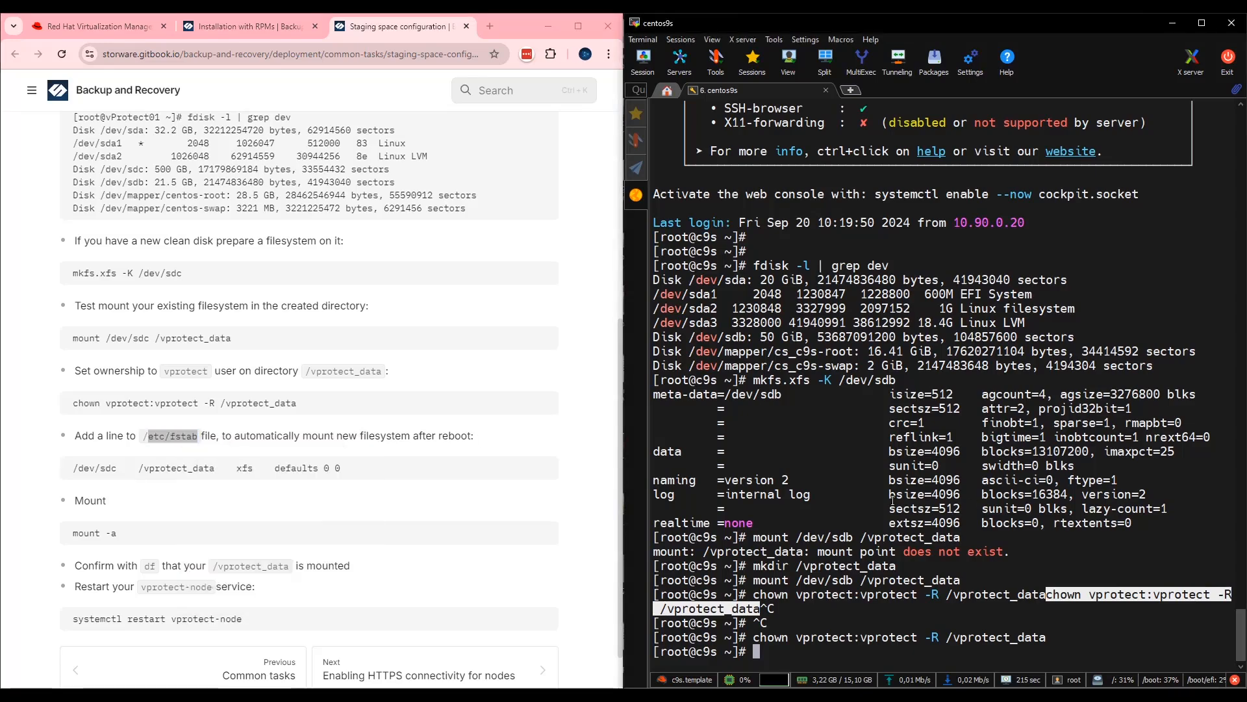
Edit /etc/fstab in vi and insert the '/dev/sdb /vprotect_data xfs defaults 0 0' entry.
text(vi etc/fstab)
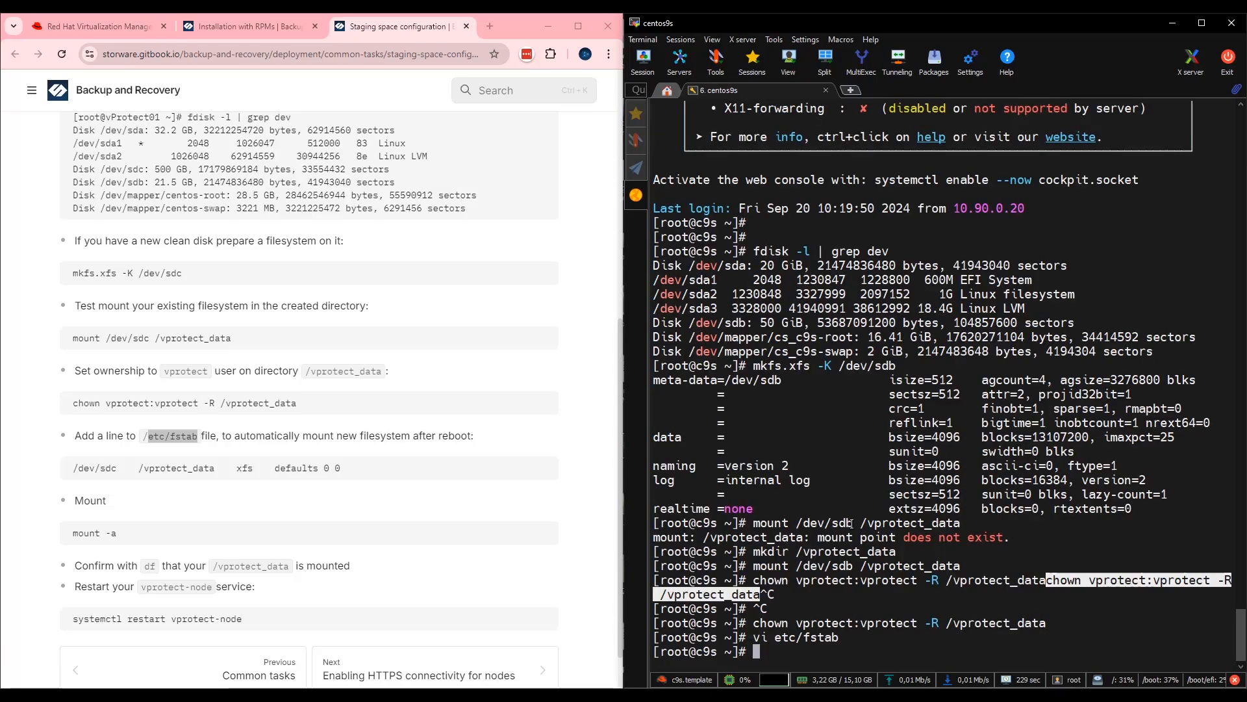
text(vi etc/fstab)
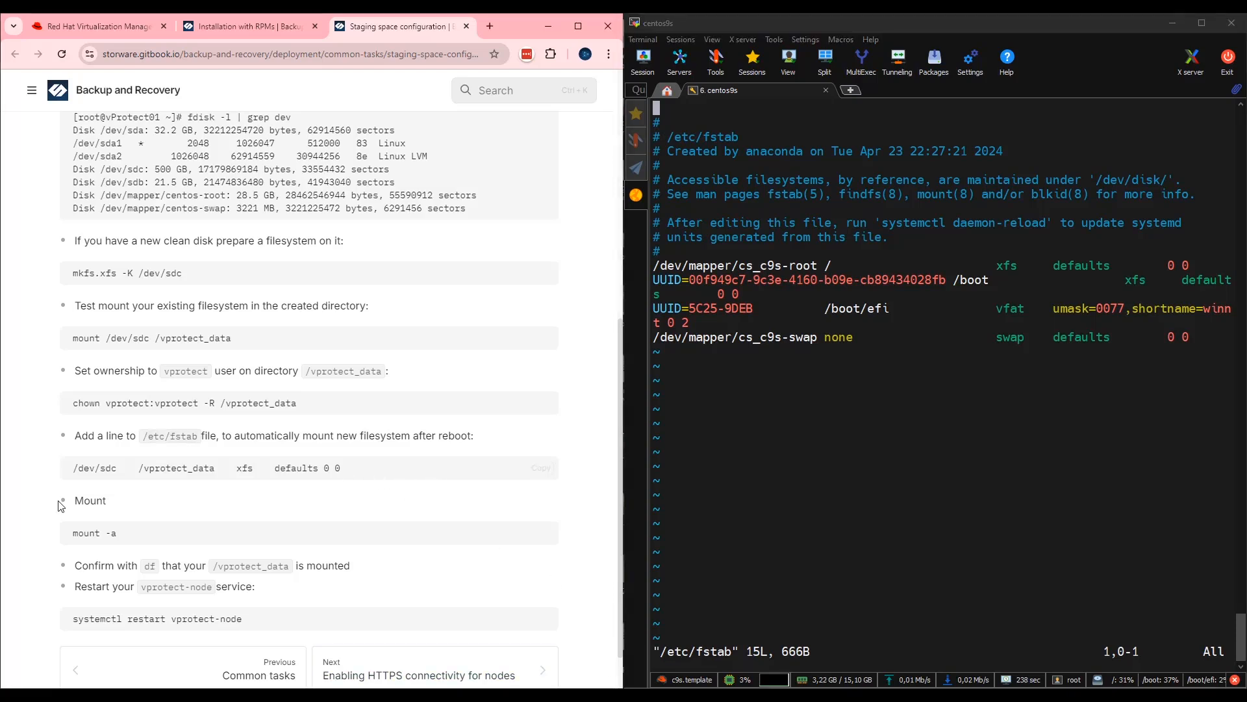
click(536, 468)
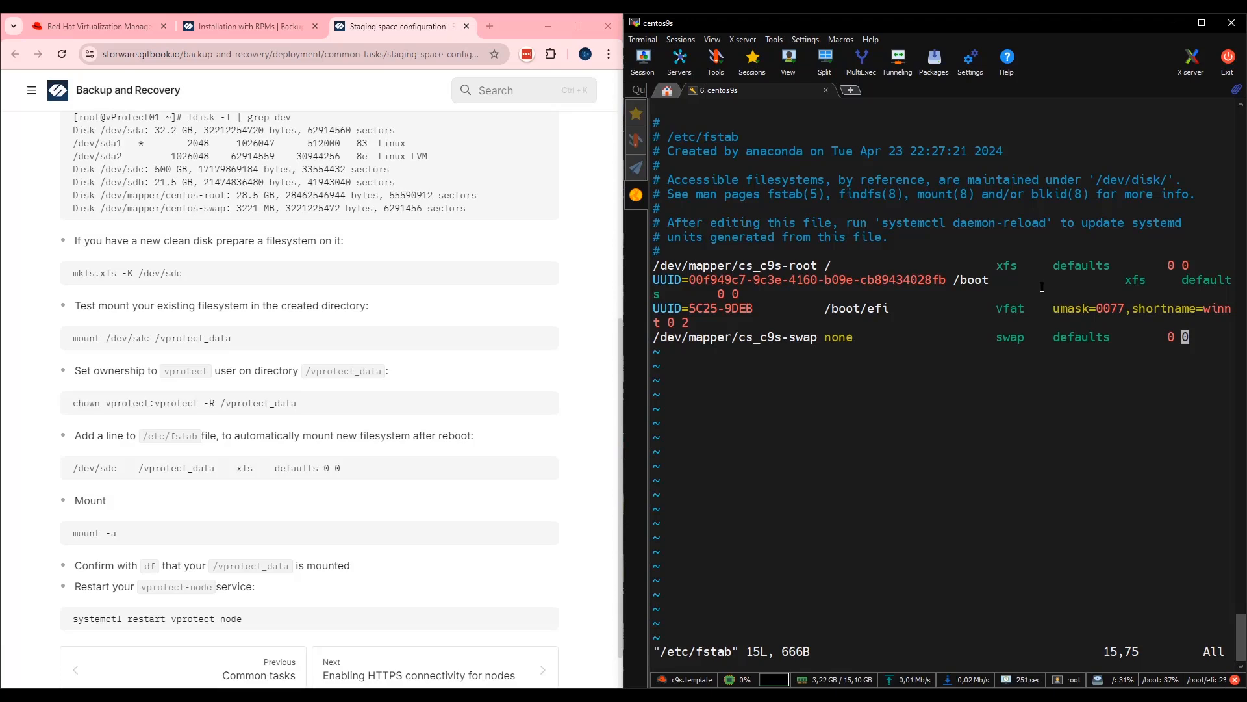
key(i)
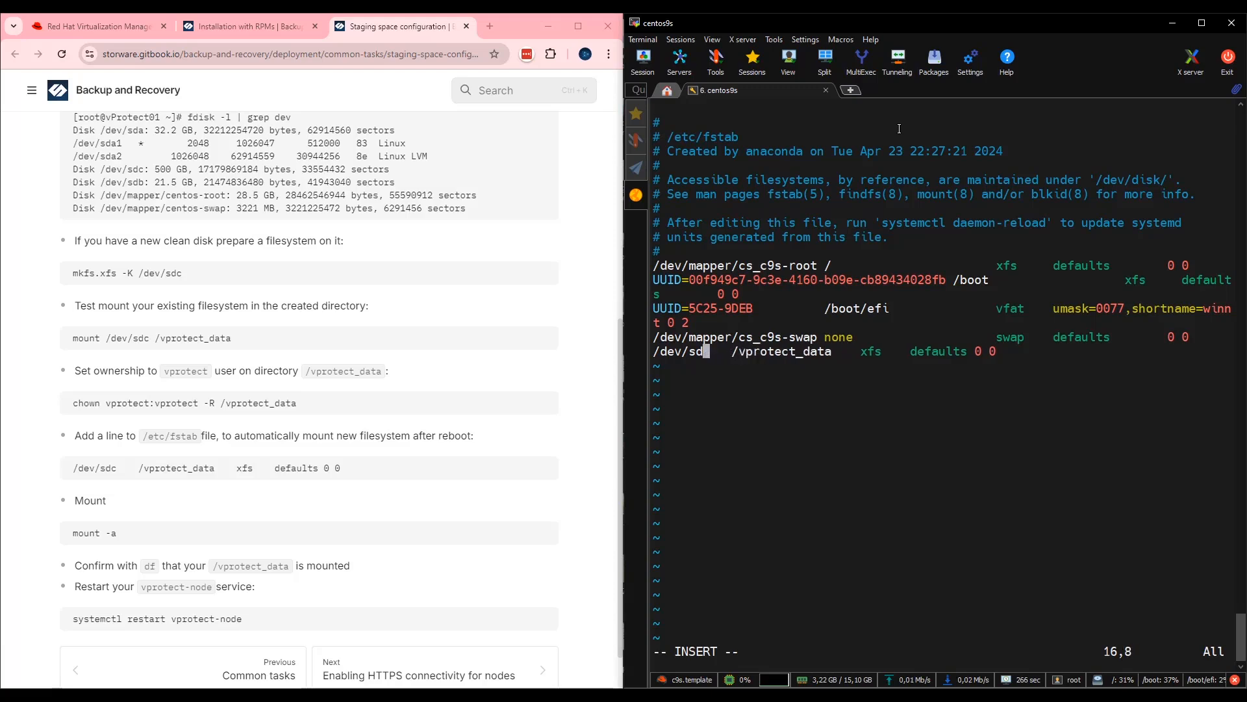
text(b)
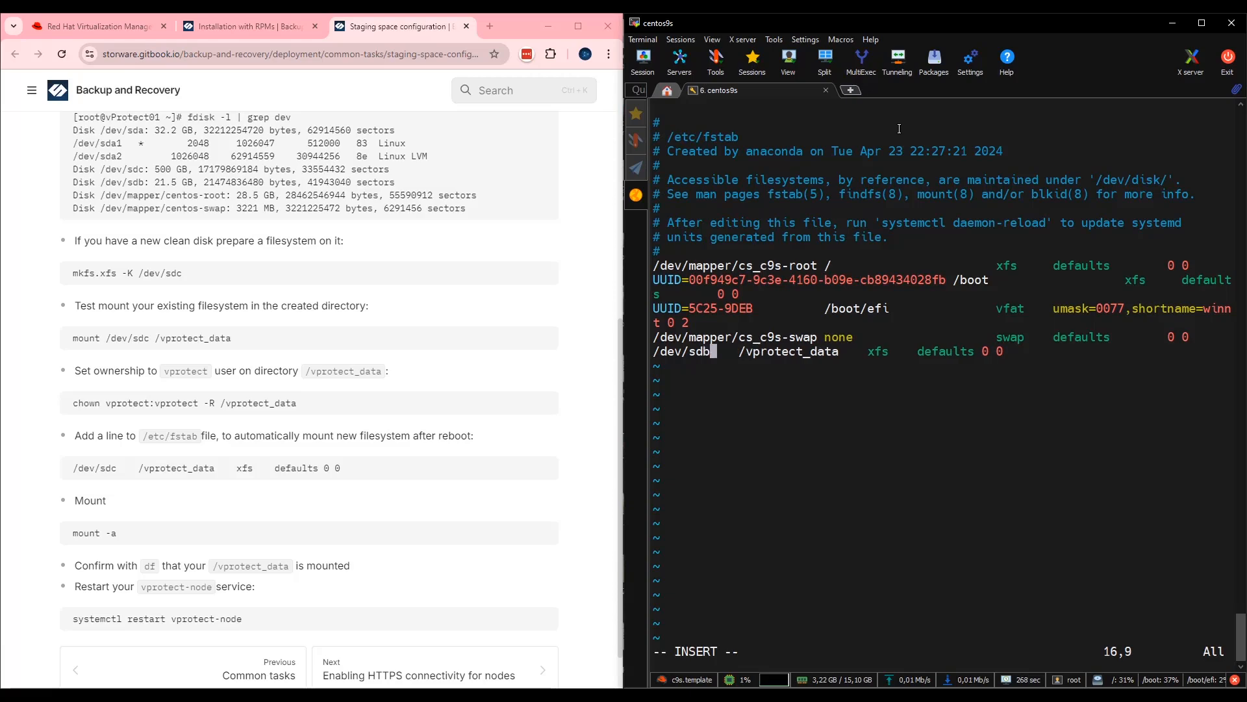
Save /etc/fstab with :wq! and return to the shell prompt.
key(Escape)
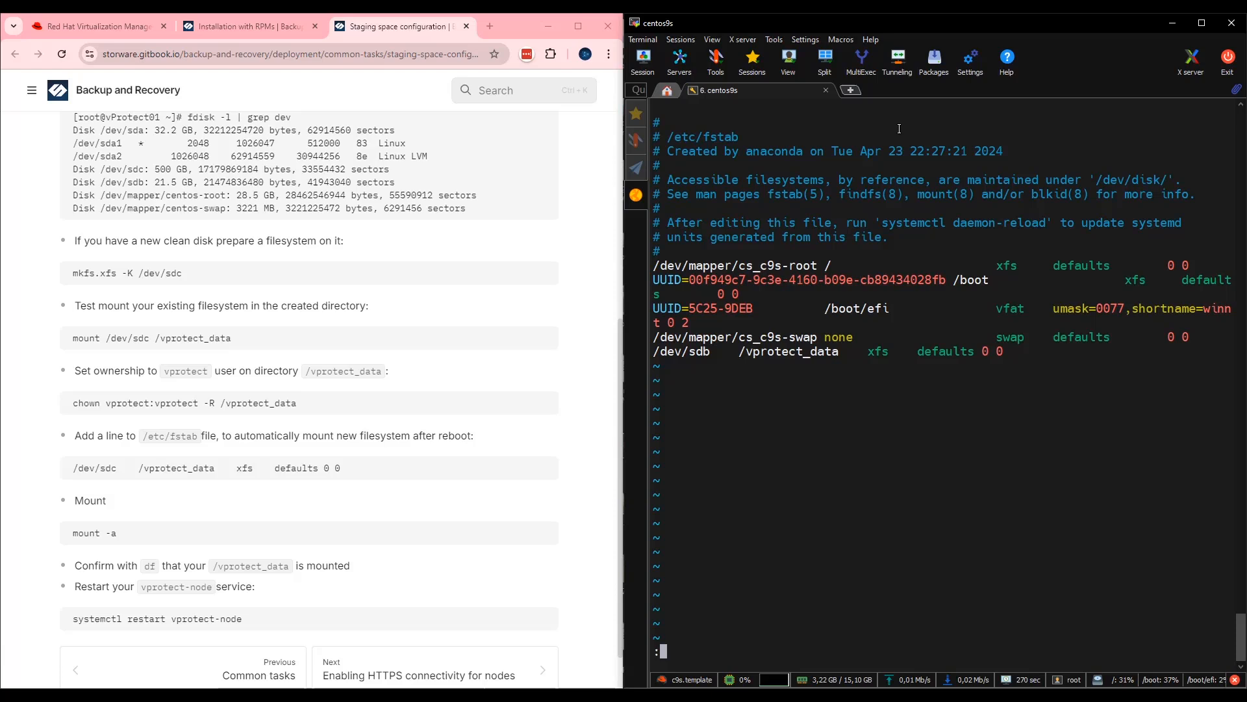
text(:WQ)
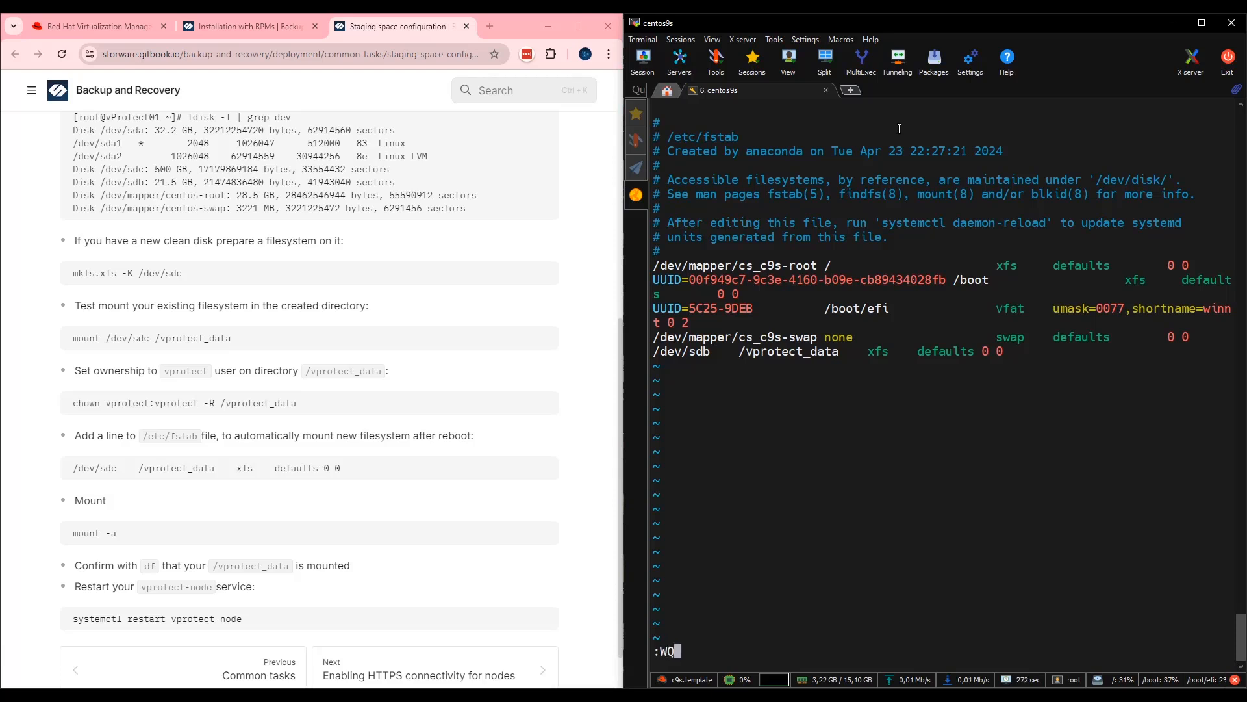
text(wq)
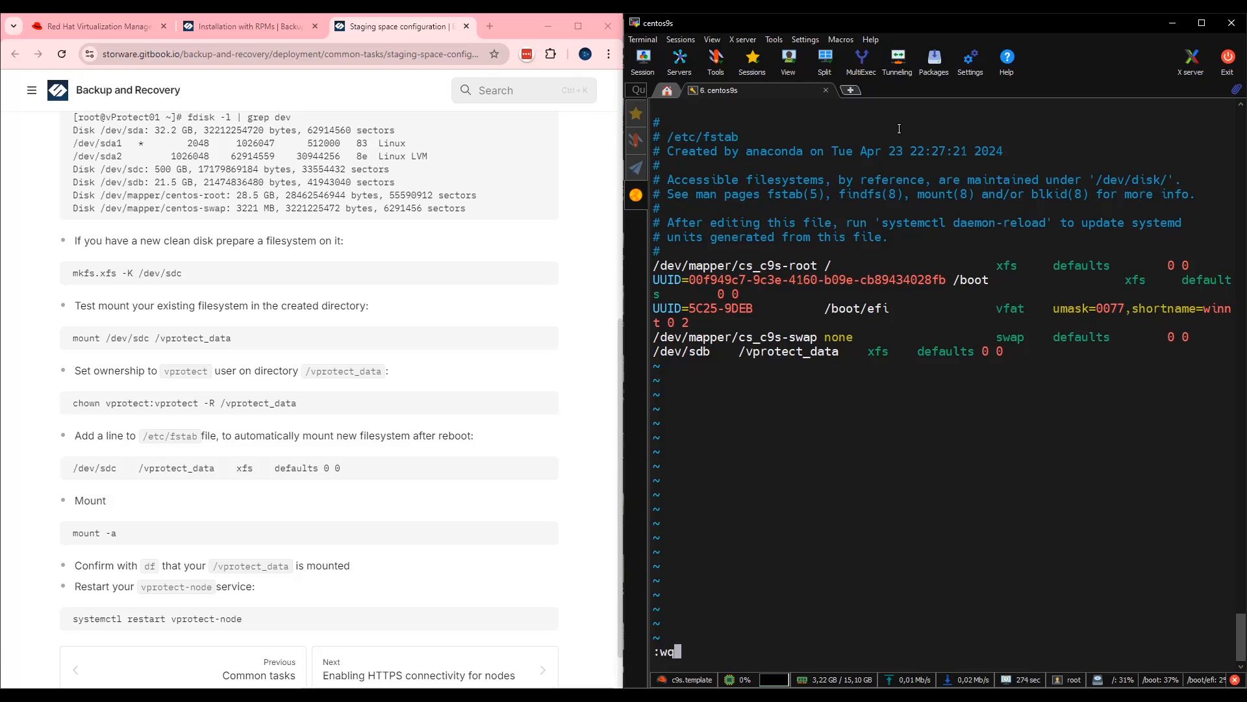
text(!)
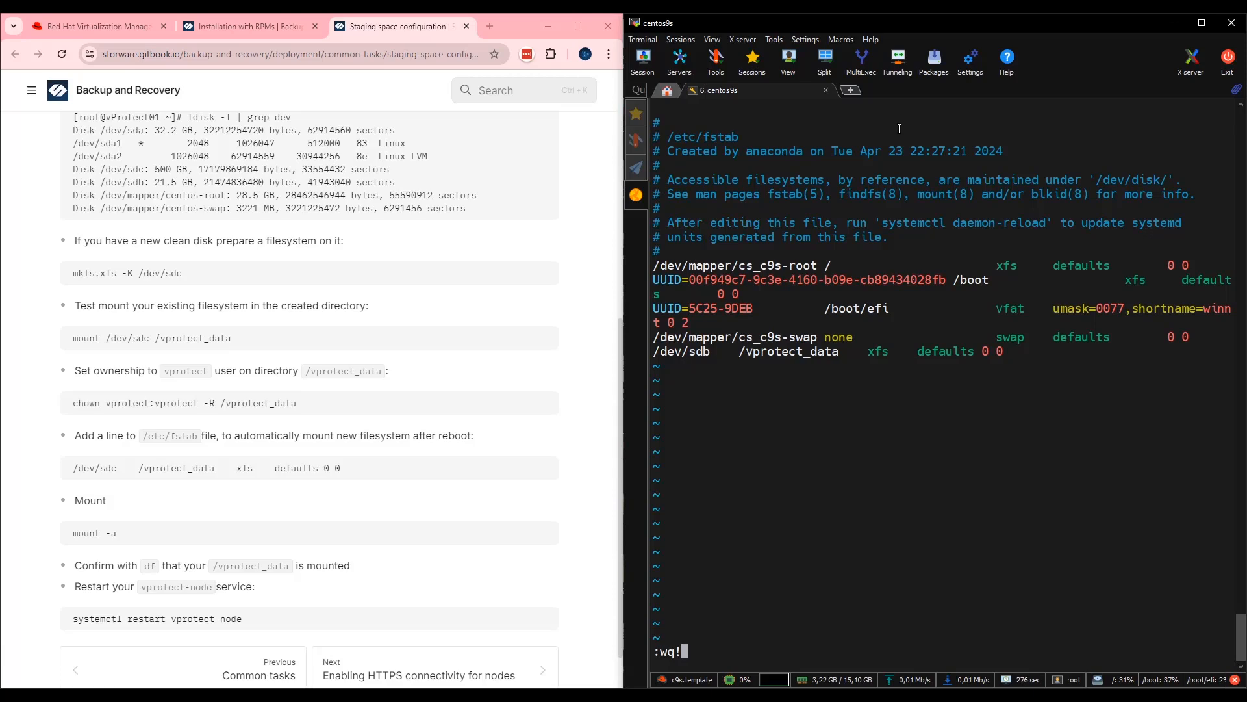
key(Return)
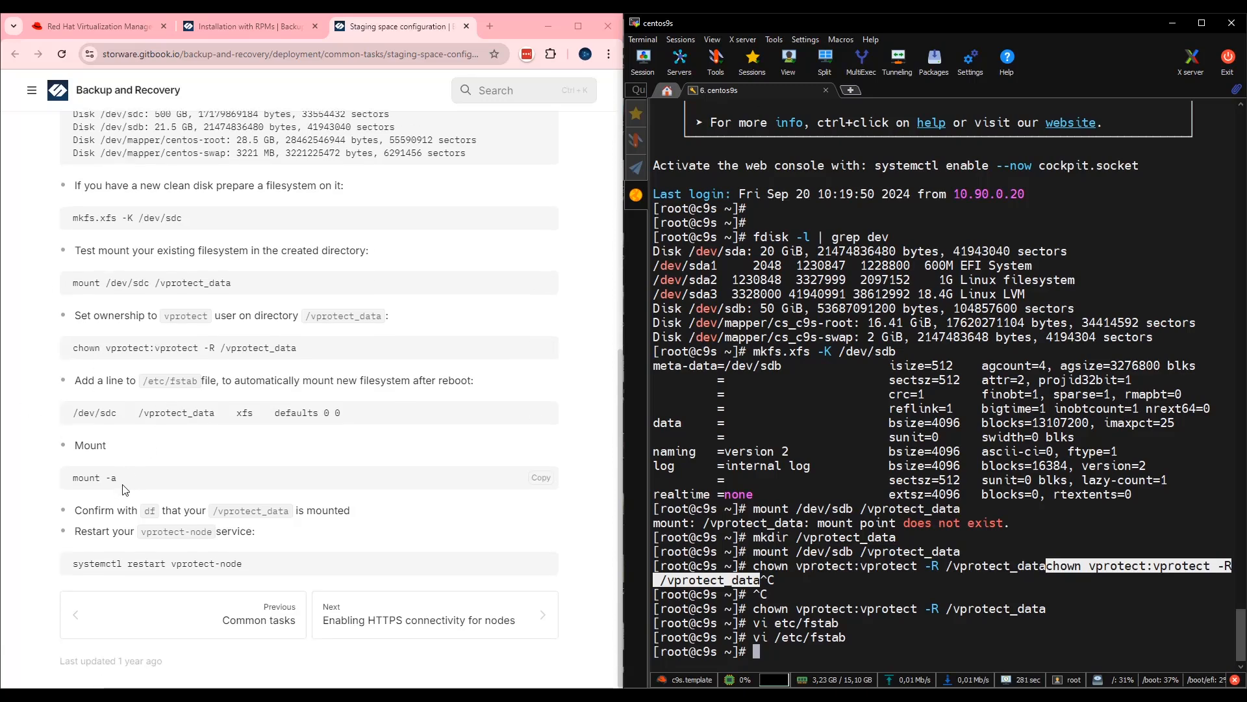
mouse_move(134, 484)
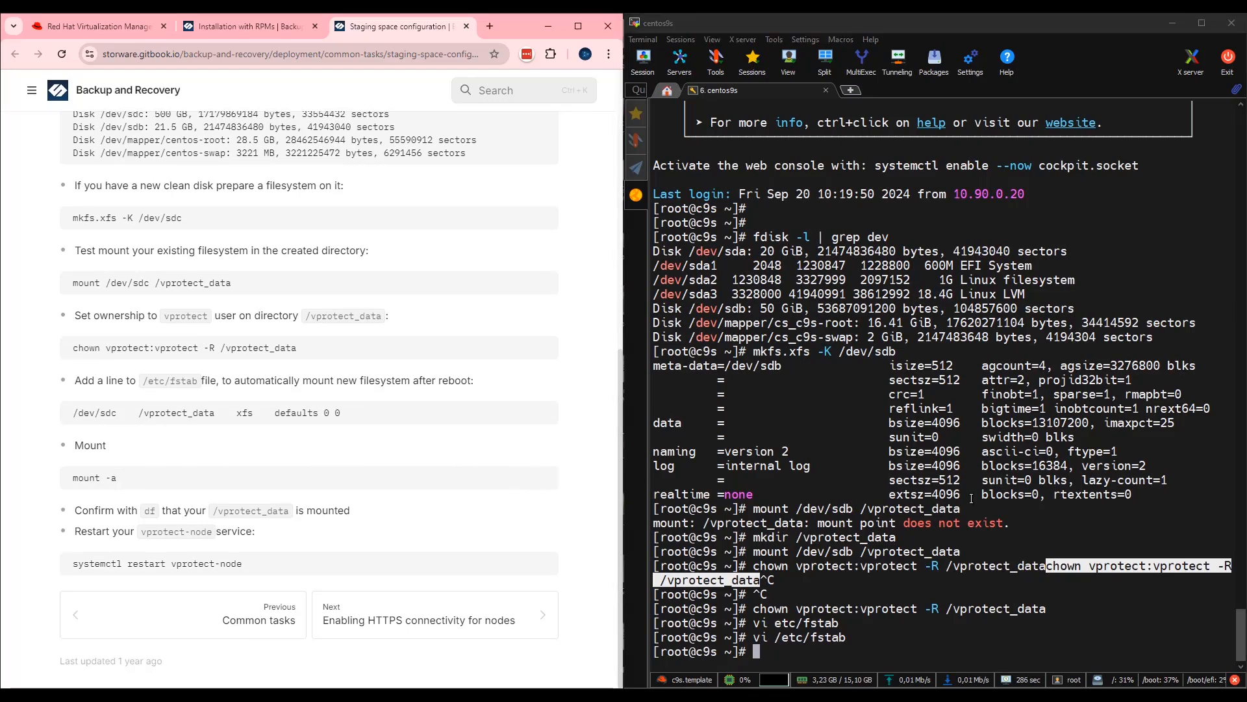
Run mount -a, then restart the vprotect-node service with systemctl.
text(mount -a)
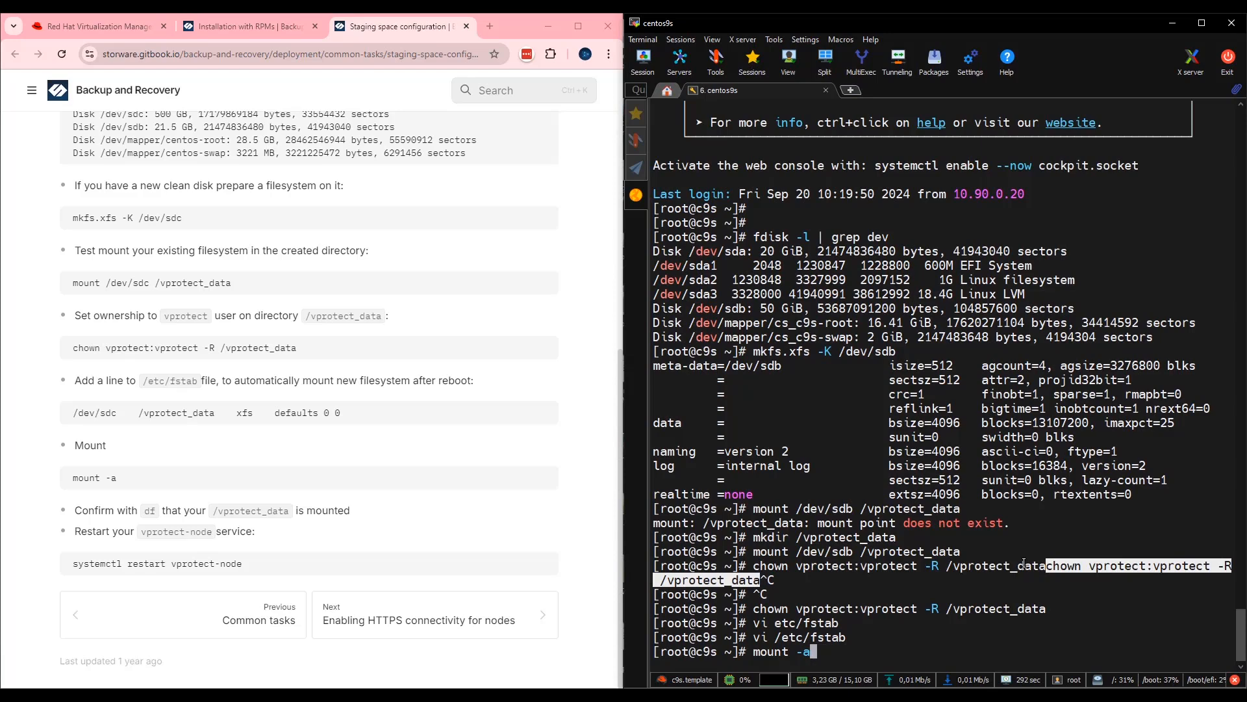
key(Return)
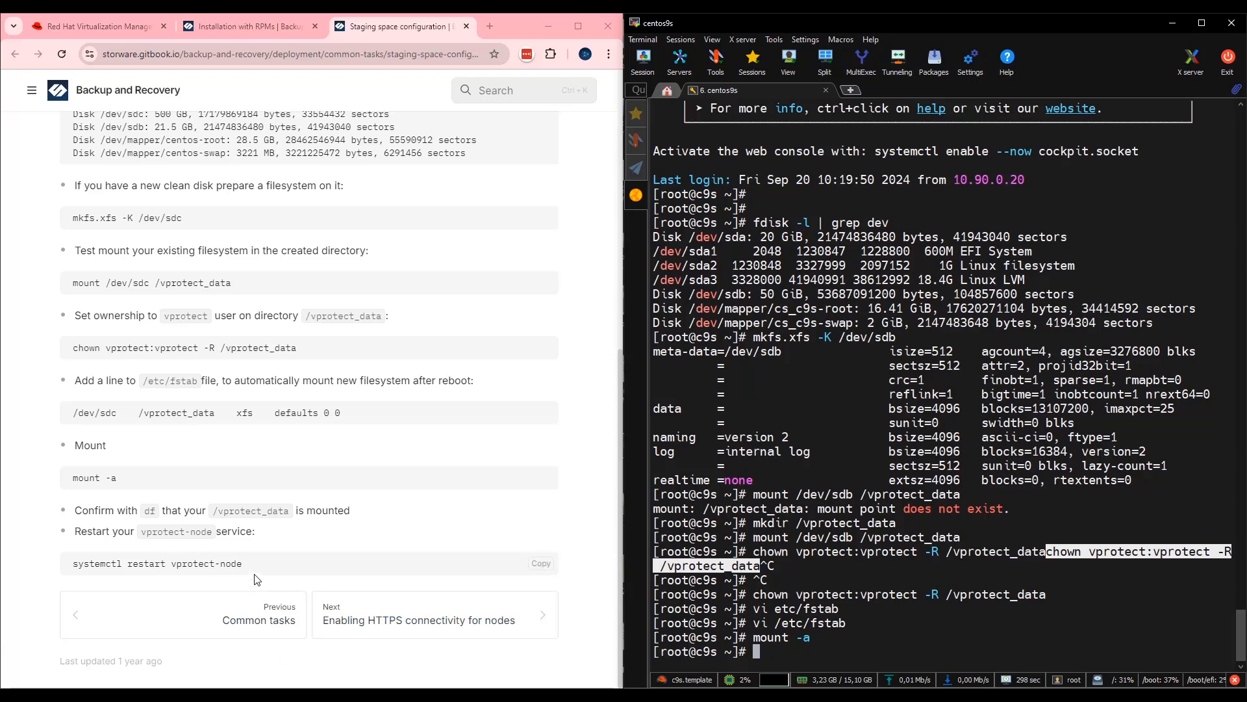
mouse_move(549, 570)
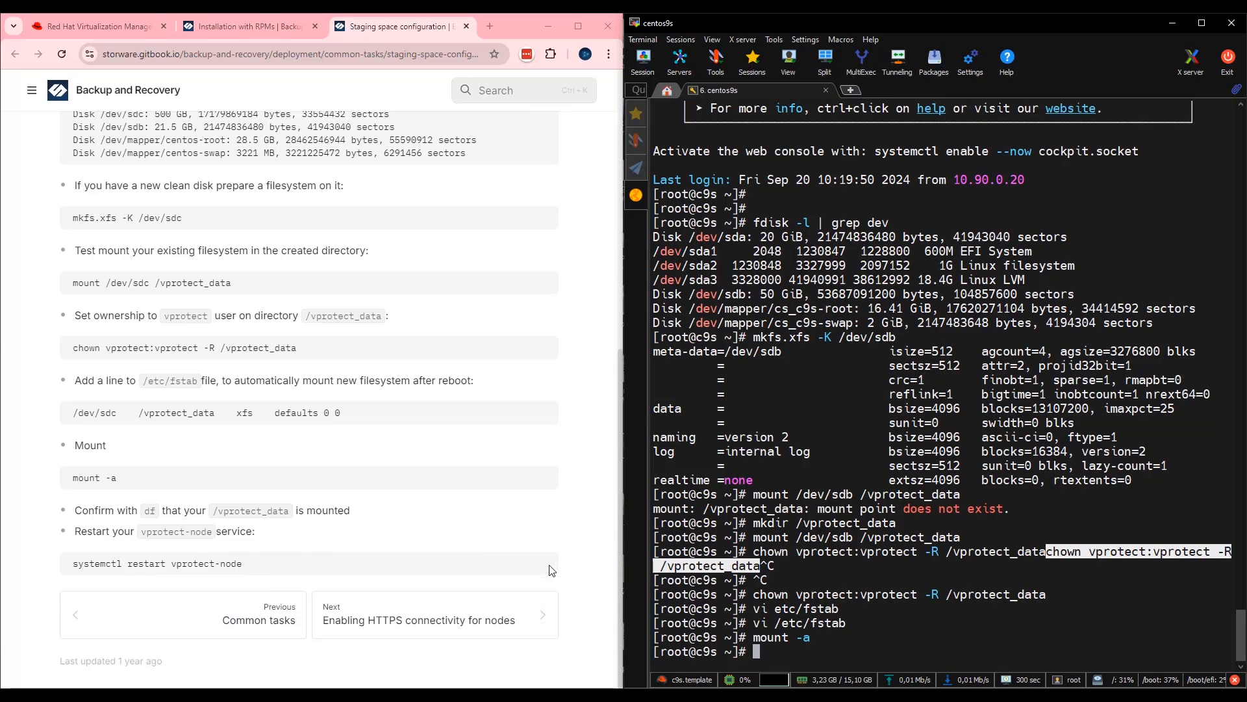
text(systemctl restart vprotect-node)
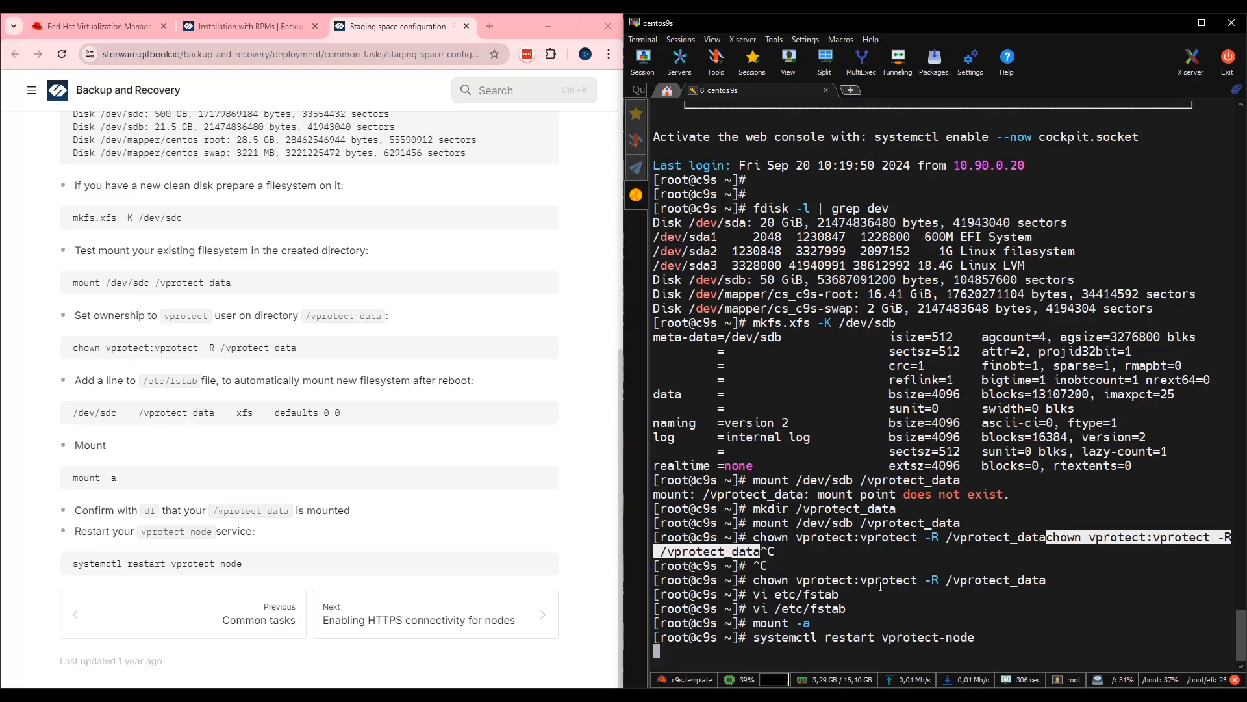
key(Return)
text(ip a)
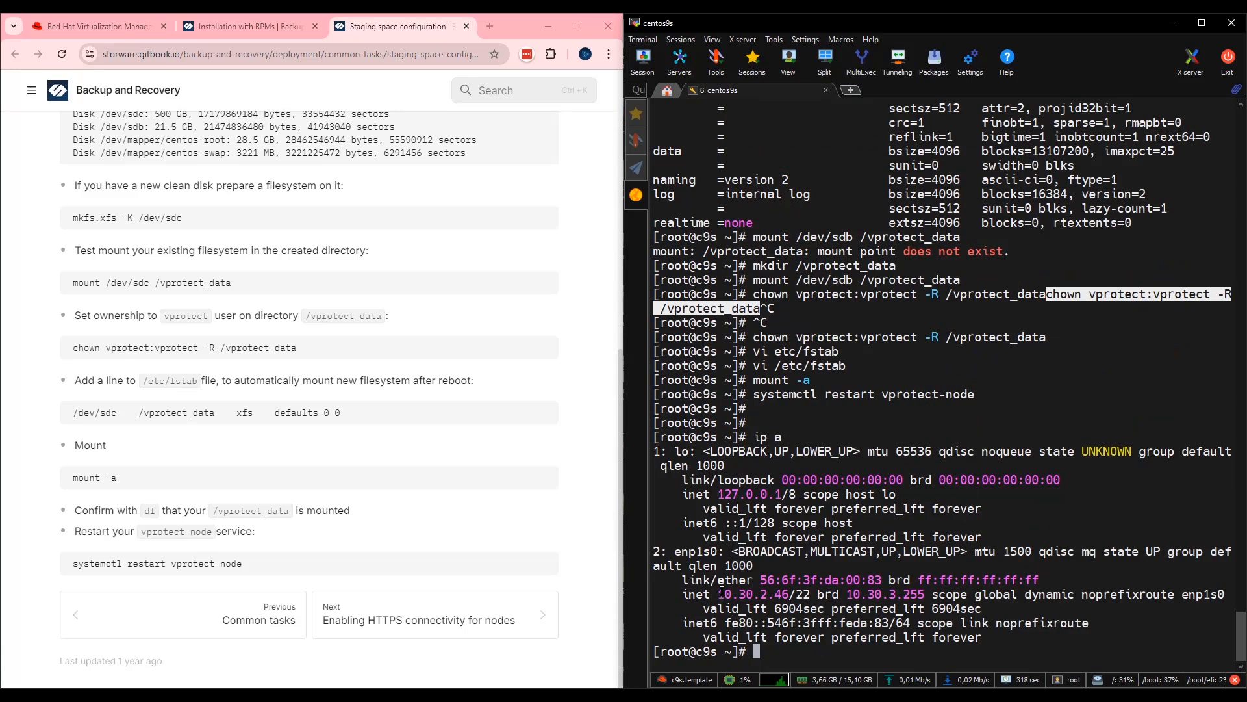
double_click(750, 593)
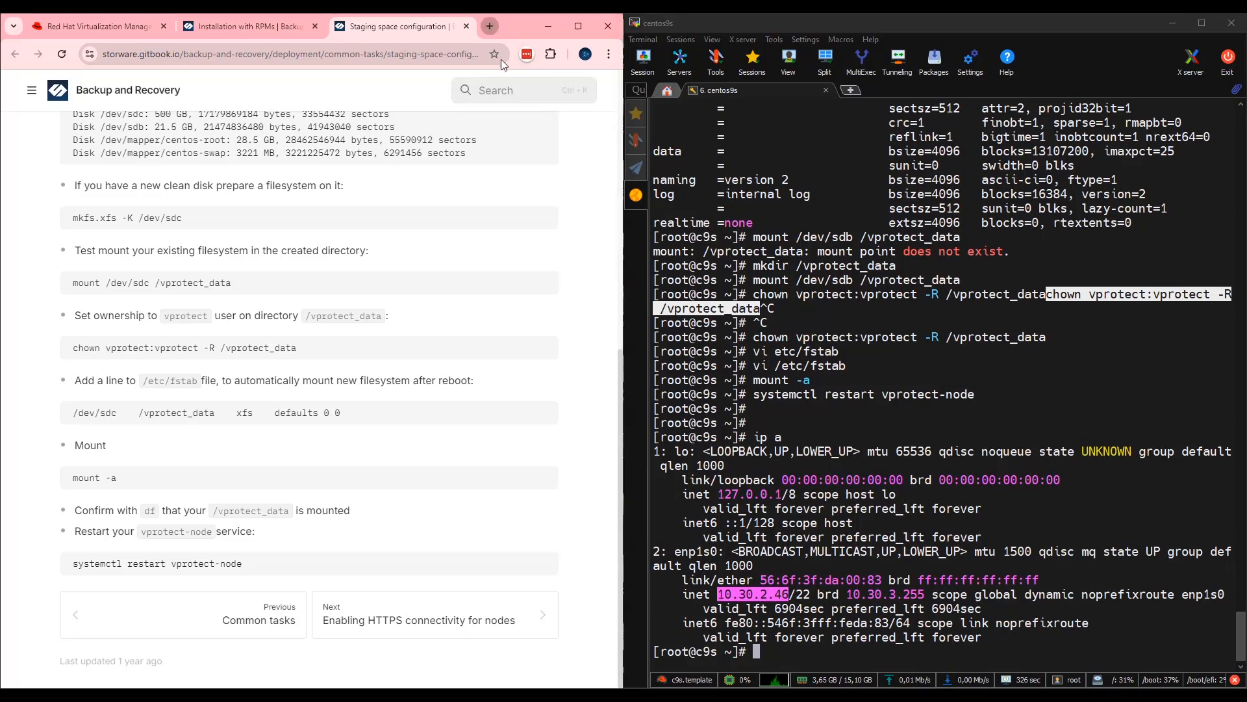
click(487, 26)
text(https://10.30.2.46)
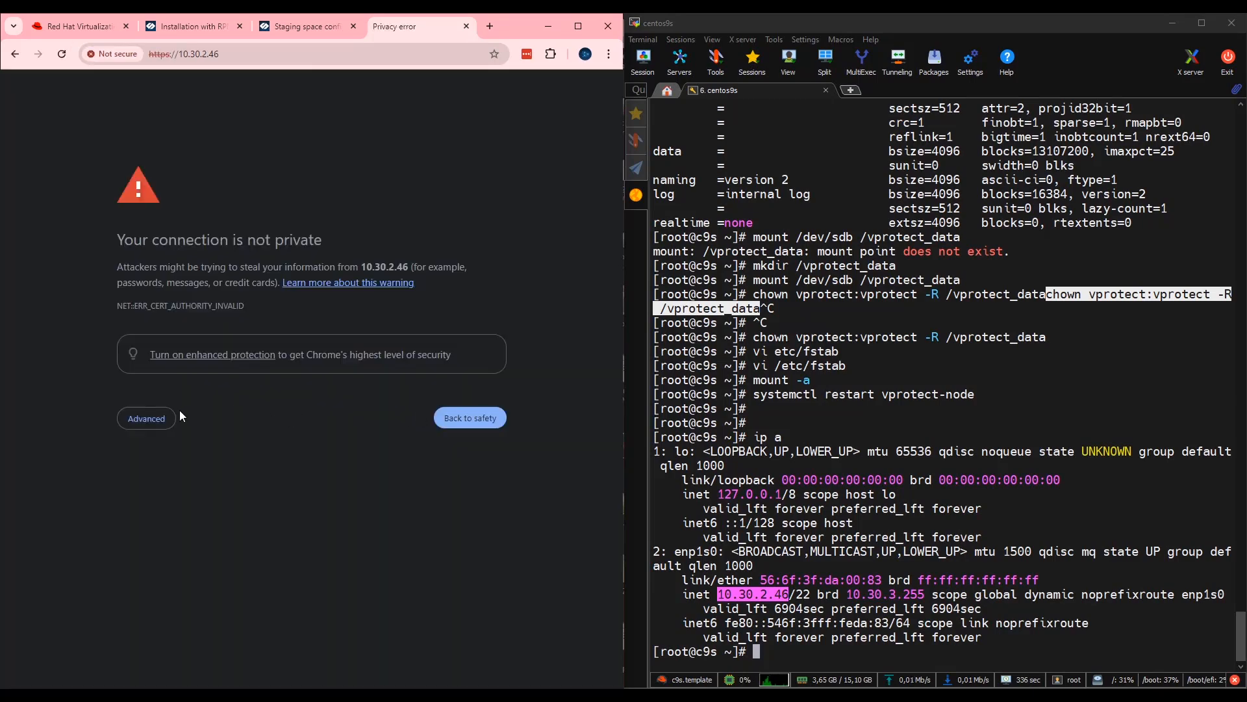
Bypass the certificate warning via Advanced and proceed to 10.30.2.46 (unsafe).
click(145, 417)
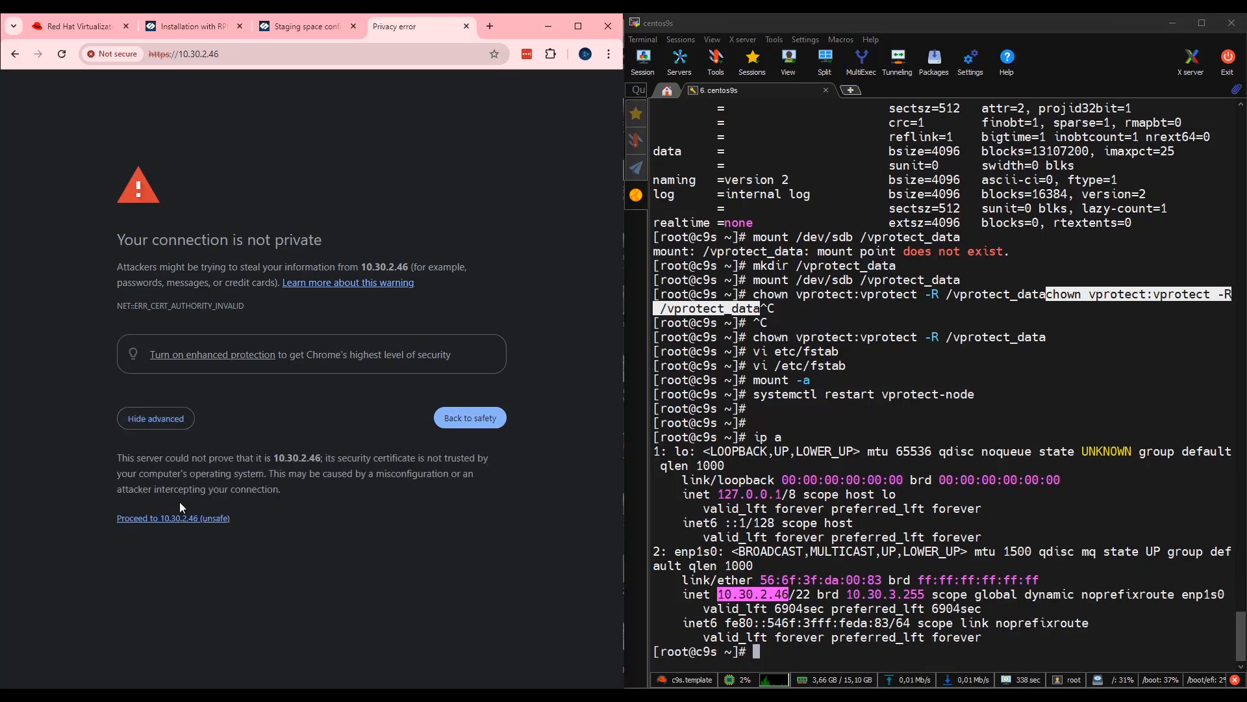
click(173, 518)
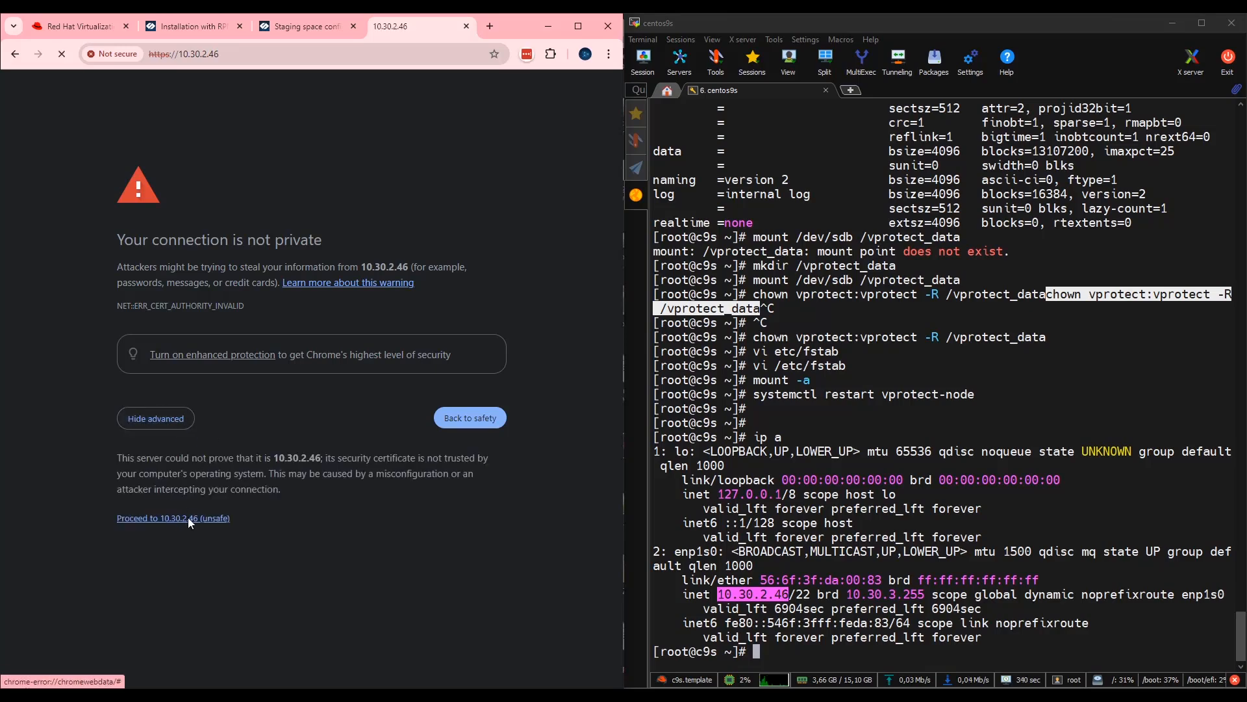
click(173, 519)
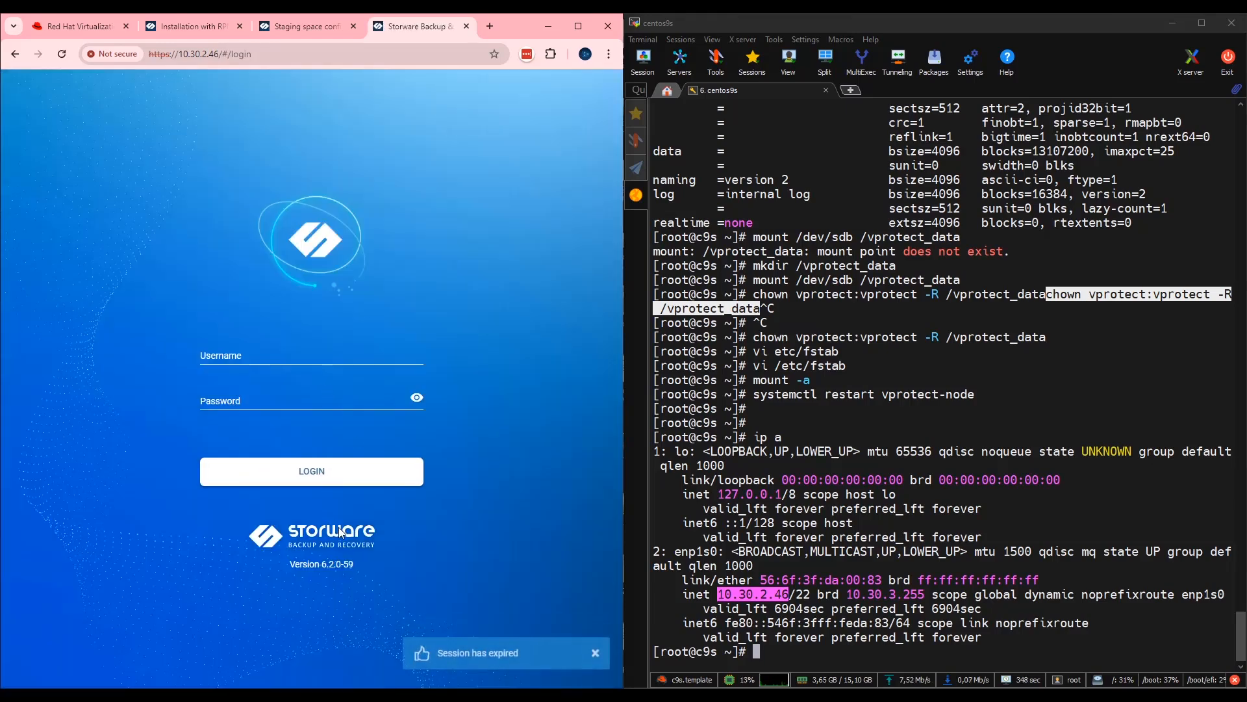
mouse_move(144, 125)
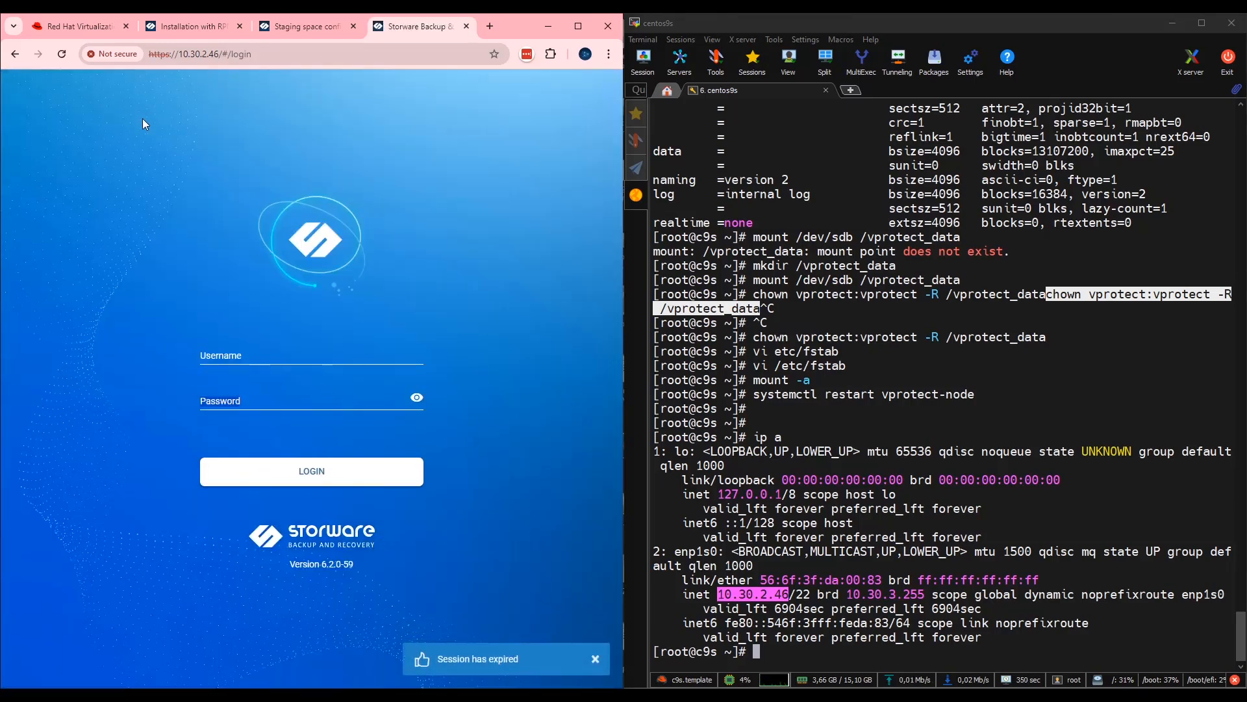
Sign in to Storware Backup & Recovery as admin, reaching the General dashboard.
text(admin)
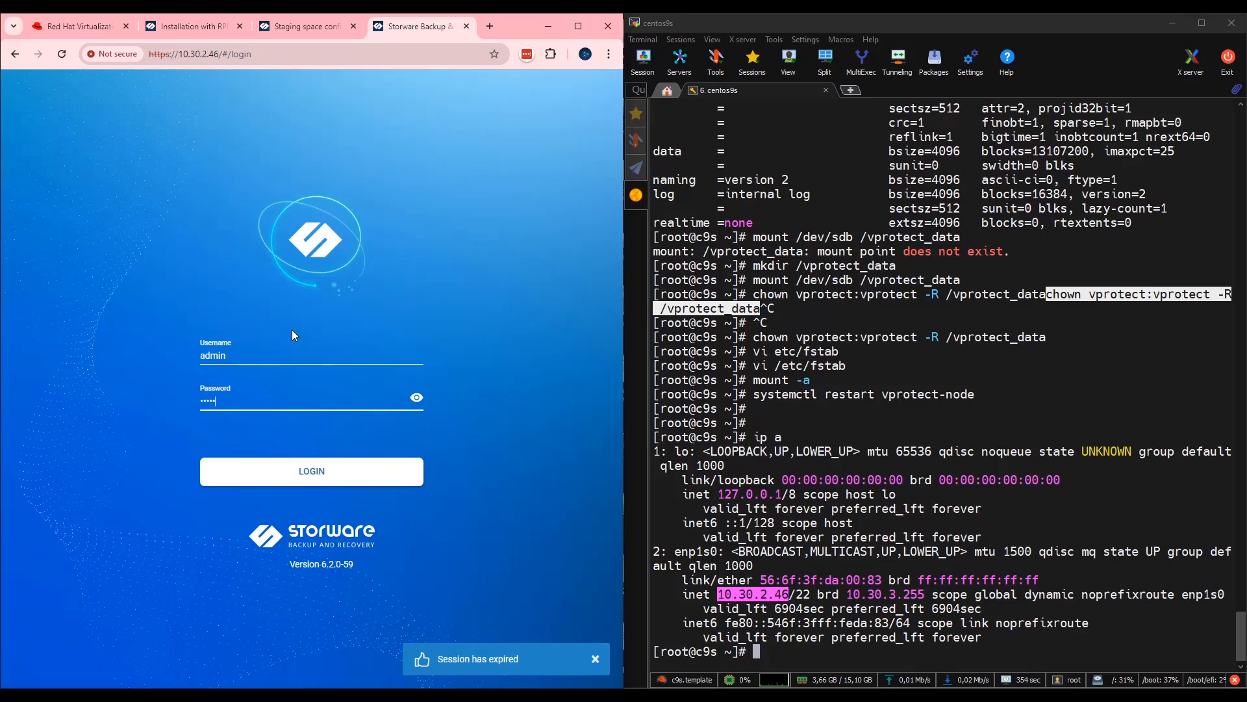
click(310, 470)
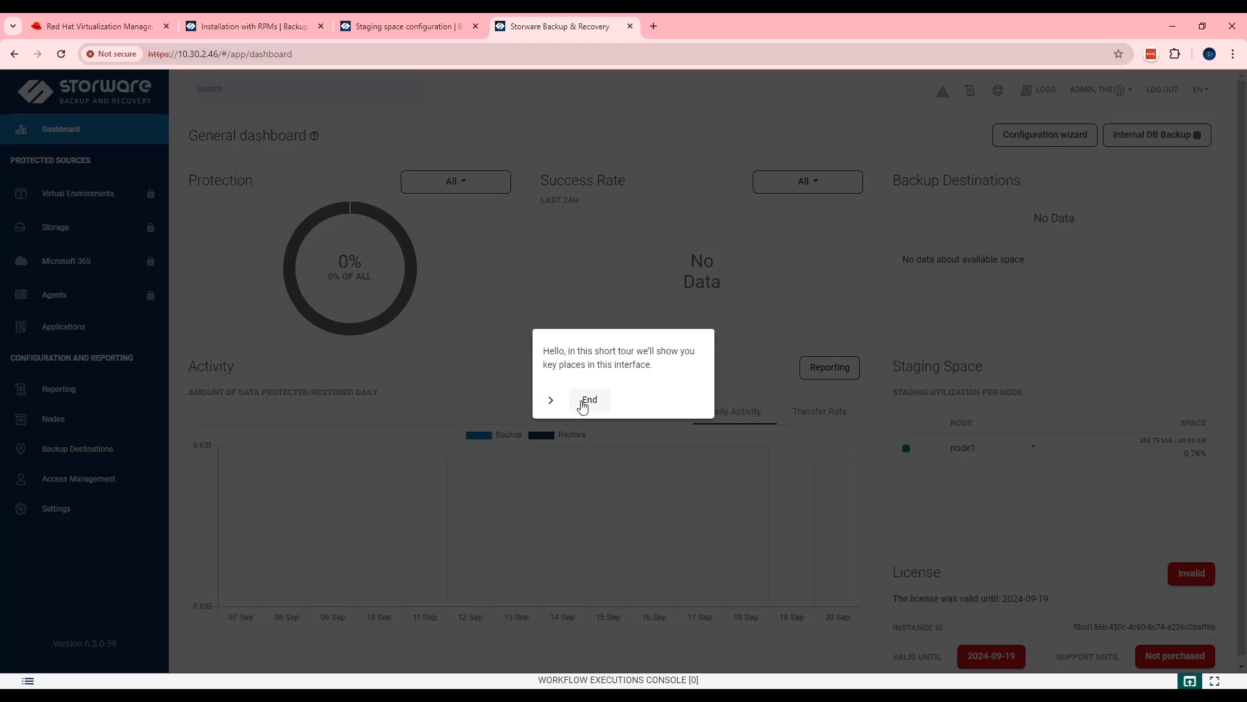
End the welcome tour and cancel the configuration wizard prompt.
click(589, 399)
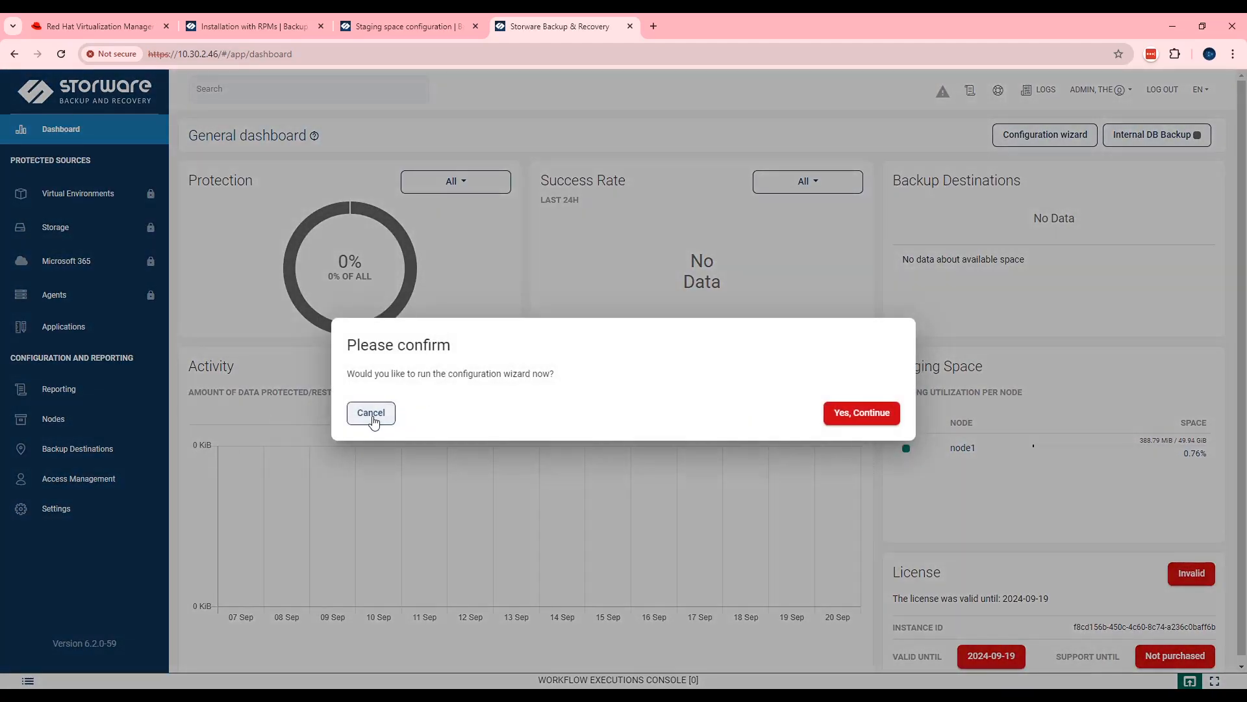
click(370, 413)
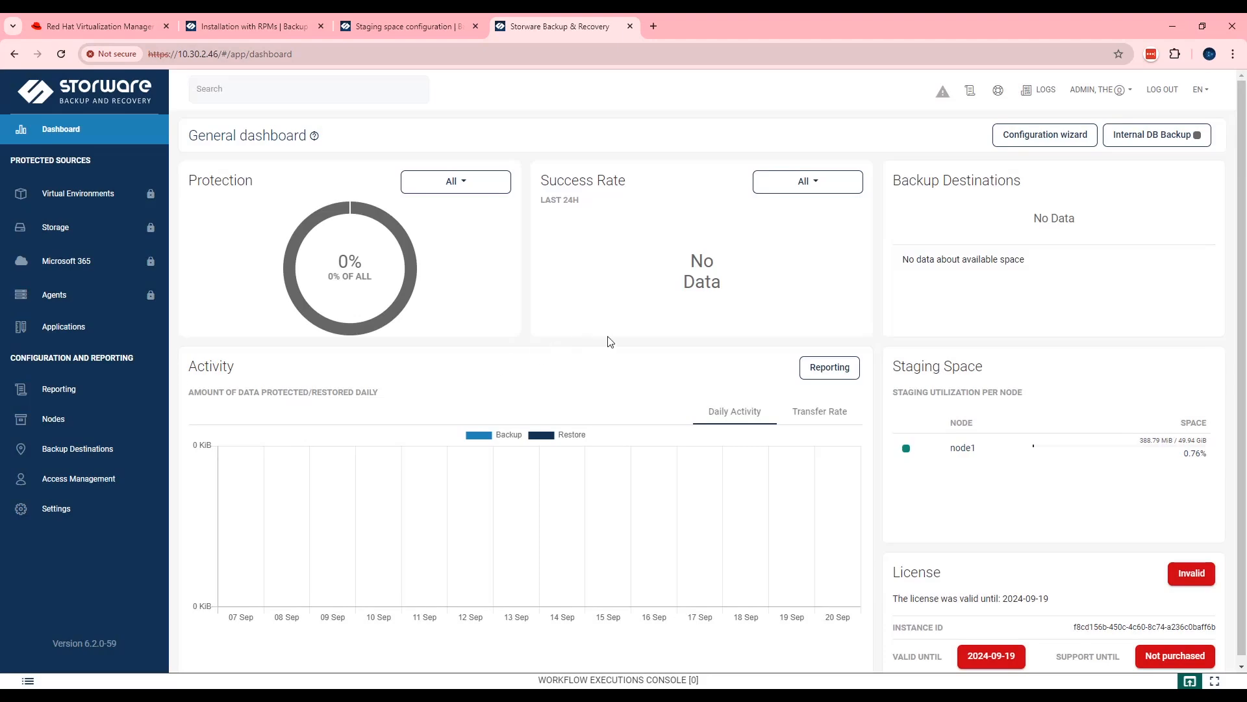